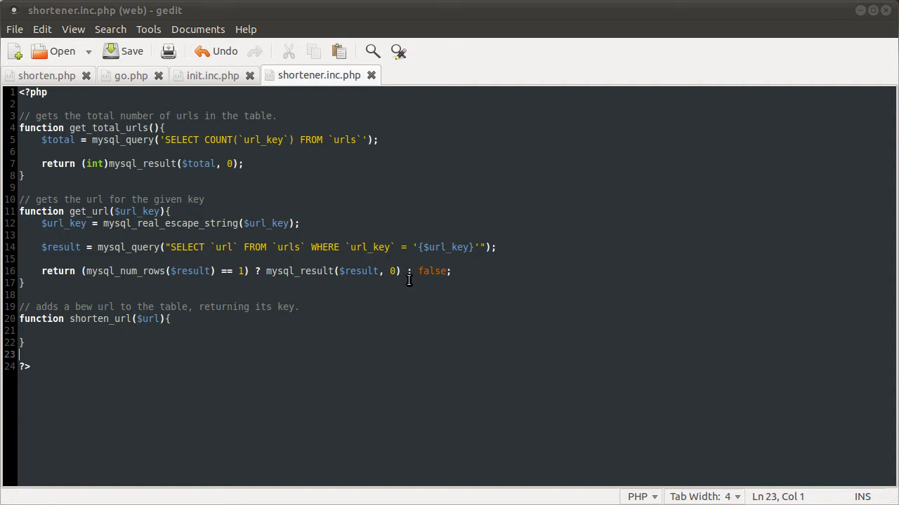
{"action": "mouse_move", "coordinate": [320, 360]}
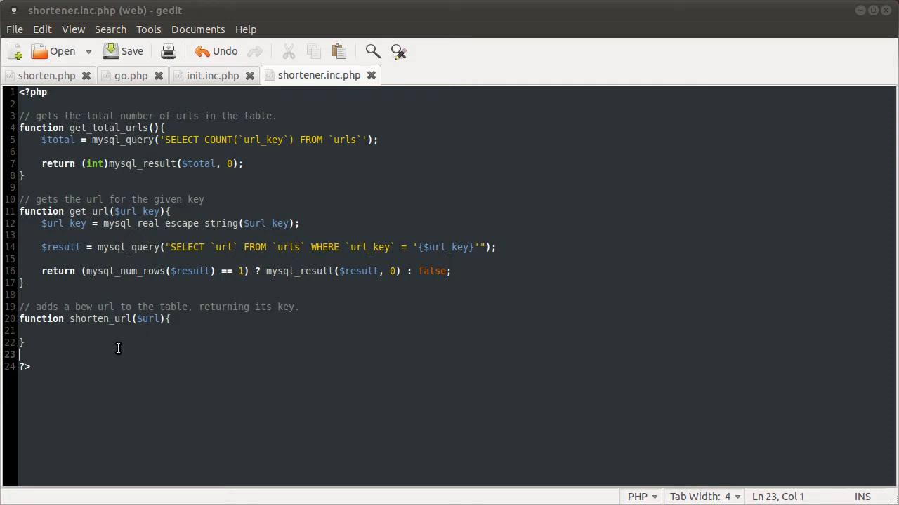
Place the caret inside the empty shorten_url function in shortener.inc.php
{"action": "left_click", "coordinate": [42, 330]}
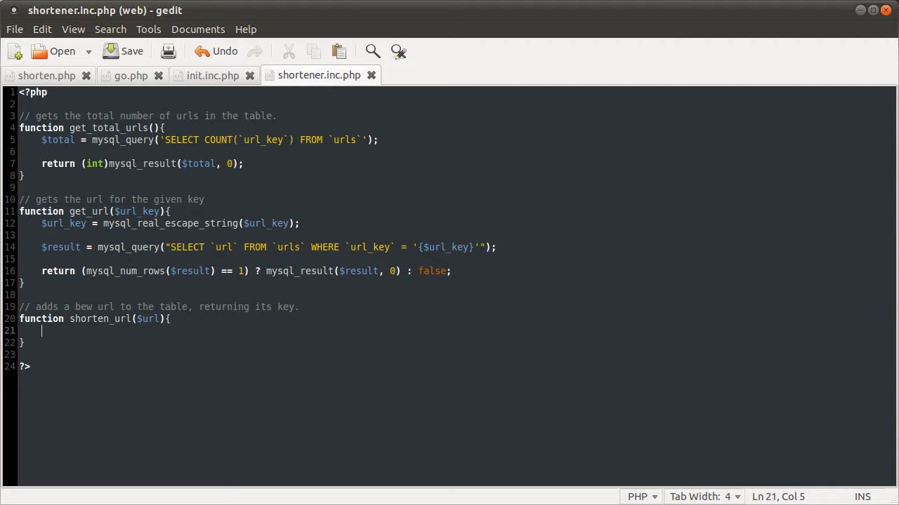
{"action": "mouse_move", "coordinate": [66, 349]}
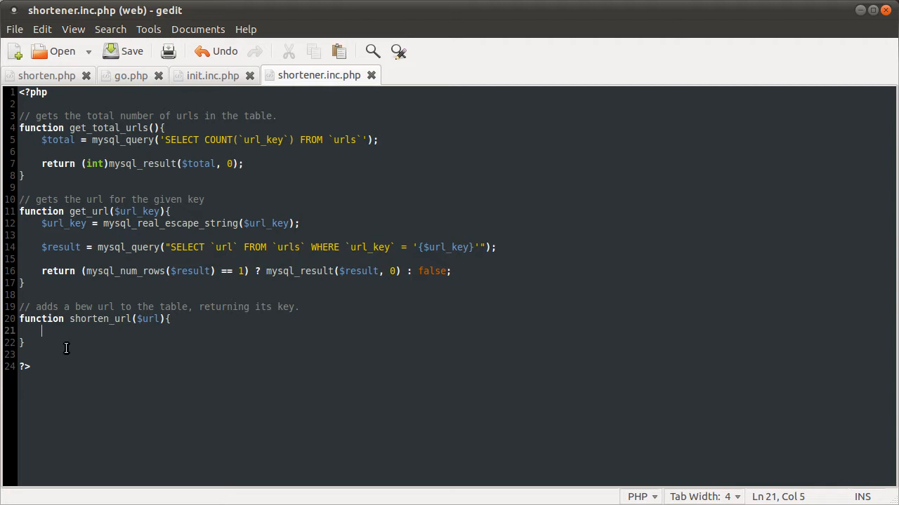
{"action": "mouse_move", "coordinate": [64, 360]}
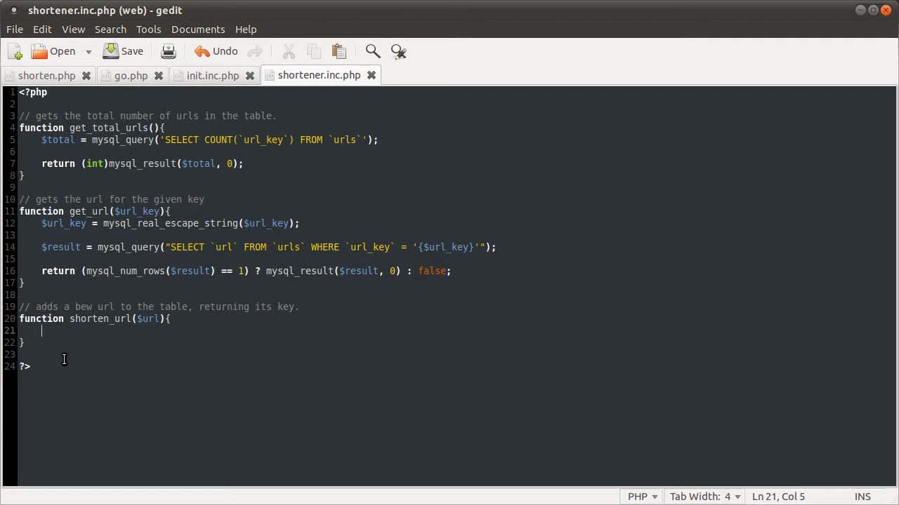
{"action": "mouse_move", "coordinate": [87, 334]}
{"action": "type", "text": "n"}
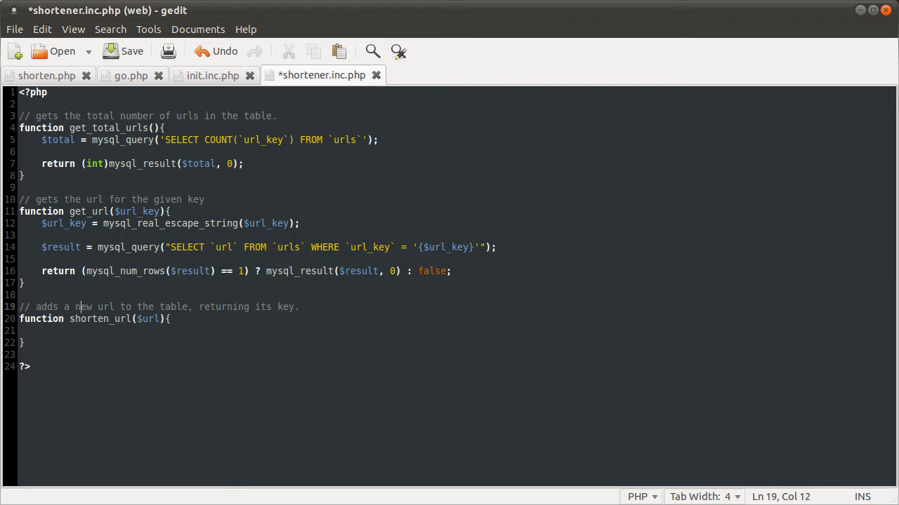
{"action": "left_click", "coordinate": [117, 331]}
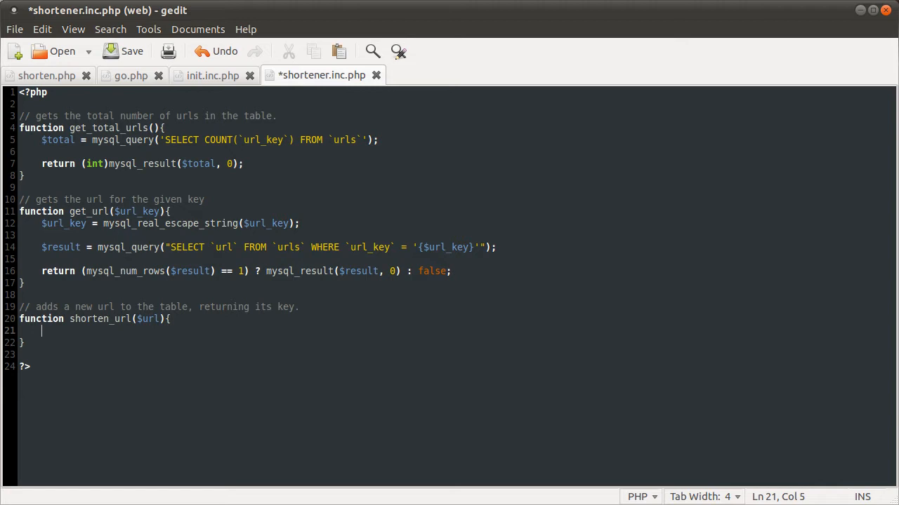
Write $url = mysql_real_escape_string($url); as shorten_url's first line and start a new line
{"action": "type", "text": "$"}
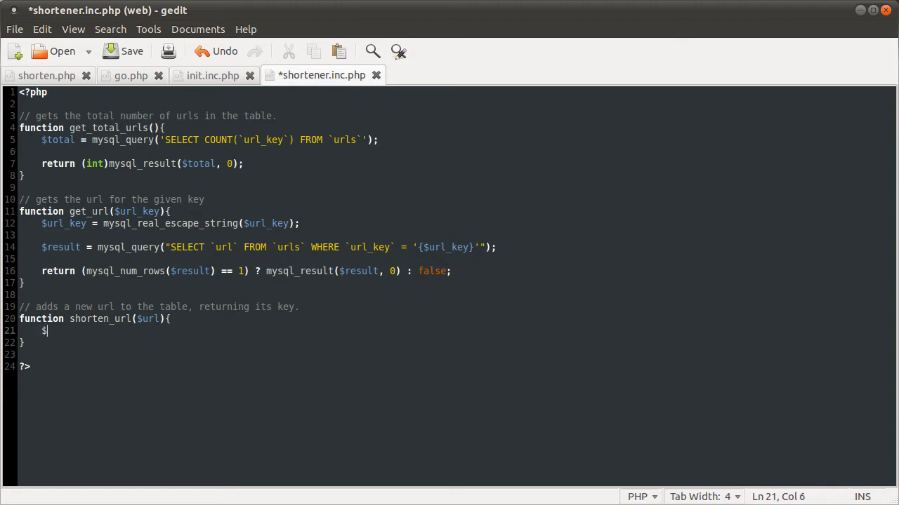
{"action": "type", "text": "url"}
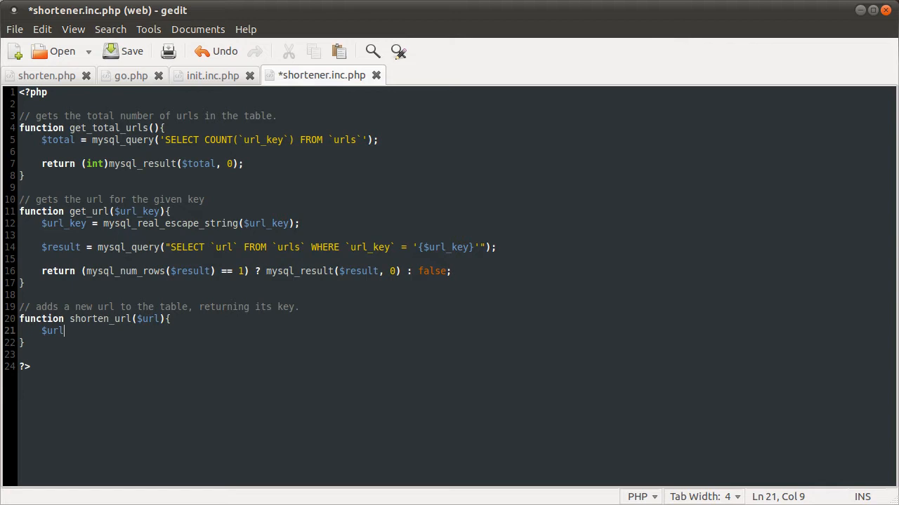
{"action": "type", "text": "="}
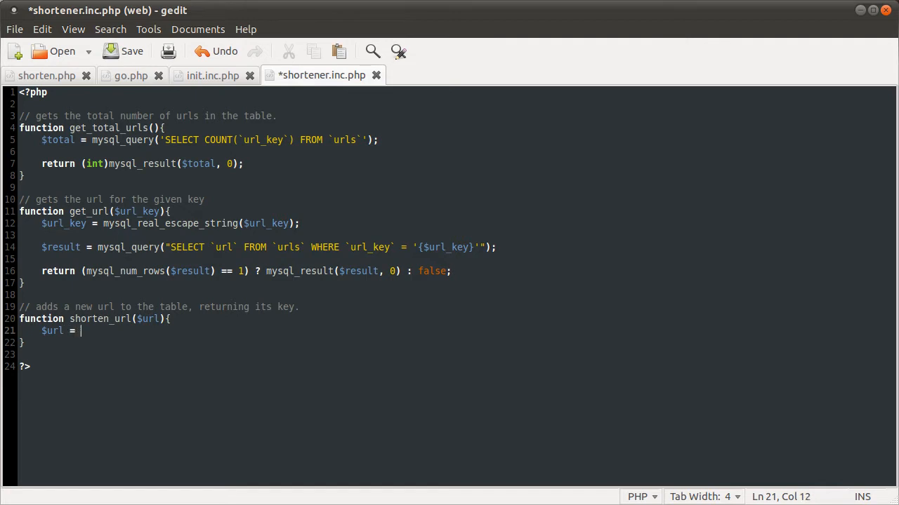
{"action": "type", "text": "mysql_re"}
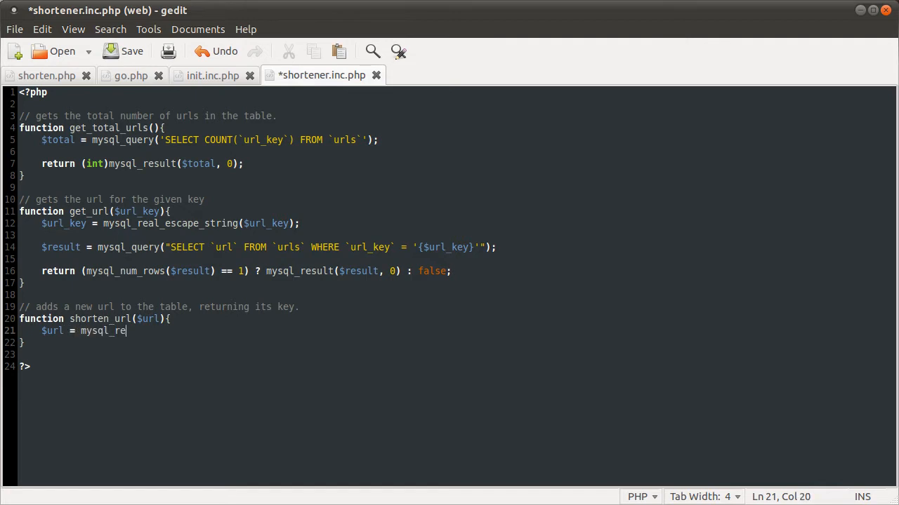
{"action": "type", "text": "al_escape_string();"}
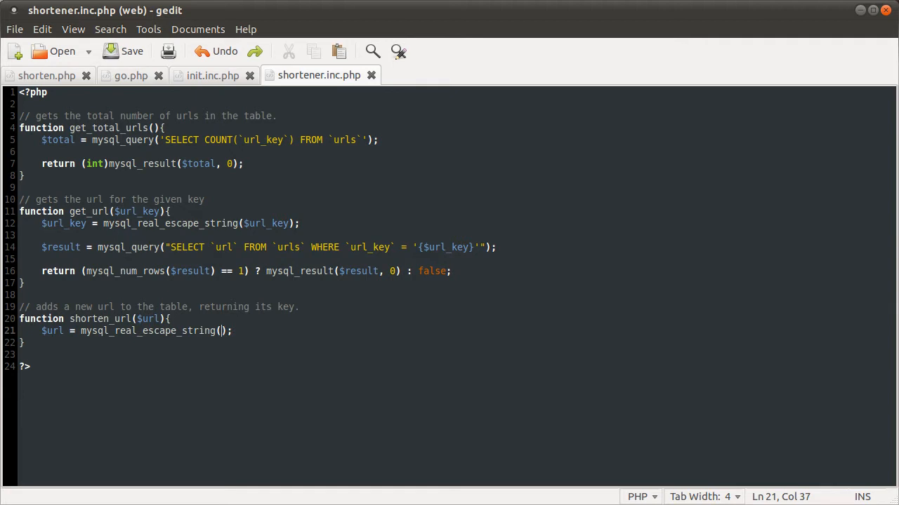
{"action": "type", "text": "$"}
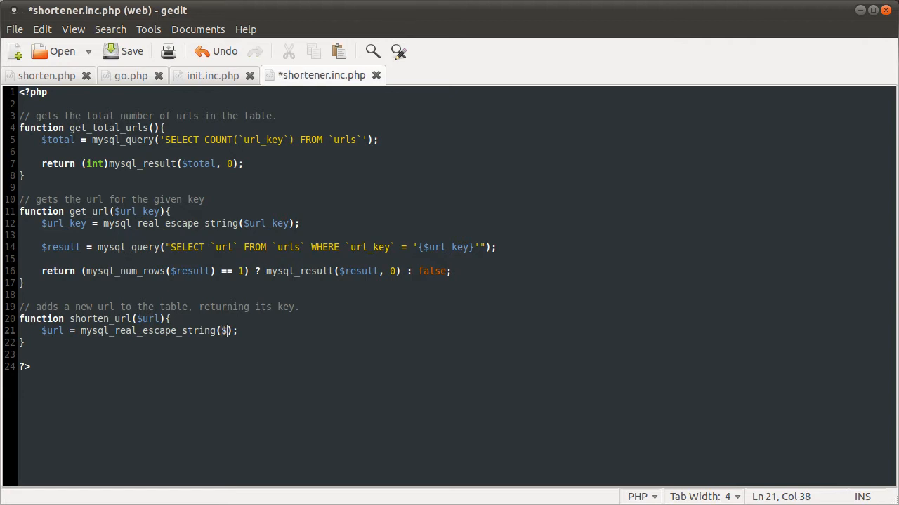
{"action": "type", "text": "url"}
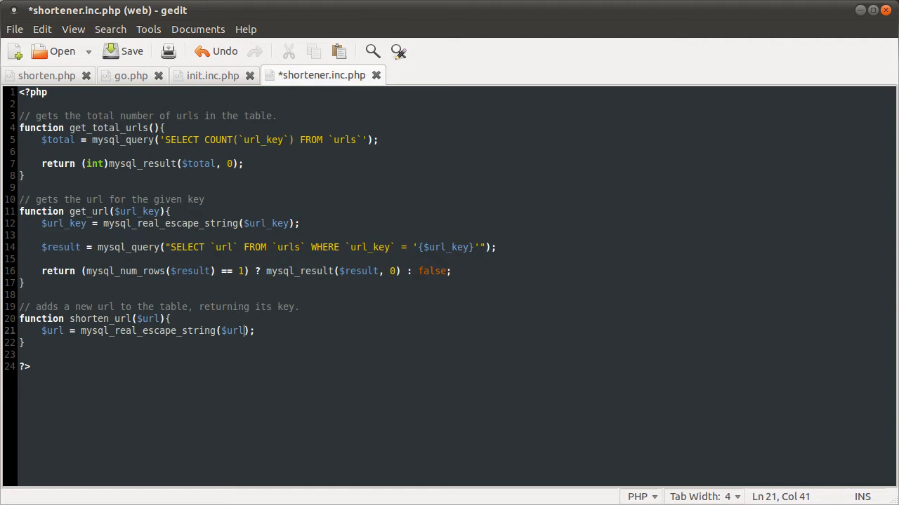
{"action": "key", "text": "Return"}
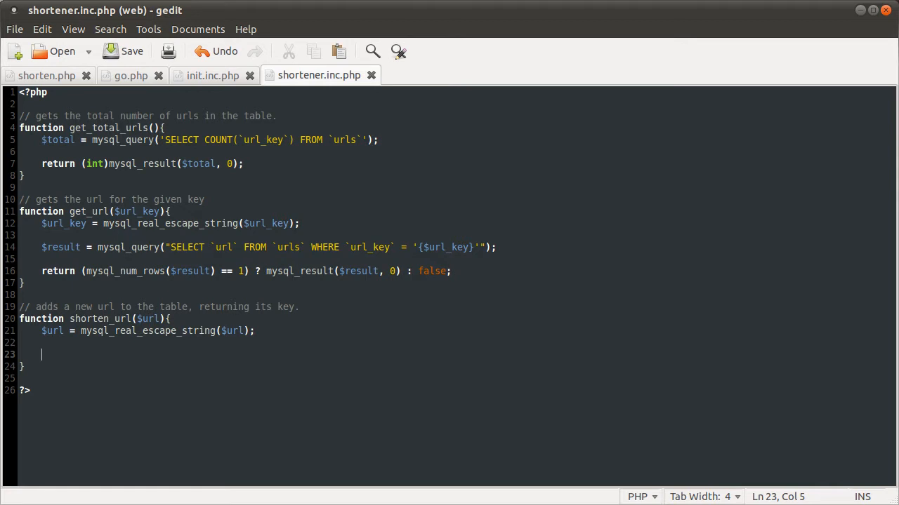
{"action": "mouse_move", "coordinate": [57, 352]}
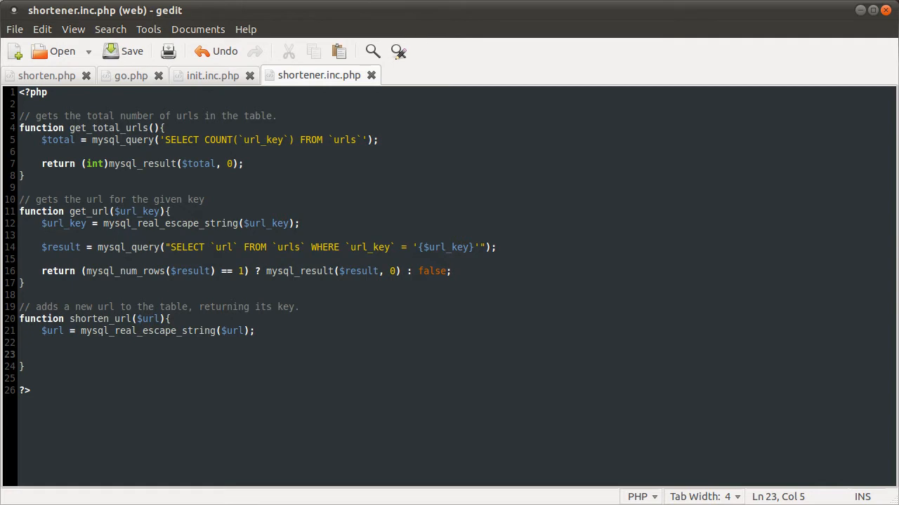
Assign $result a mysql_query selecting `url_key` FROM `urls` WHERE `url` matches $url
{"action": "type", "text": "$re"}
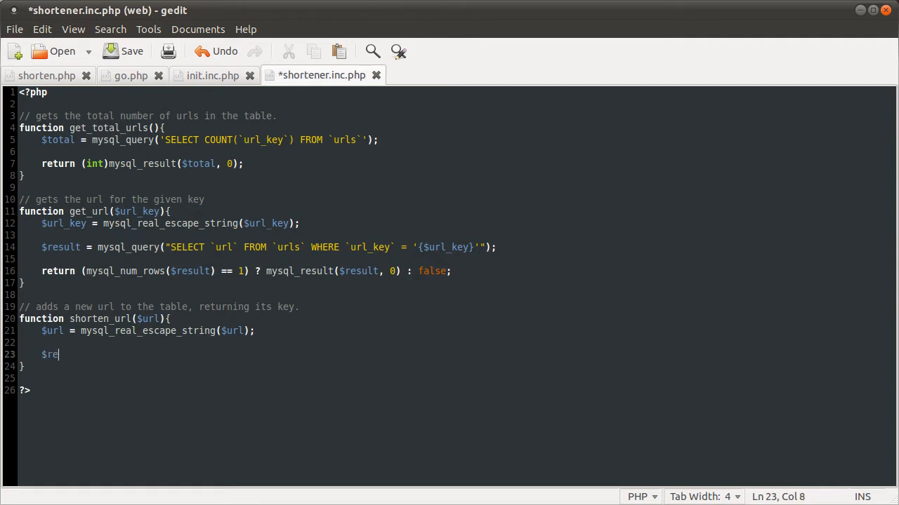
{"action": "type", "text": "sult"}
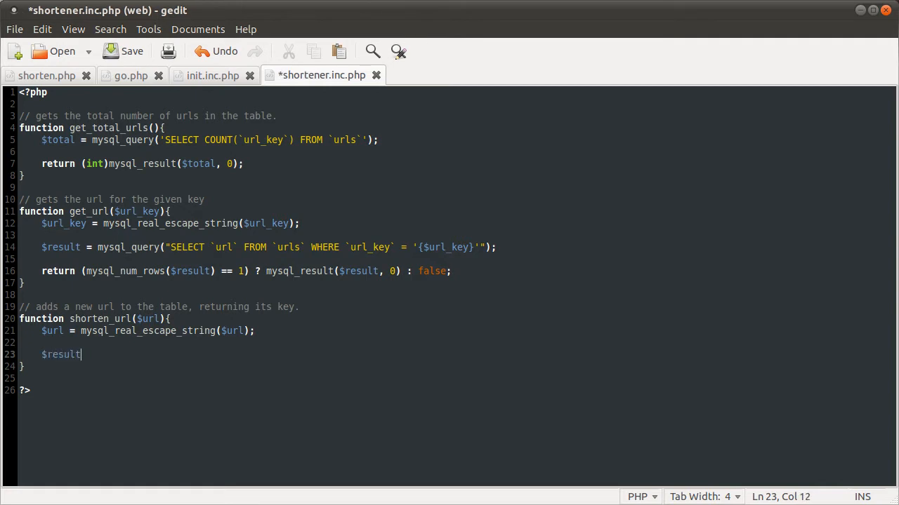
{"action": "type", "text": "="}
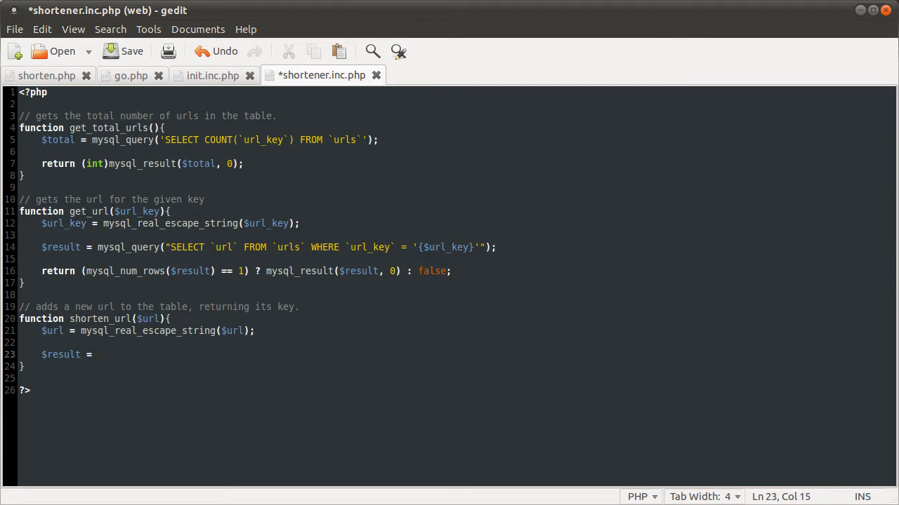
{"action": "type", "text": "mysq"}
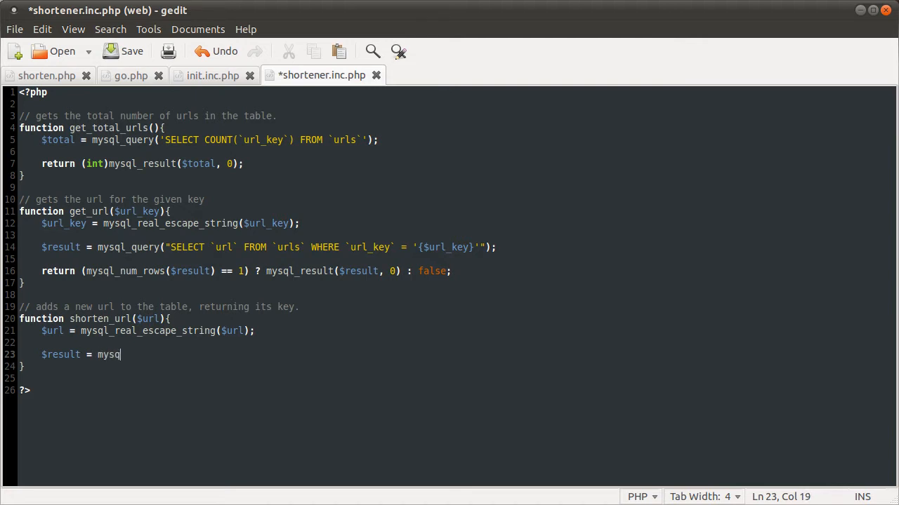
{"action": "type", "text": "l_query(\"\");"}
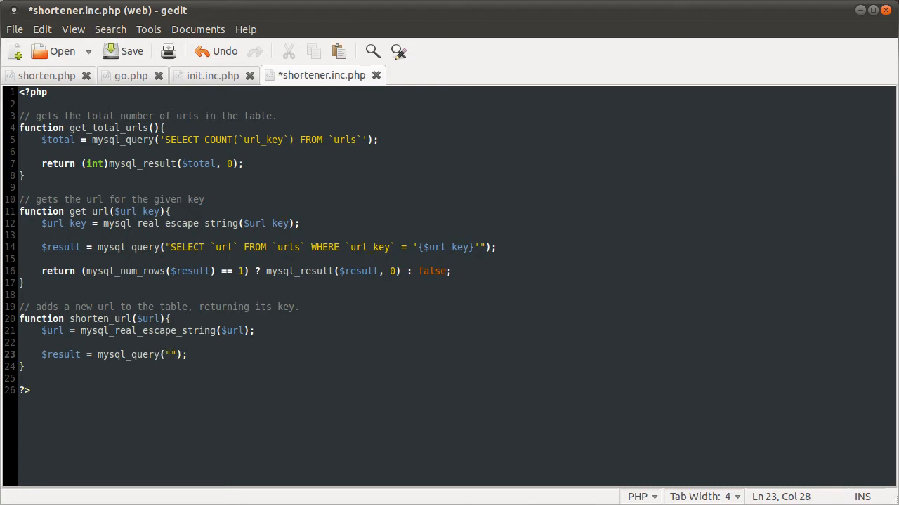
{"action": "type", "text": "SELECT `"}
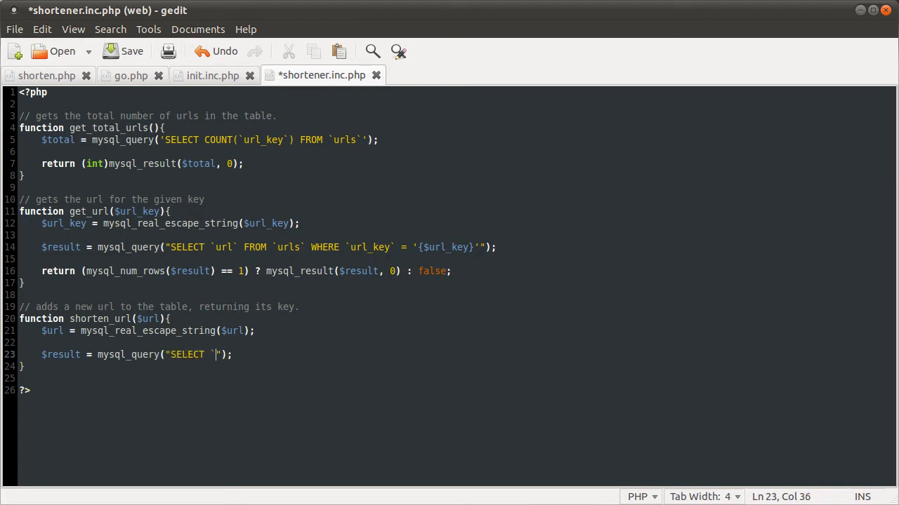
{"action": "type", "text": "`url_ke"}
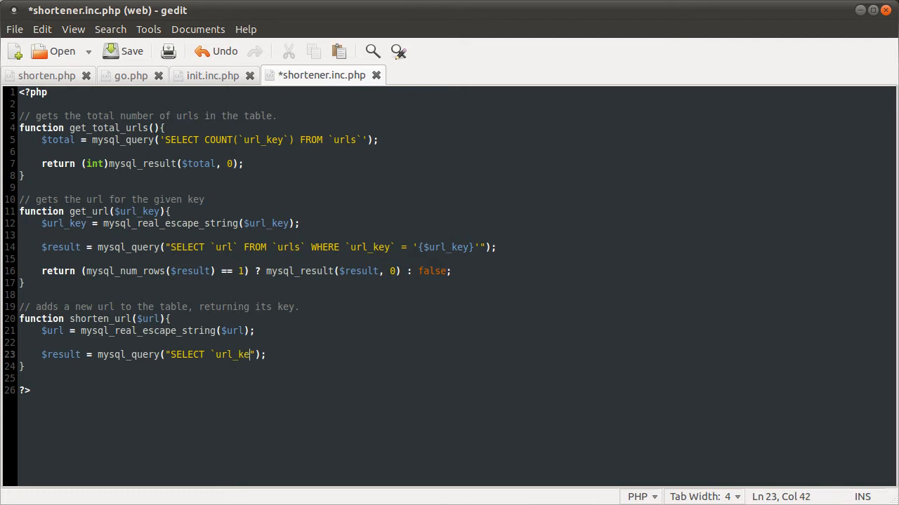
{"action": "type", "text": "y` FROM `"}
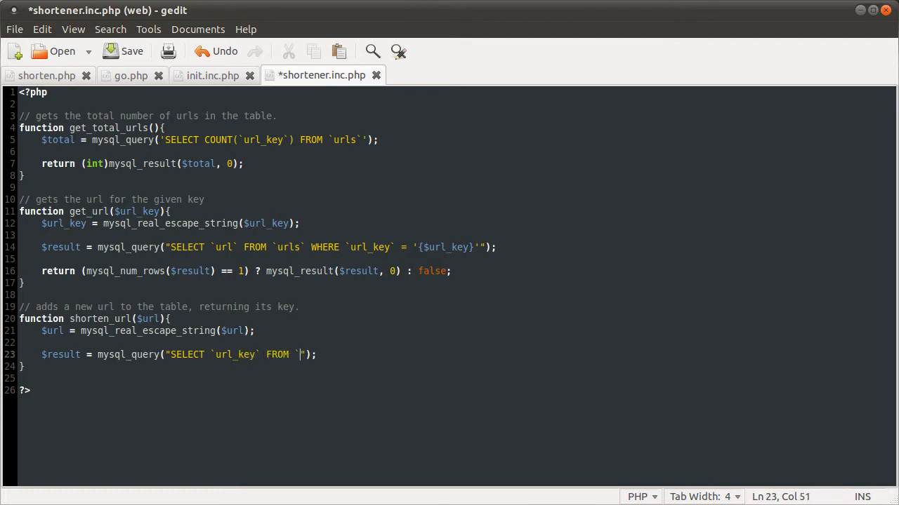
{"action": "type", "text": "urls`"}
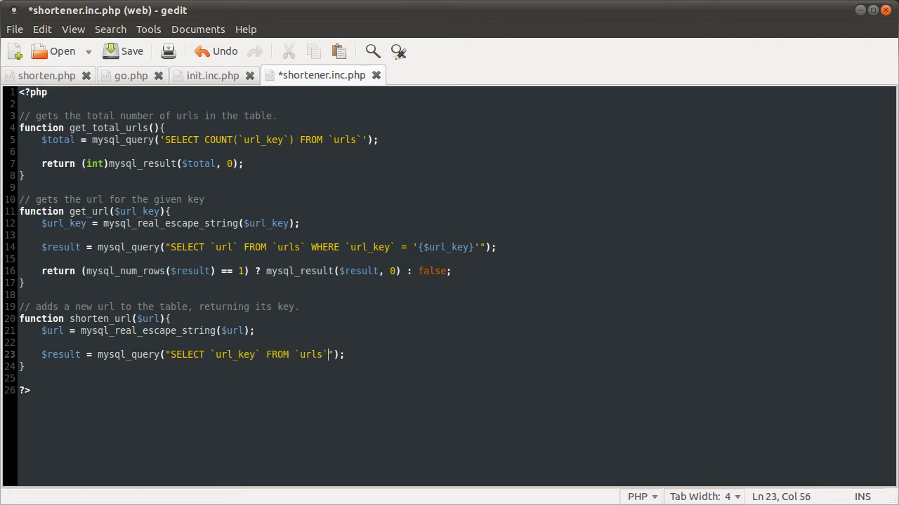
{"action": "type", "text": "WHERE `url` = '{"}
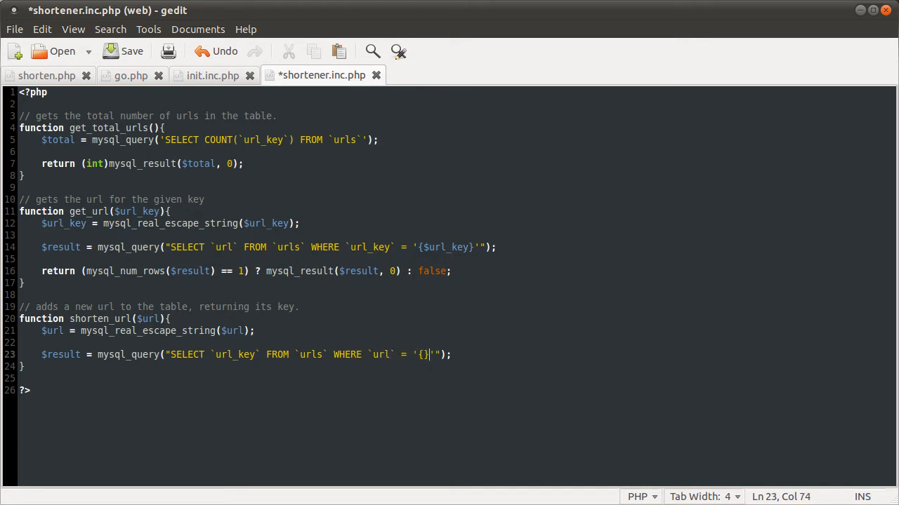
{"action": "type", "text": "$url"}
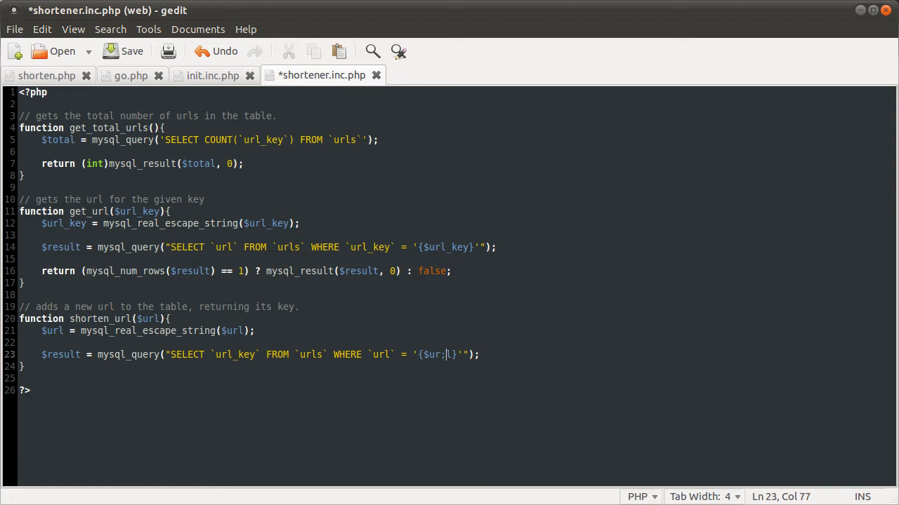
Save shortener.inc.php and select the url_key column name in the query
{"action": "key", "text": "ctrl+s"}
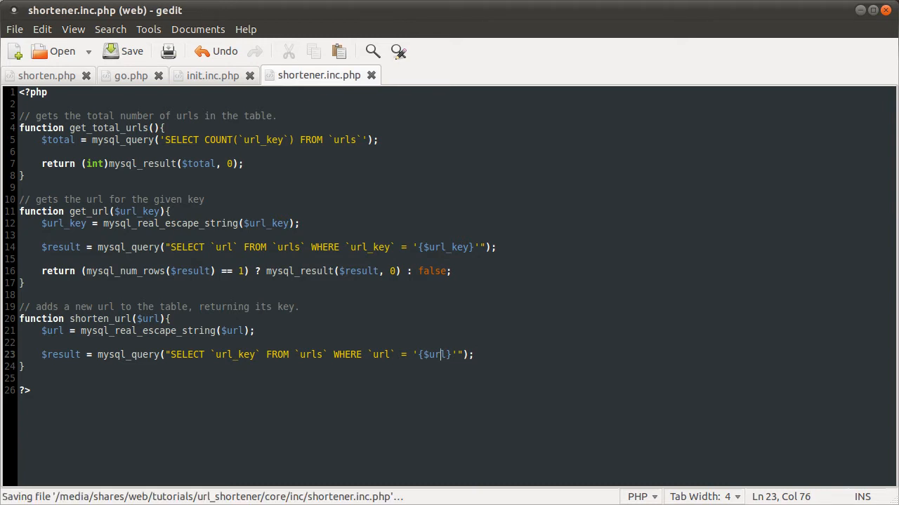
{"action": "key", "text": "Return"}
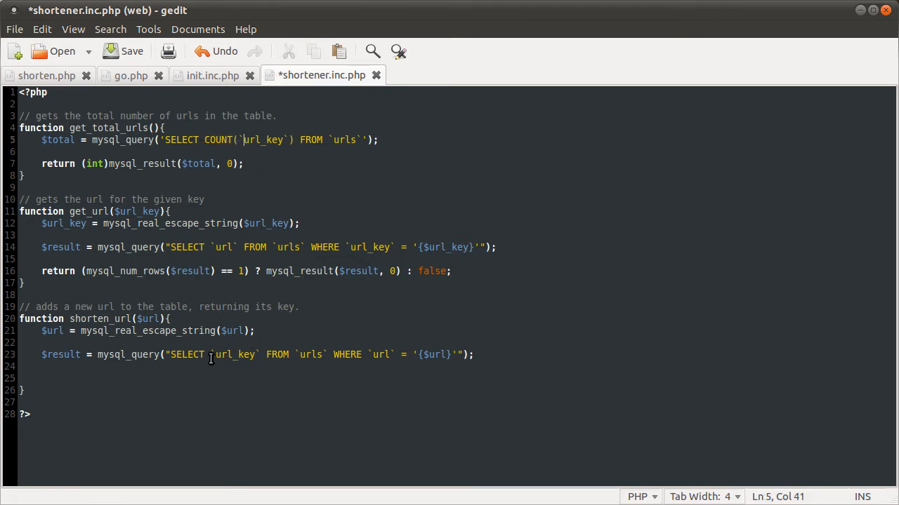
{"action": "double_click", "coordinate": [234, 354]}
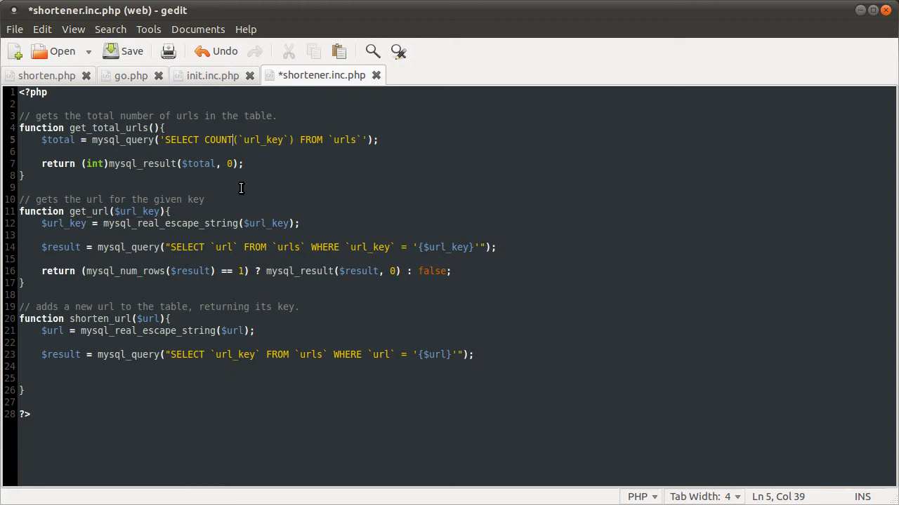
{"action": "double_click", "coordinate": [233, 354]}
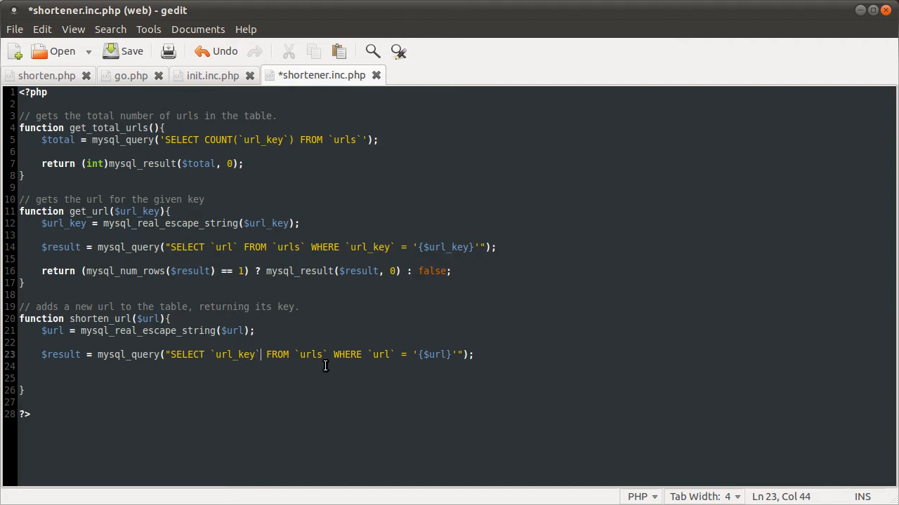
Add if (mysql_num_rows($result) == 1) returning mysql_result($result, 0)
{"action": "type", "text": "if"}
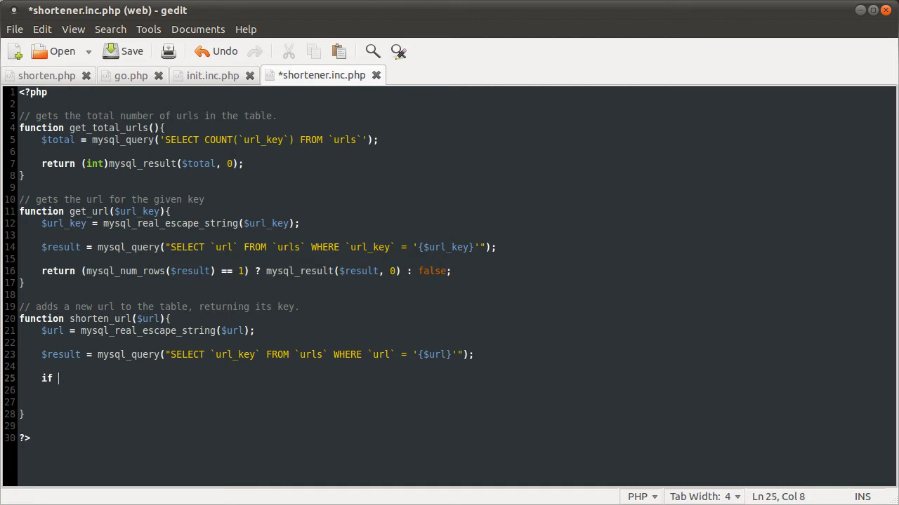
{"action": "type", "text": "(mysql_n"}
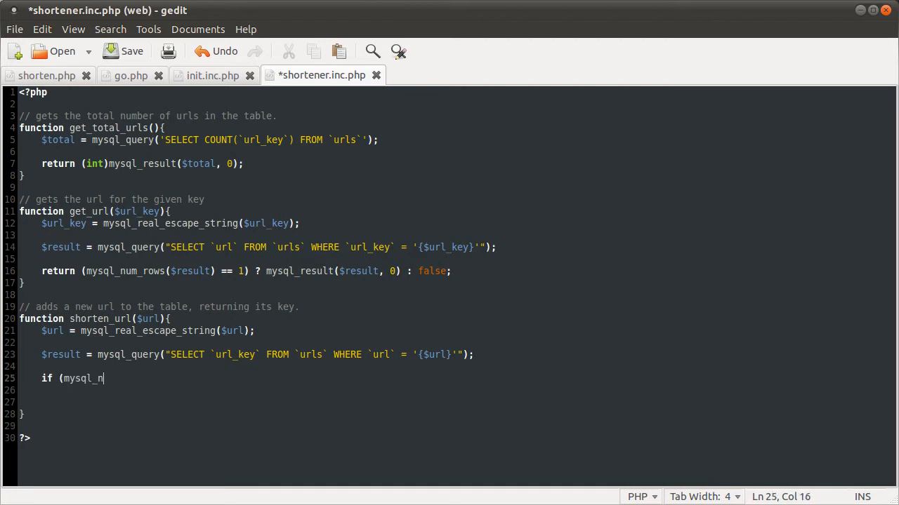
{"action": "type", "text": "um_roiws($re"}
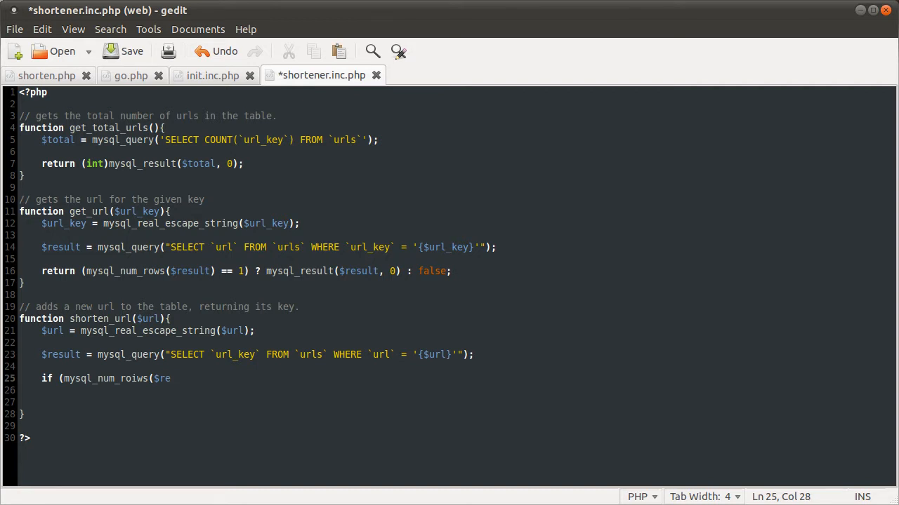
{"action": "key", "text": "BackSpace"}
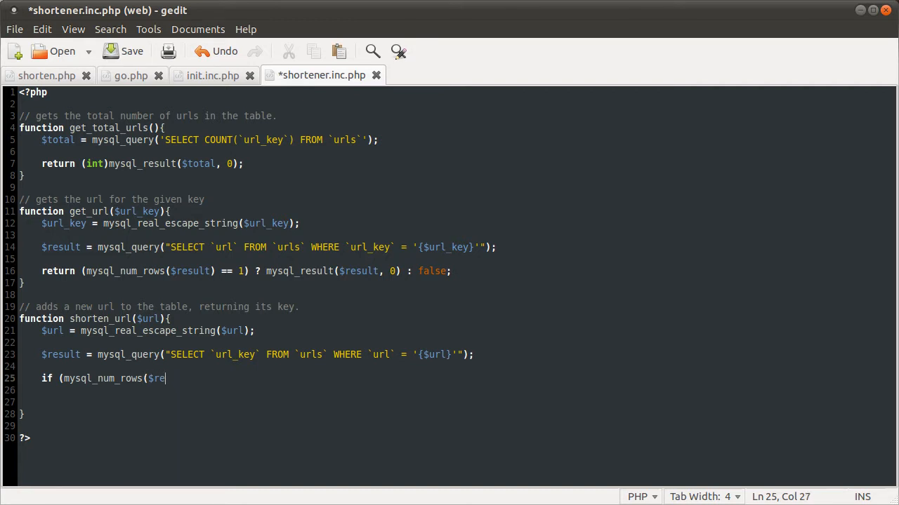
{"action": "type", "text": "sult) =="}
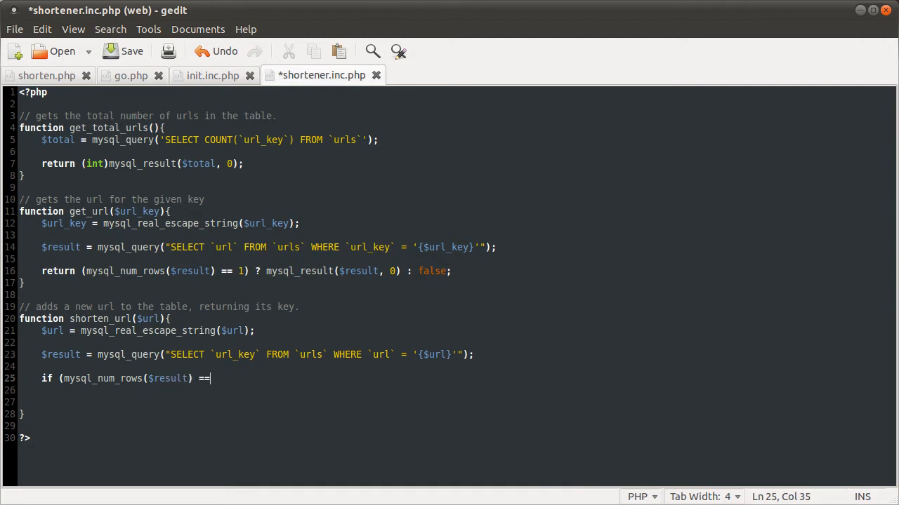
{"action": "type", "text": "1){"}
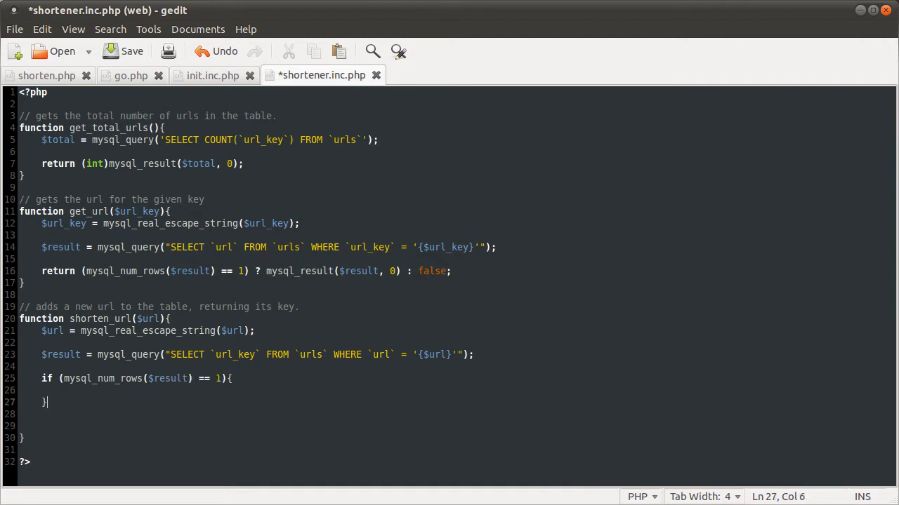
{"action": "type", "text": "return mysql"}
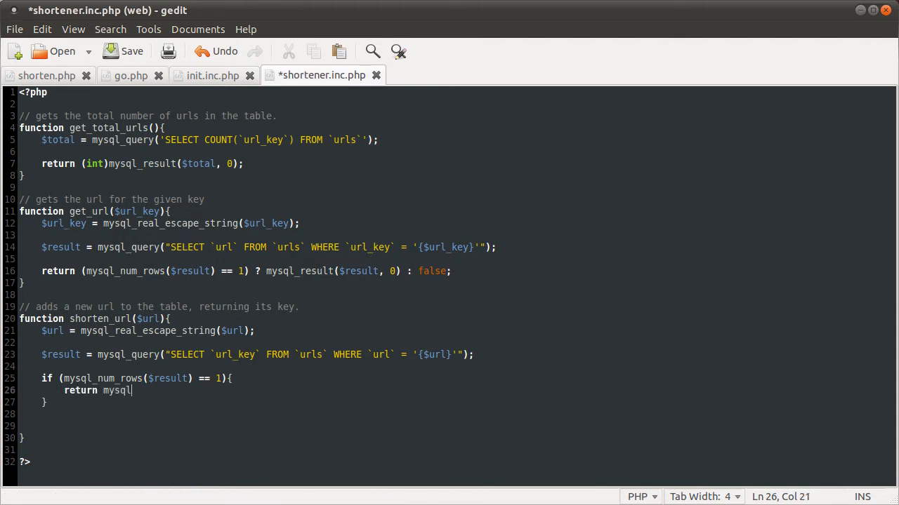
{"action": "type", "text": "_result($result, 0);"}
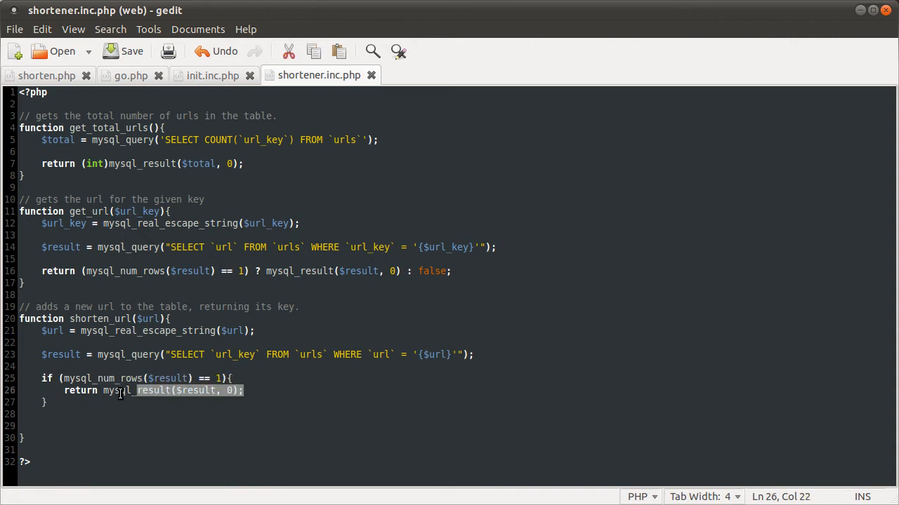
{"action": "left_click", "coordinate": [70, 425]}
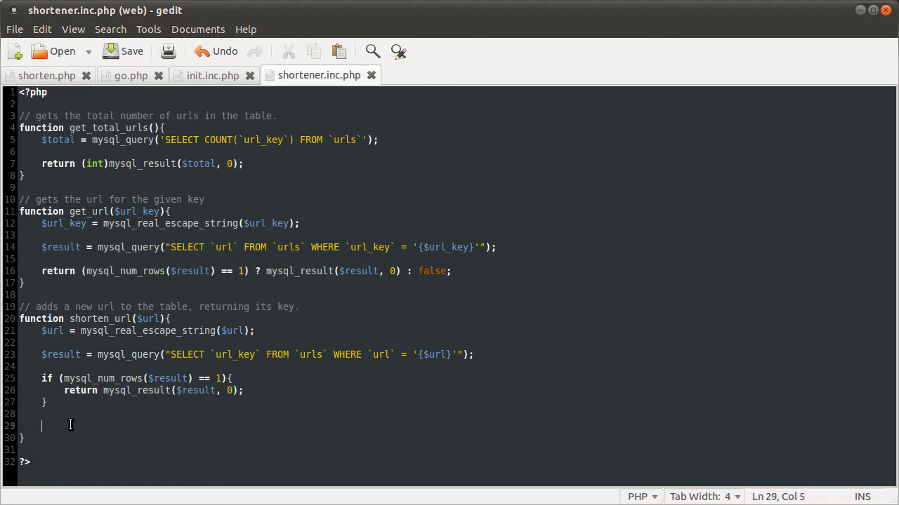
{"action": "mouse_move", "coordinate": [136, 423]}
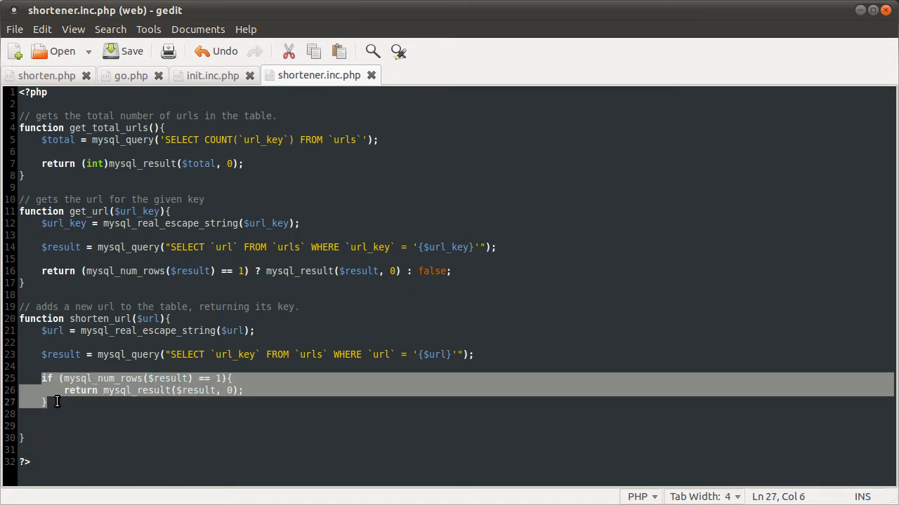
{"action": "left_click", "coordinate": [73, 426]}
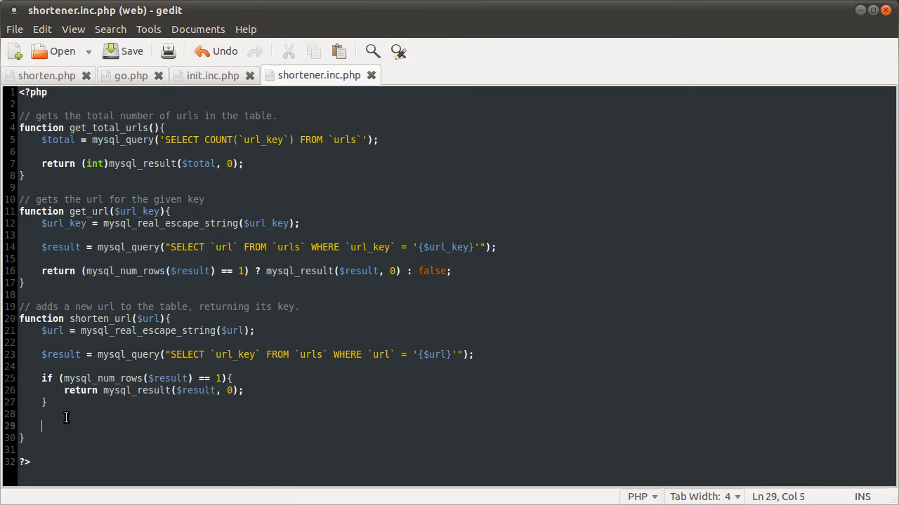
{"action": "mouse_move", "coordinate": [74, 409]}
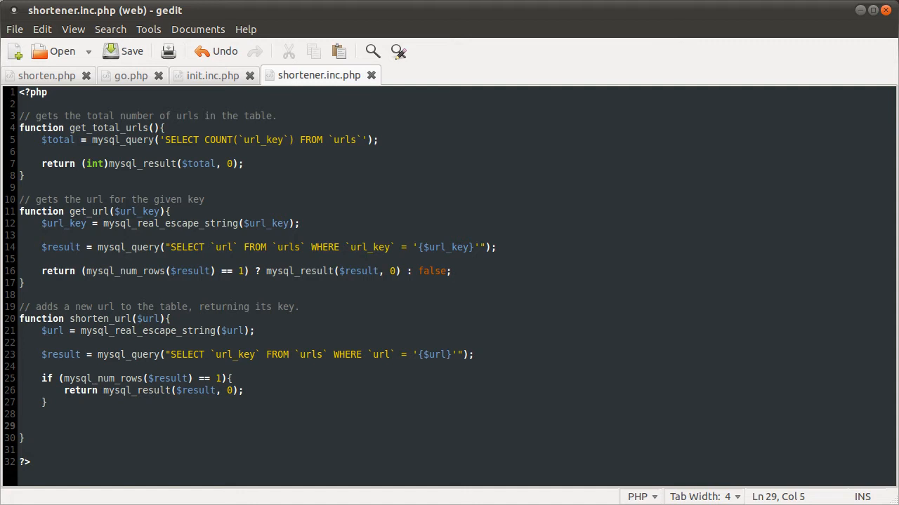
{"action": "left_click", "coordinate": [42, 426]}
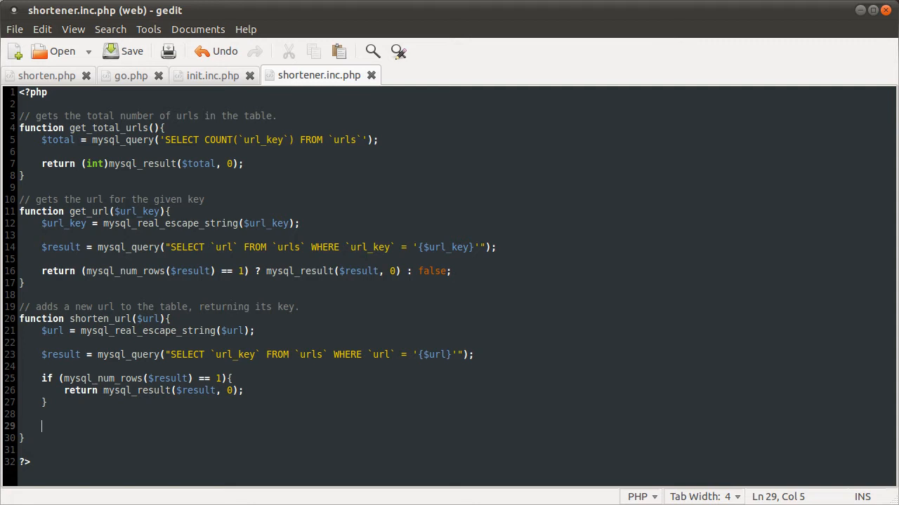
Start the line $url_key = base_convert() in shorten_url
{"action": "type", "text": "$url"}
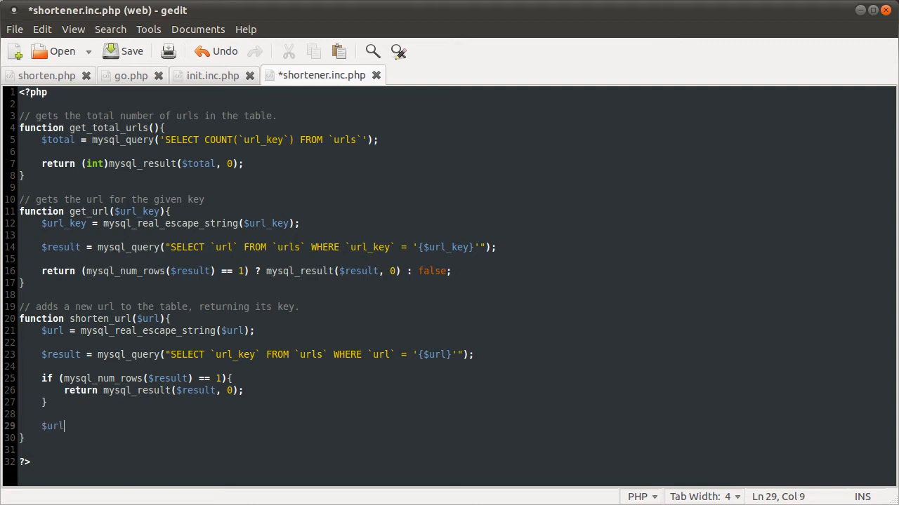
{"action": "type", "text": "_key"}
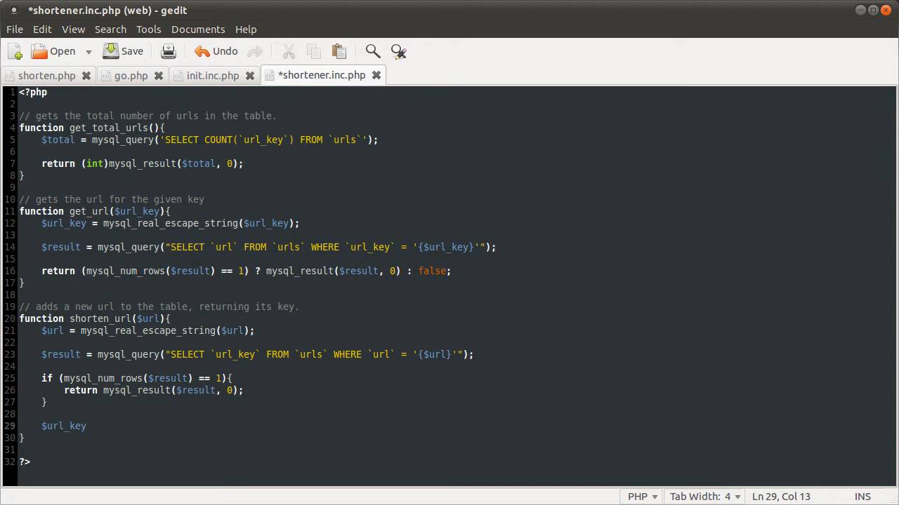
{"action": "type", "text": "= bs"}
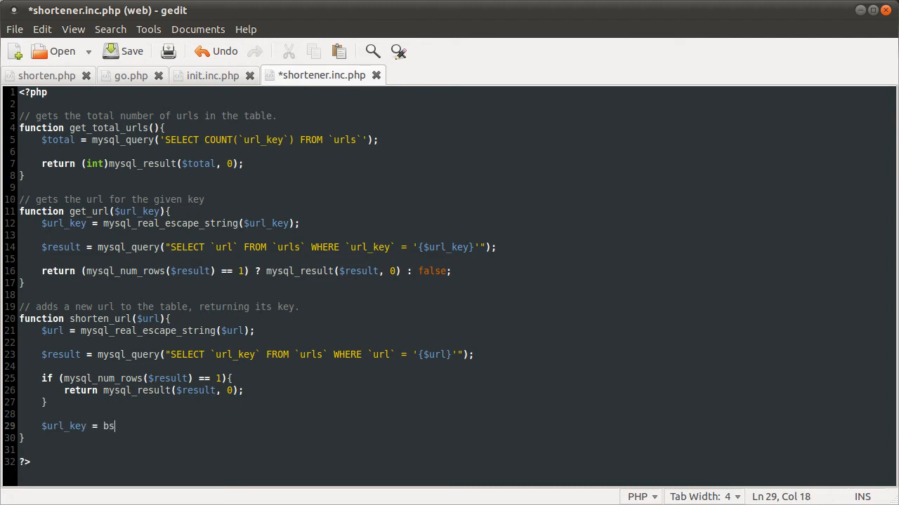
{"action": "type", "text": "ase_convert"}
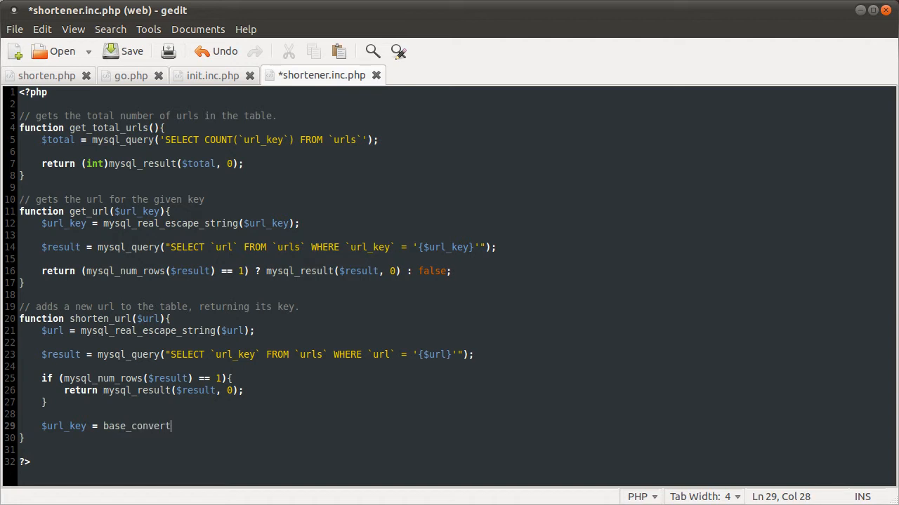
{"action": "type", "text": "();"}
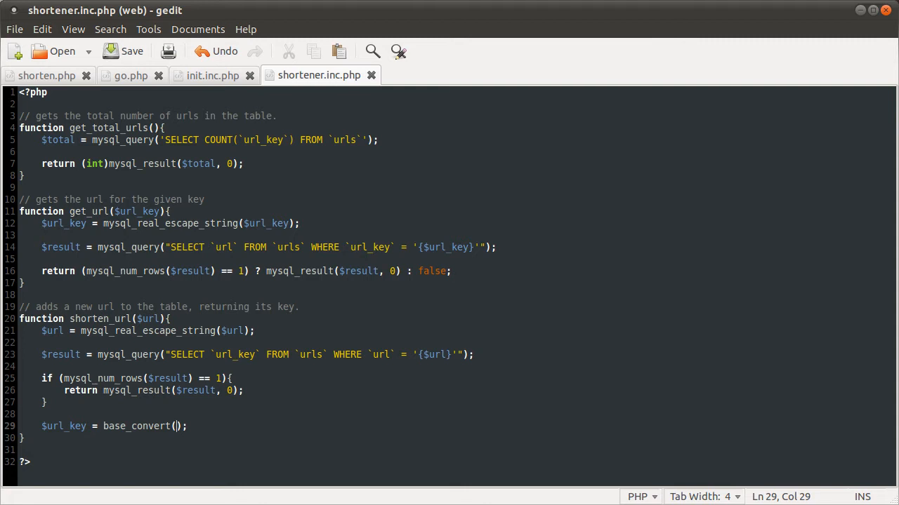
Fill base_convert with (string)(get_total_urls() + 1), 10, 36 and save the file
{"action": "type", "text": "("}
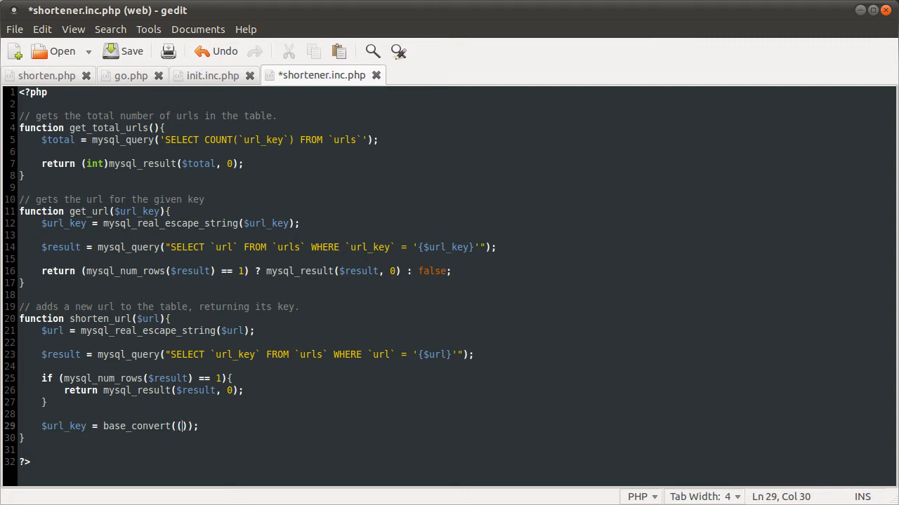
{"action": "type", "text": "get_"}
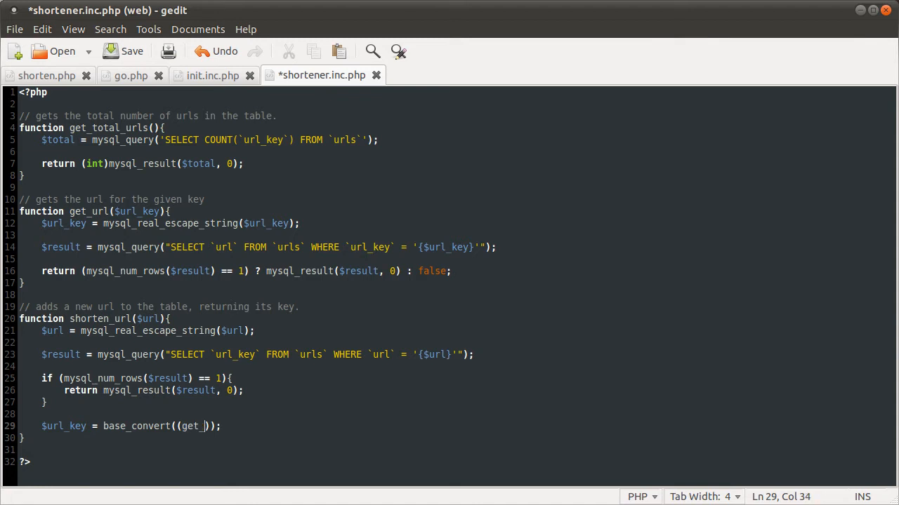
{"action": "type", "text": "total_"}
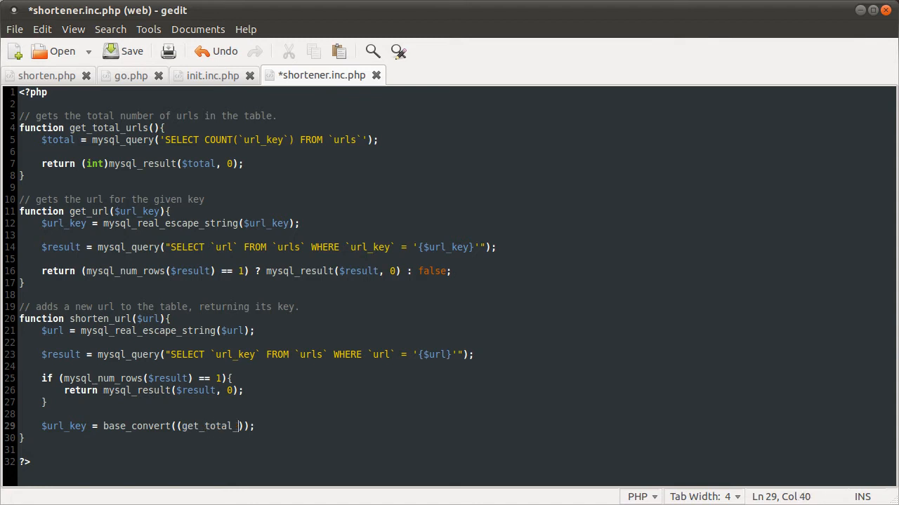
{"action": "type", "text": "urls() + 1"}
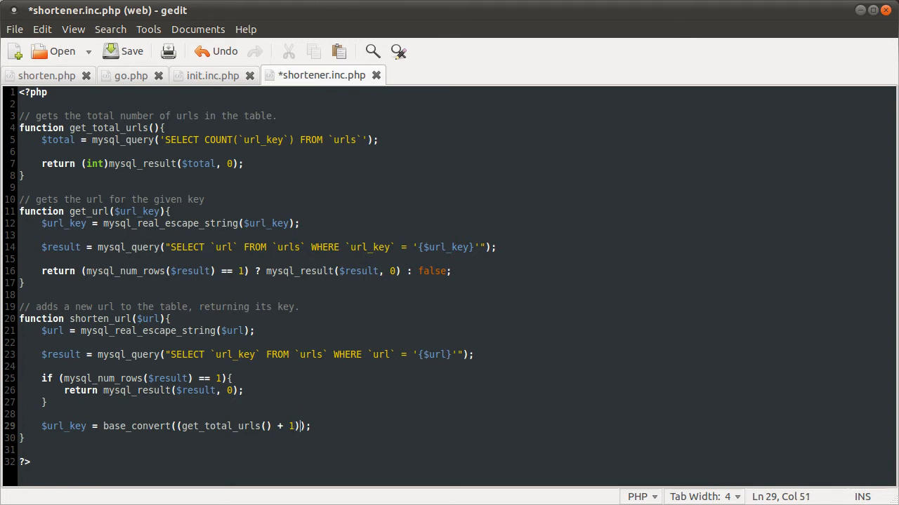
{"action": "type", "text": ","}
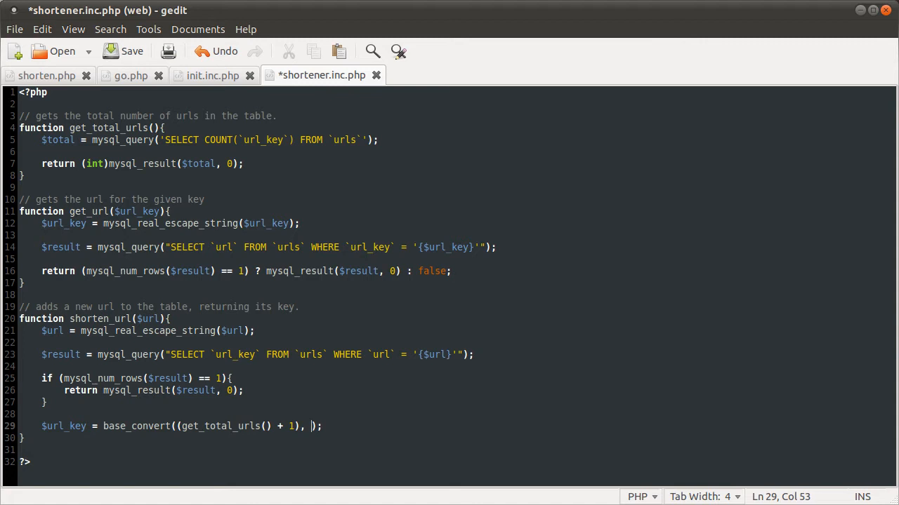
{"action": "type", "text": "10"}
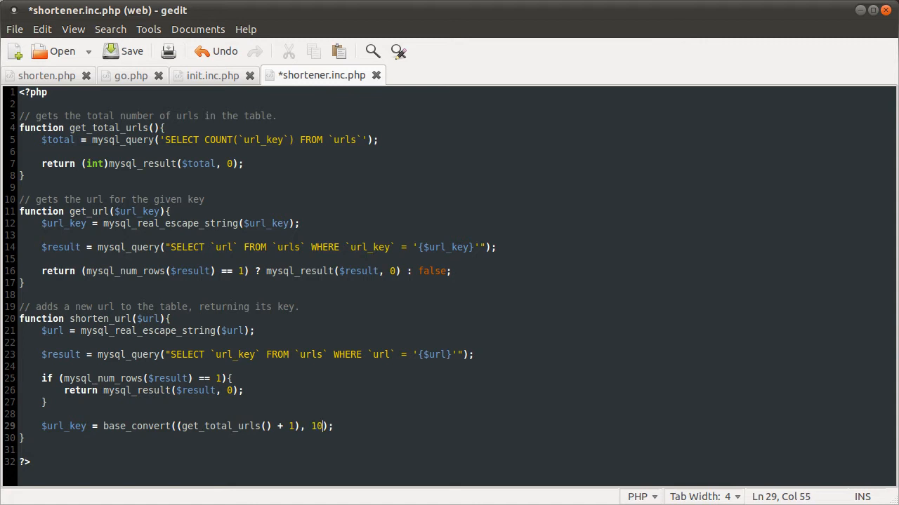
{"action": "type", "text": ","}
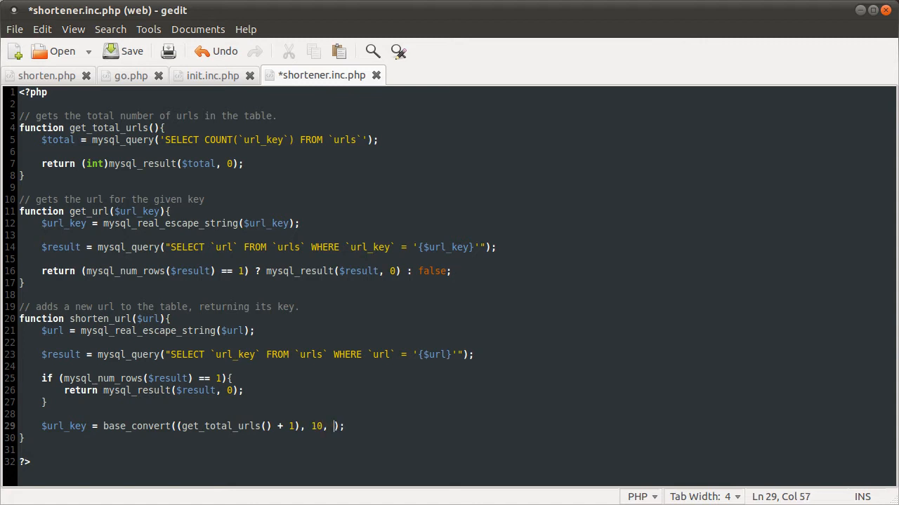
{"action": "type", "text": "36"}
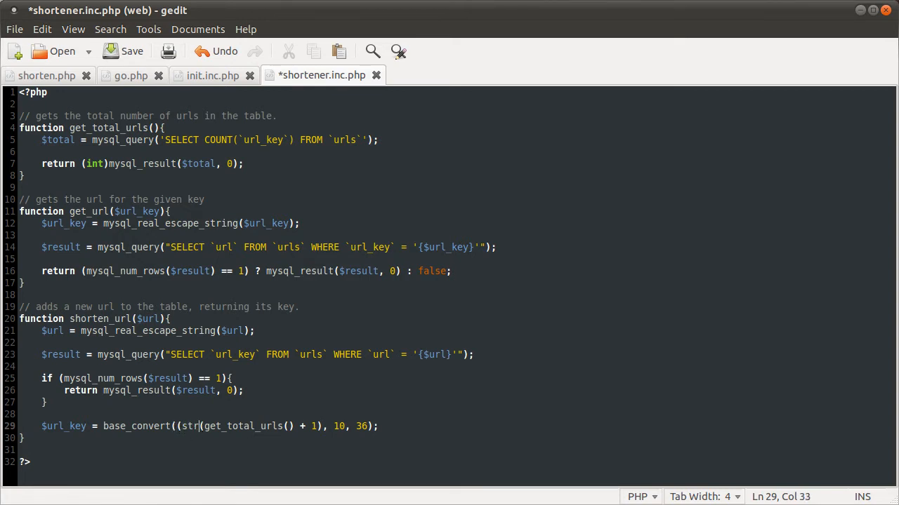
{"action": "key", "text": "ctrl+s"}
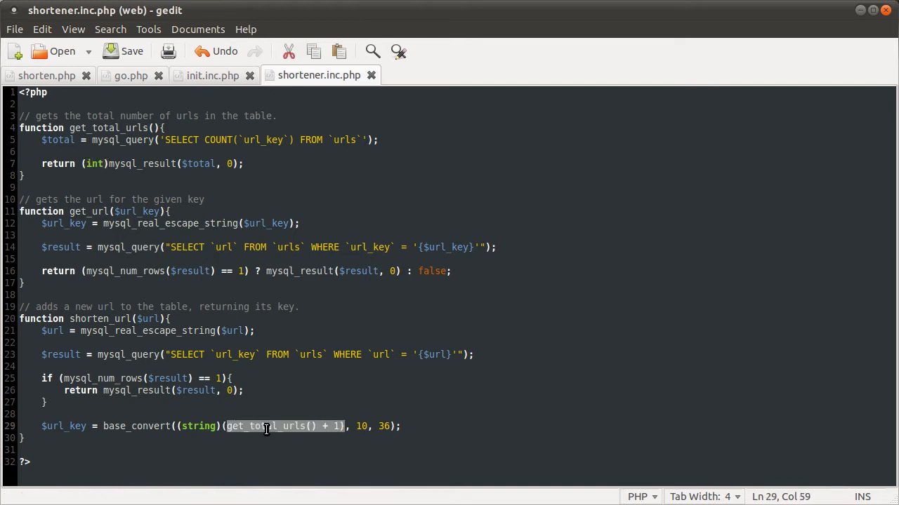
{"action": "left_click", "coordinate": [225, 426]}
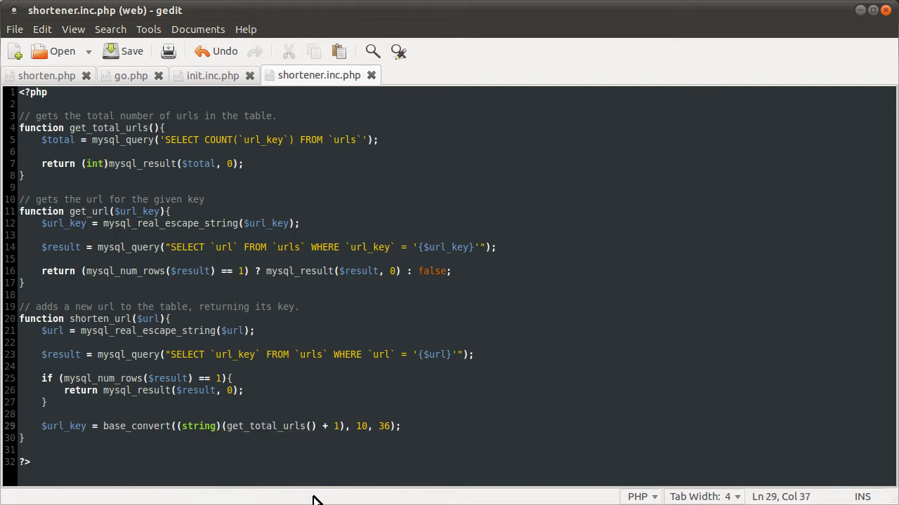
{"action": "mouse_move", "coordinate": [301, 495]}
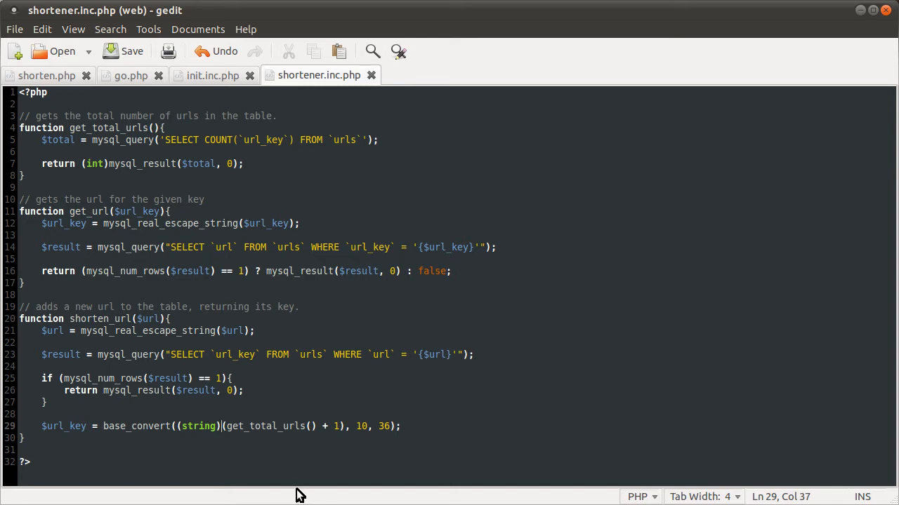
{"action": "mouse_move", "coordinate": [360, 428]}
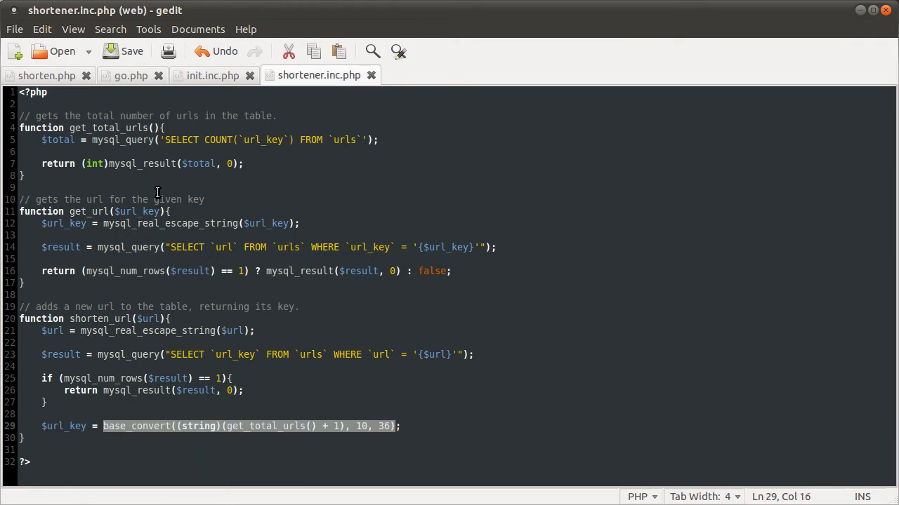
Paste the base_convert expression into shorten.php as an echo, replacing get_total_urls() + 1 with a test number
{"action": "left_click", "coordinate": [46, 75]}
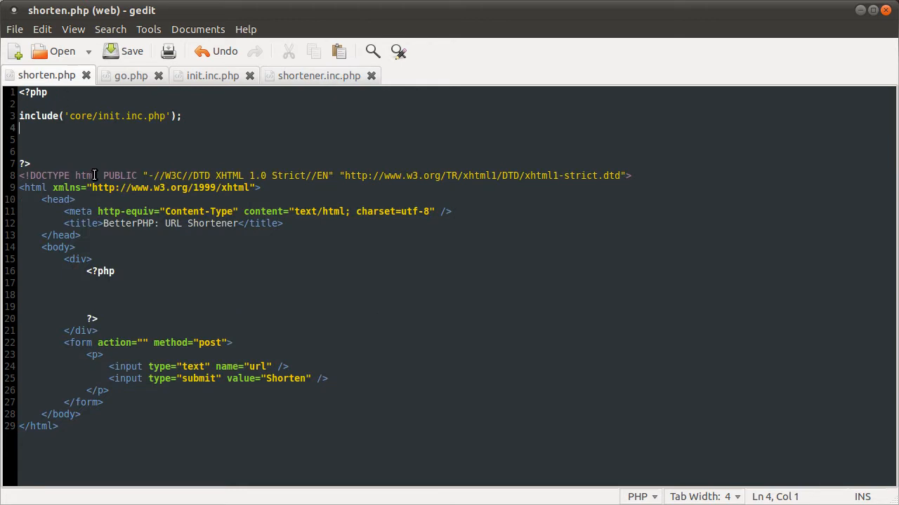
{"action": "type", "text": "base_convert((string)(get_total_urls() + 1), 10, 36)"}
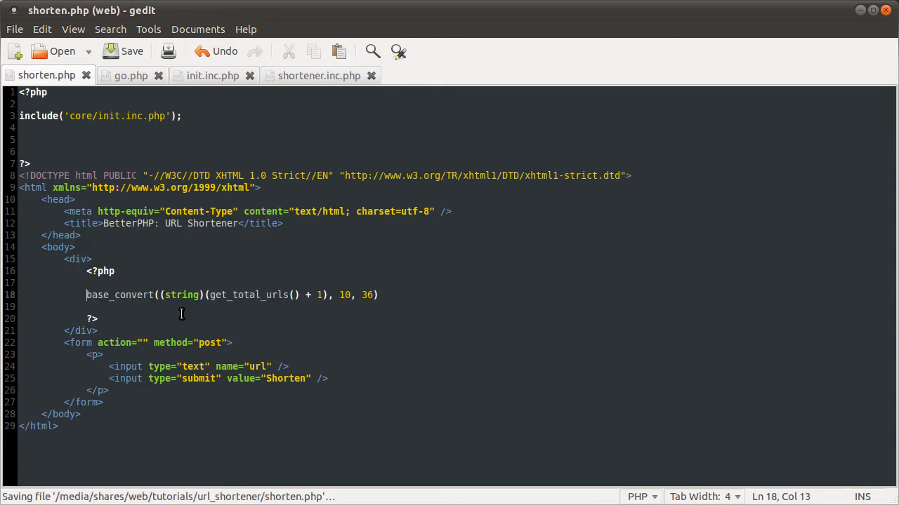
{"action": "type", "text": "echo"}
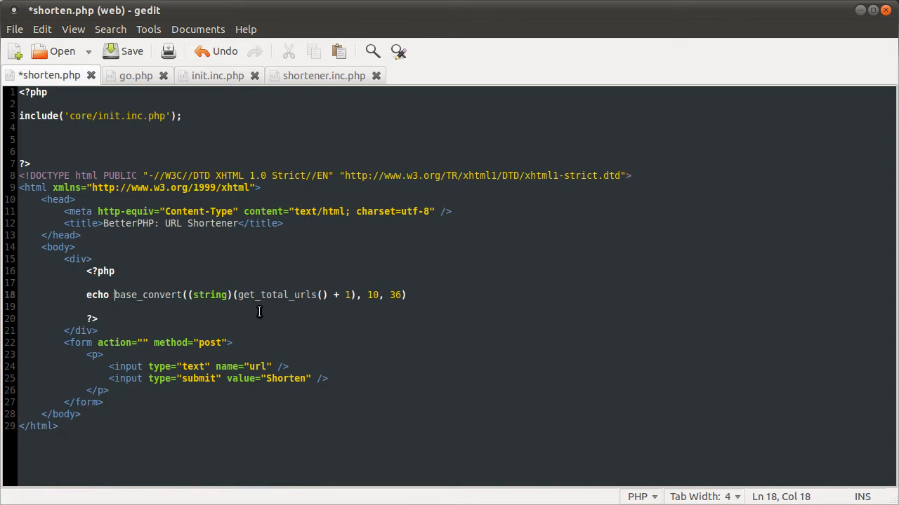
{"action": "double_click", "coordinate": [279, 295]}
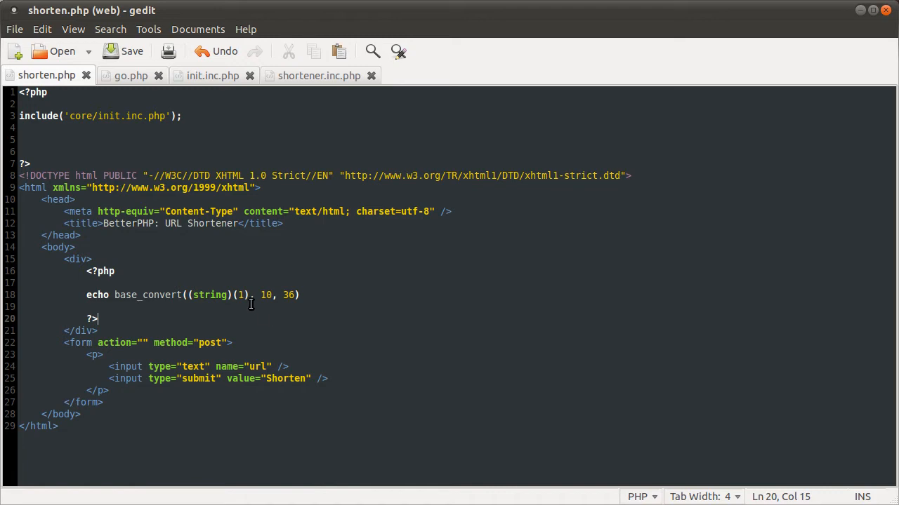
{"action": "left_click", "coordinate": [232, 342]}
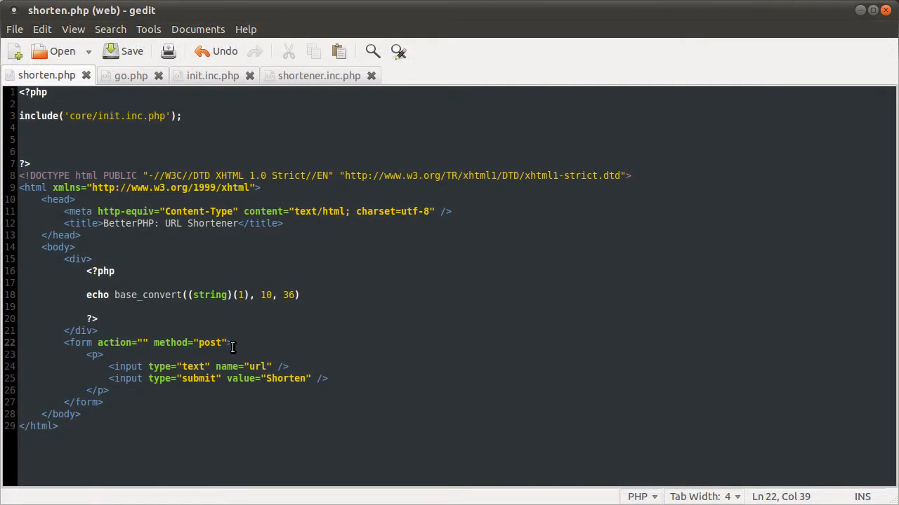
{"action": "type", "text": "8"}
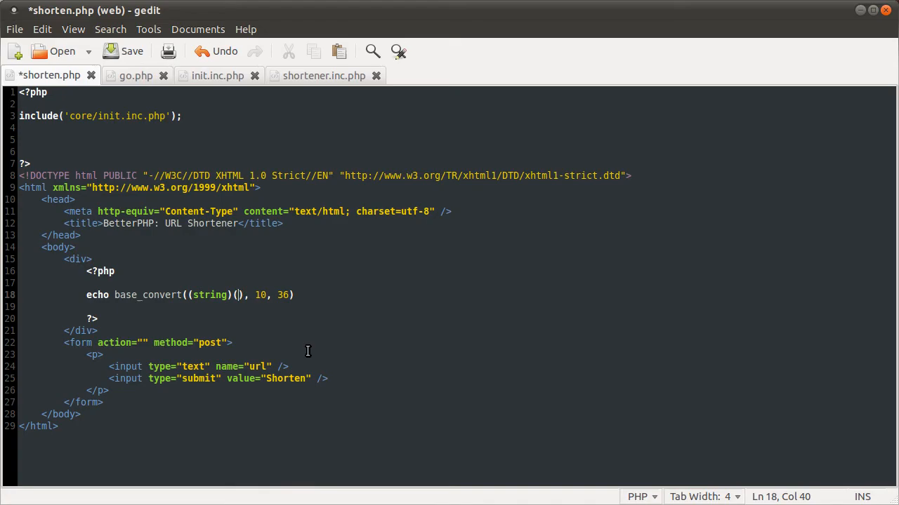
{"action": "type", "text": "9"}
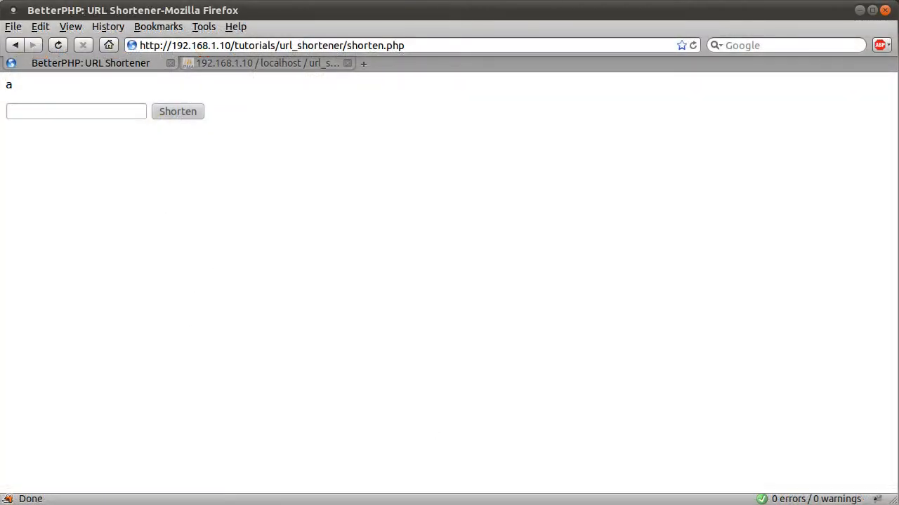
{"action": "mouse_move", "coordinate": [268, 353]}
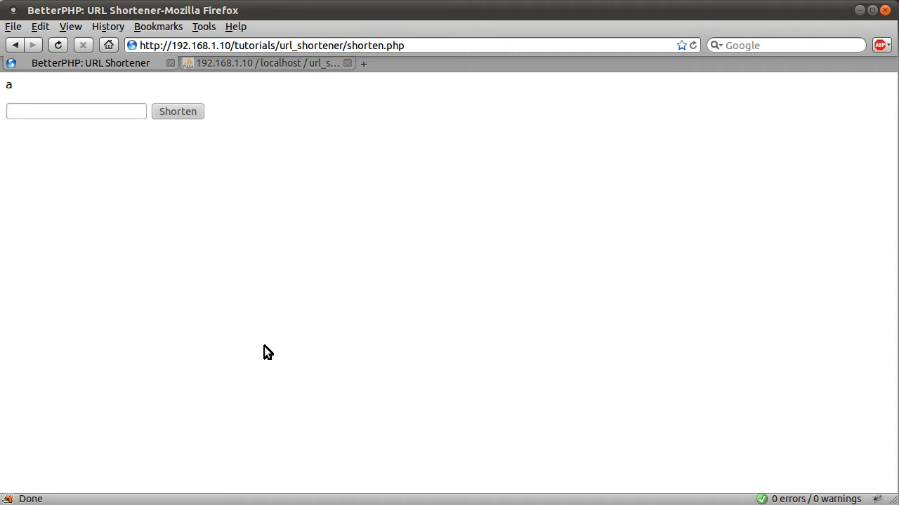
{"action": "mouse_move", "coordinate": [259, 361]}
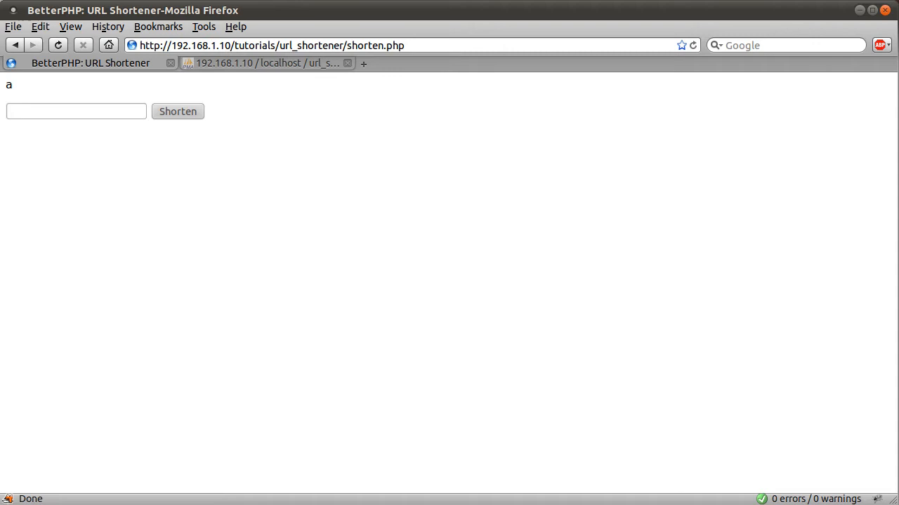
{"action": "mouse_move", "coordinate": [364, 364]}
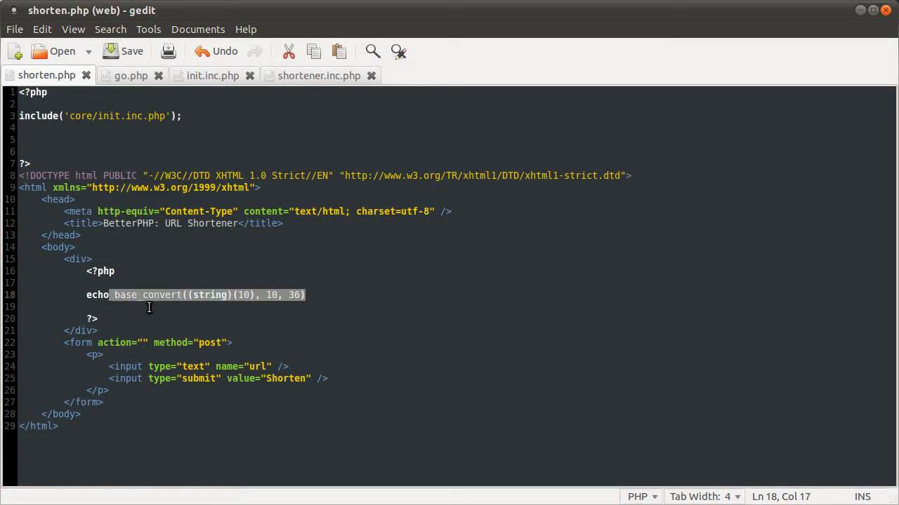
Put the caret at the end of shorten.php's echo test line
{"action": "left_click", "coordinate": [339, 295]}
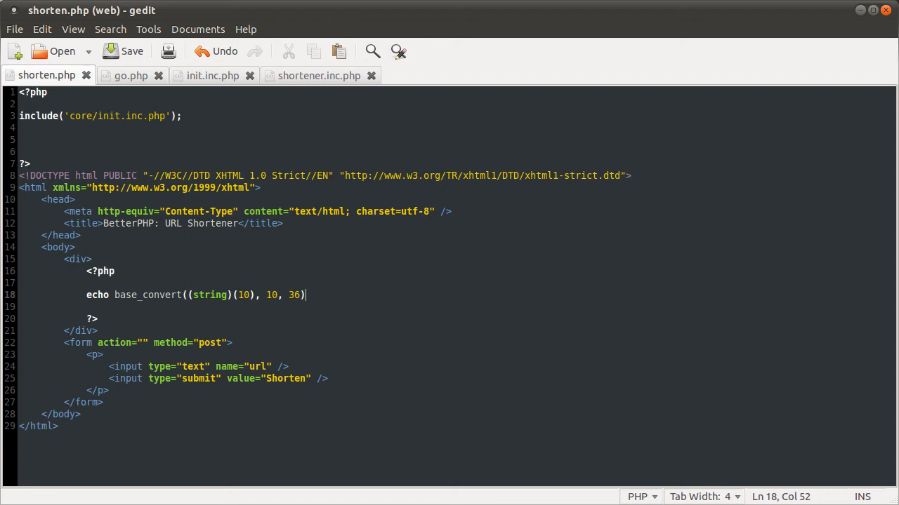
{"action": "mouse_move", "coordinate": [444, 351]}
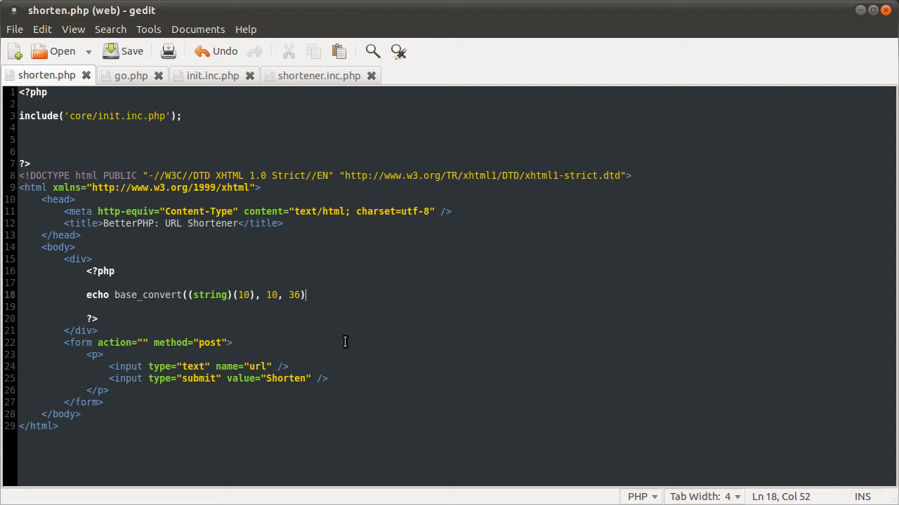
{"action": "mouse_move", "coordinate": [330, 320]}
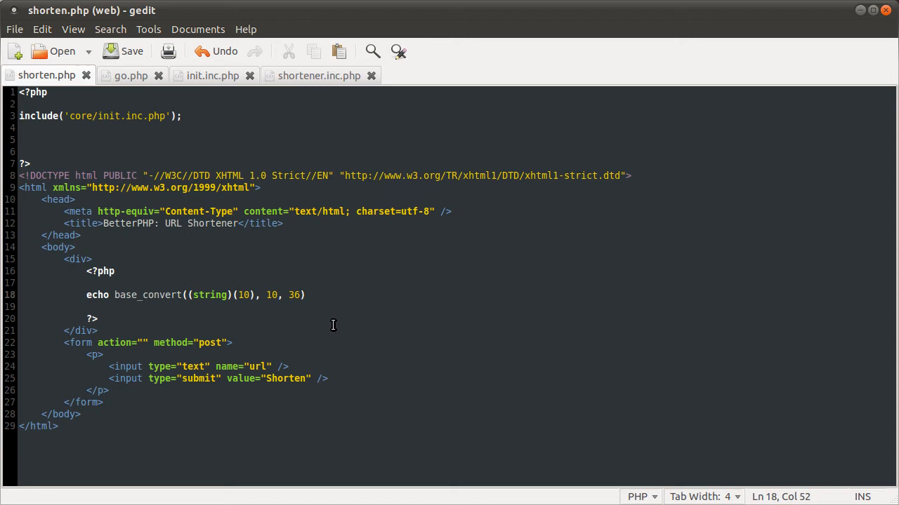
{"action": "mouse_move", "coordinate": [301, 242]}
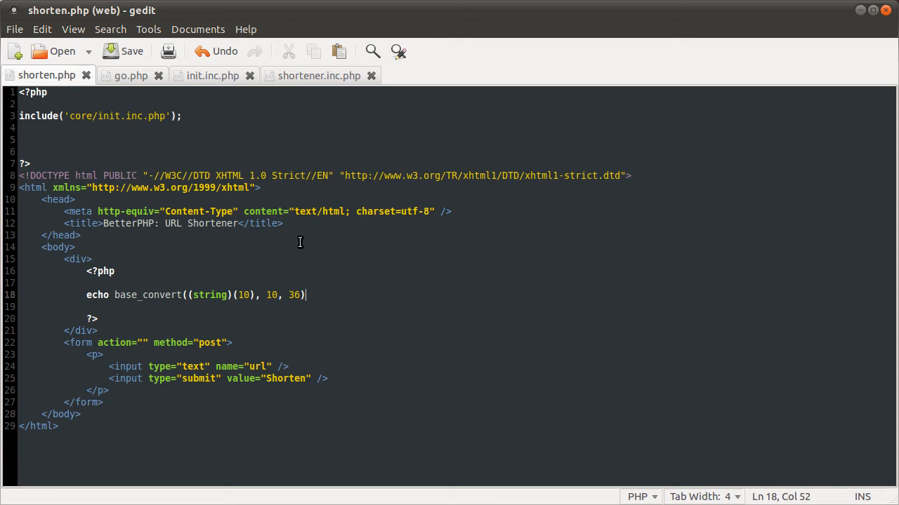
{"action": "mouse_move", "coordinate": [225, 205]}
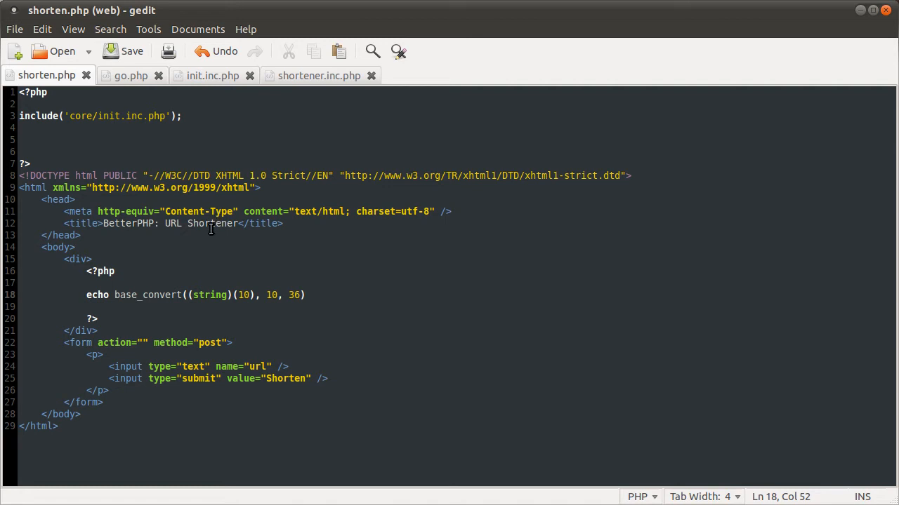
{"action": "mouse_move", "coordinate": [196, 237]}
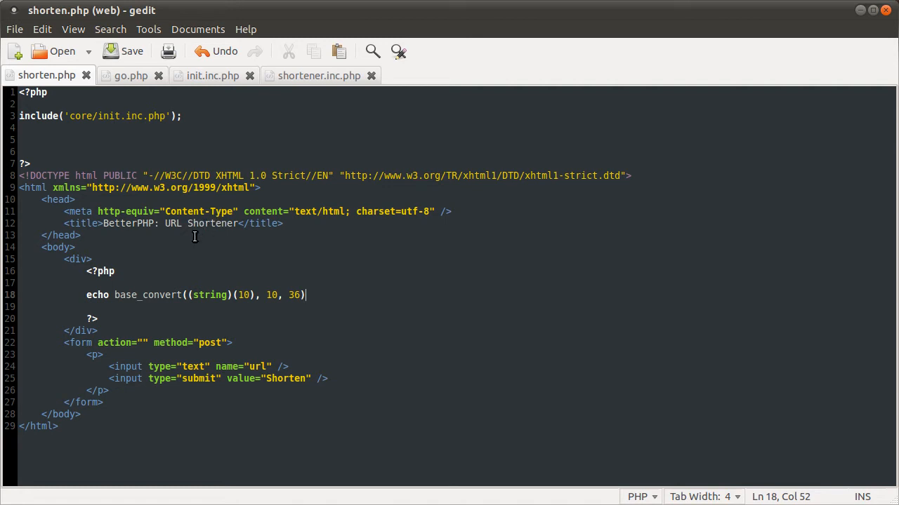
{"action": "mouse_move", "coordinate": [313, 295]}
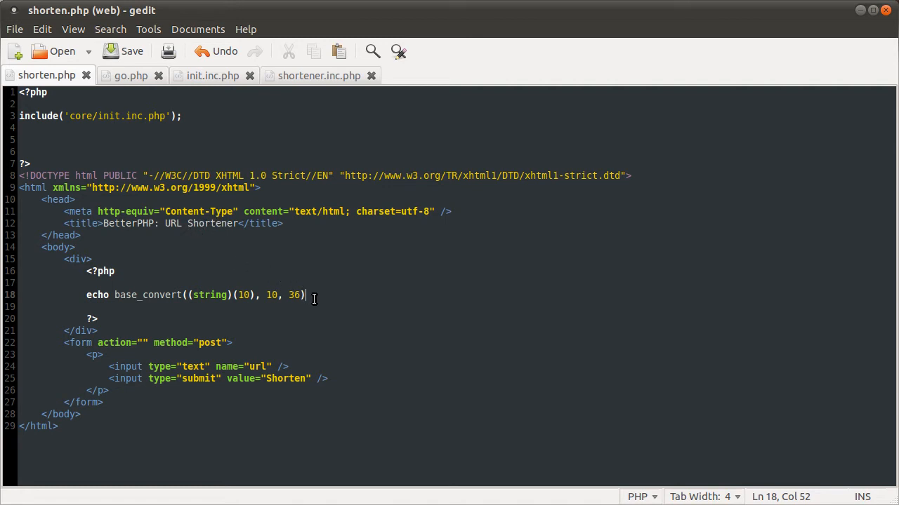
{"action": "mouse_move", "coordinate": [283, 267]}
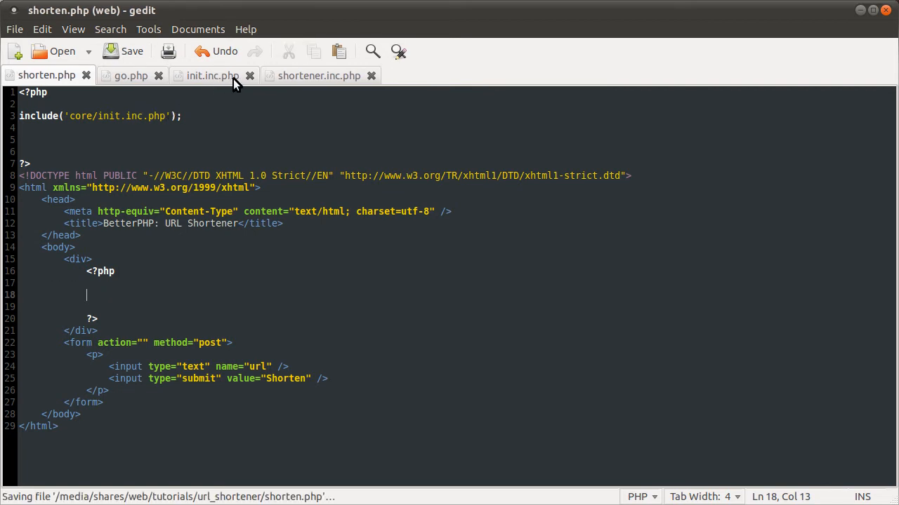
{"action": "mouse_move", "coordinate": [319, 75]}
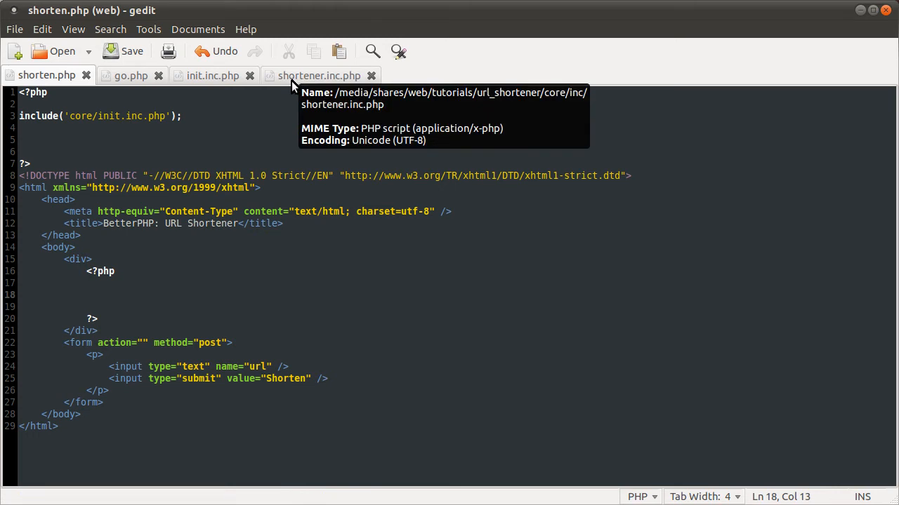
{"action": "mouse_move", "coordinate": [250, 99]}
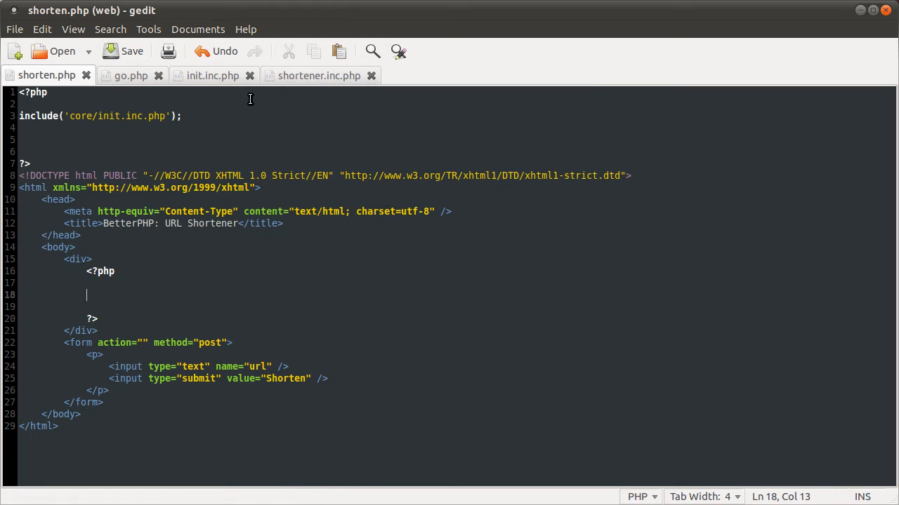
In shortener.inc.php, begin a mysql_query INSERT INTO `urls` with columns `url_key`, `url`
{"action": "left_click", "coordinate": [319, 75]}
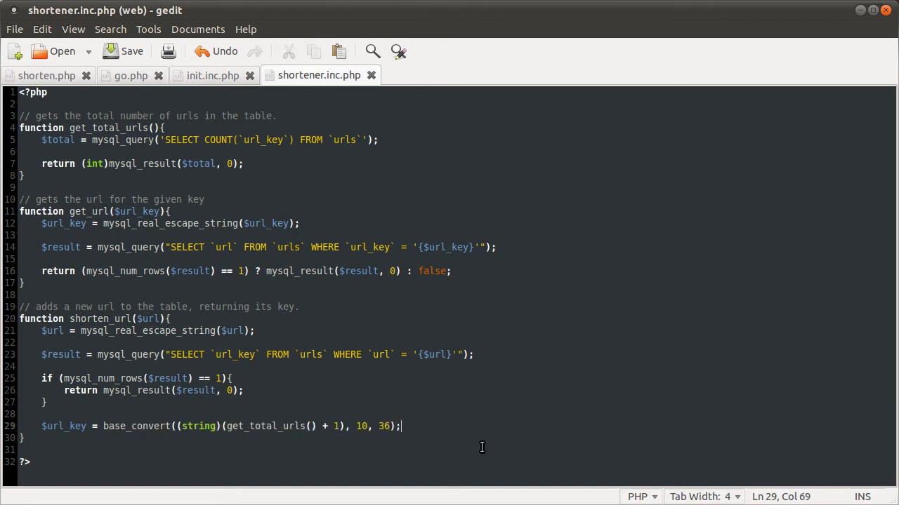
{"action": "key", "text": "Return"}
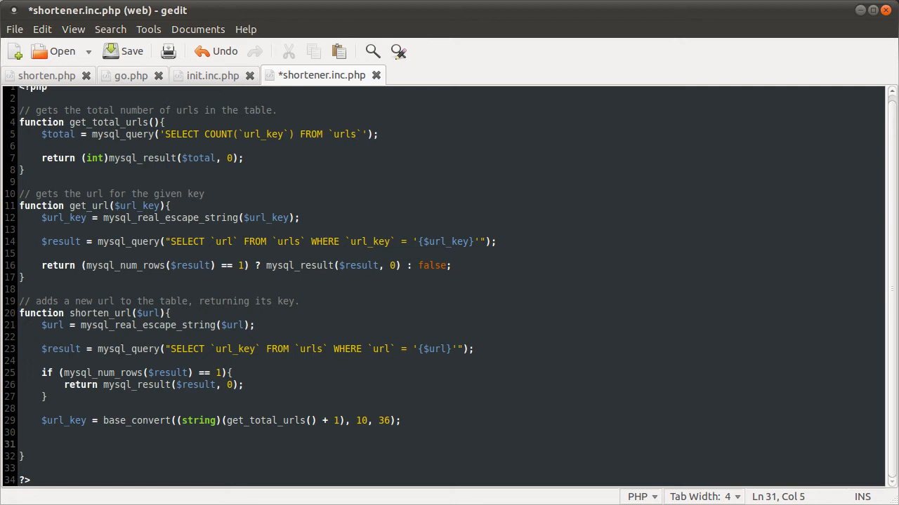
{"action": "type", "text": "mysql"}
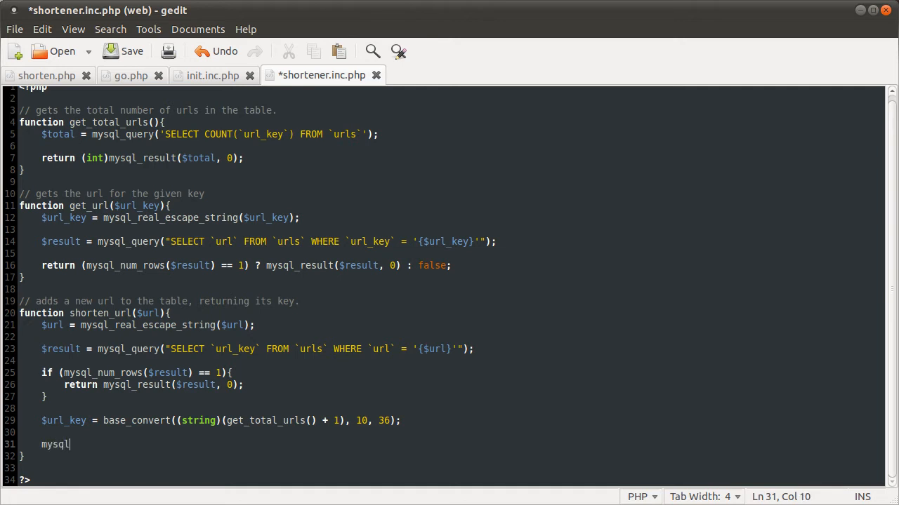
{"action": "type", "text": "_q"}
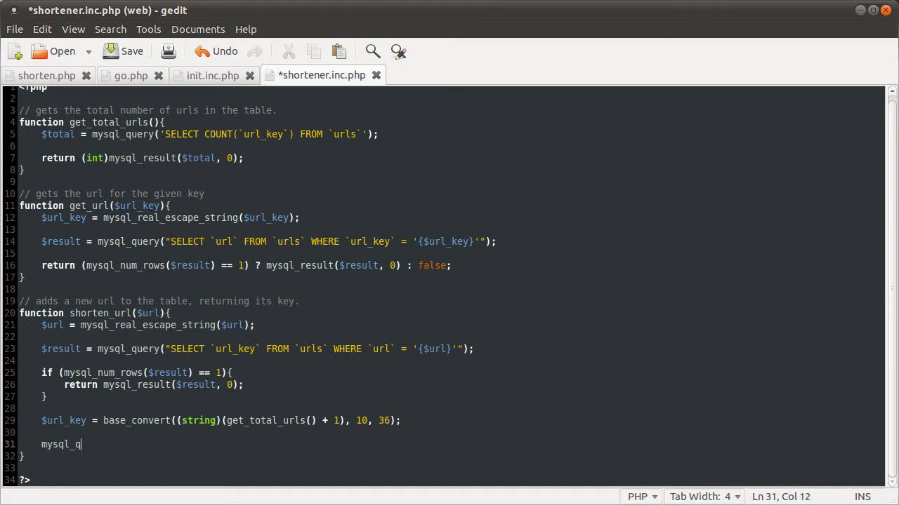
{"action": "type", "text": "uery();"}
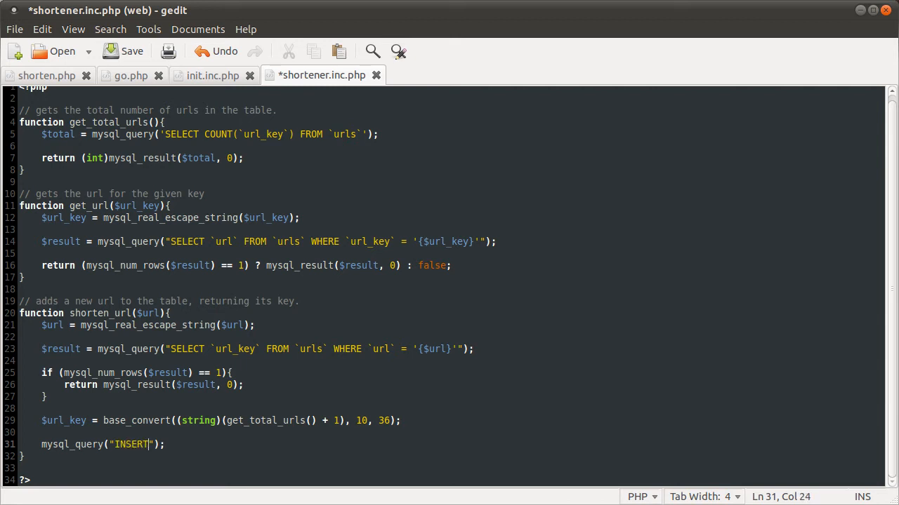
{"action": "type", "text": "INTO `"}
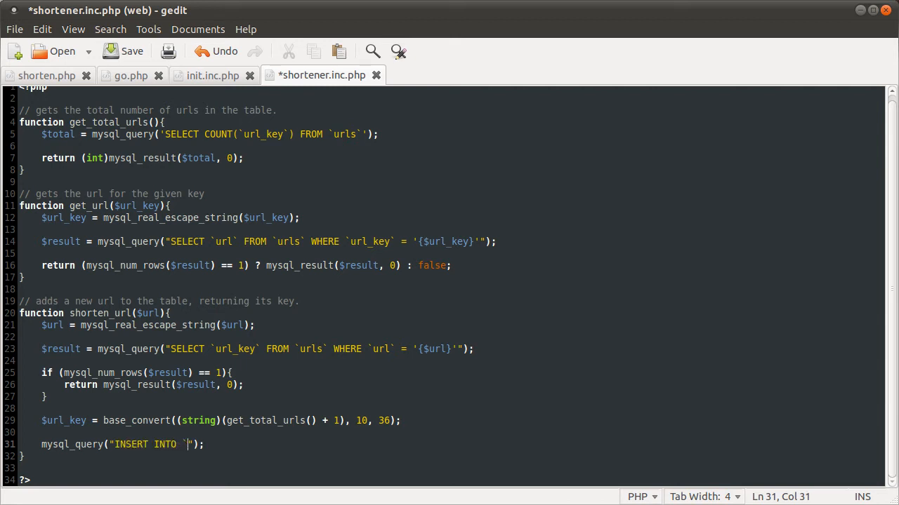
{"action": "type", "text": "urls`"}
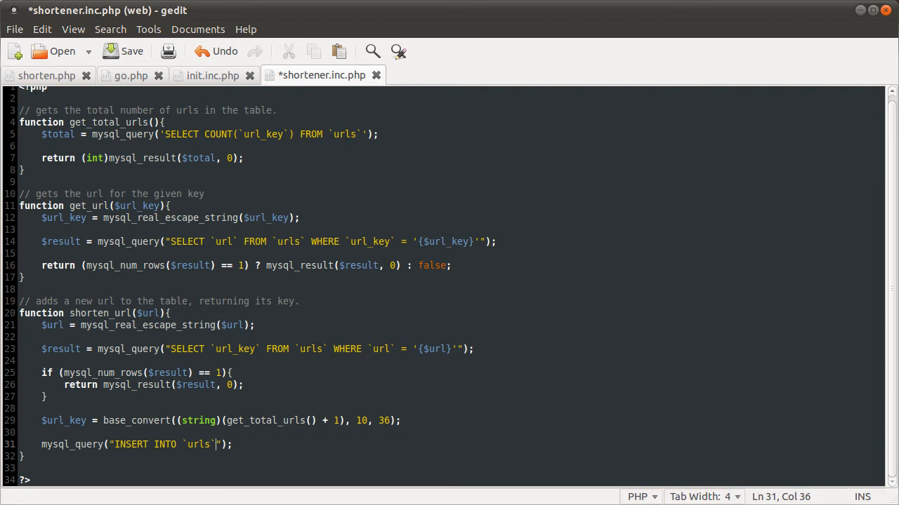
{"action": "type", "text": "()"}
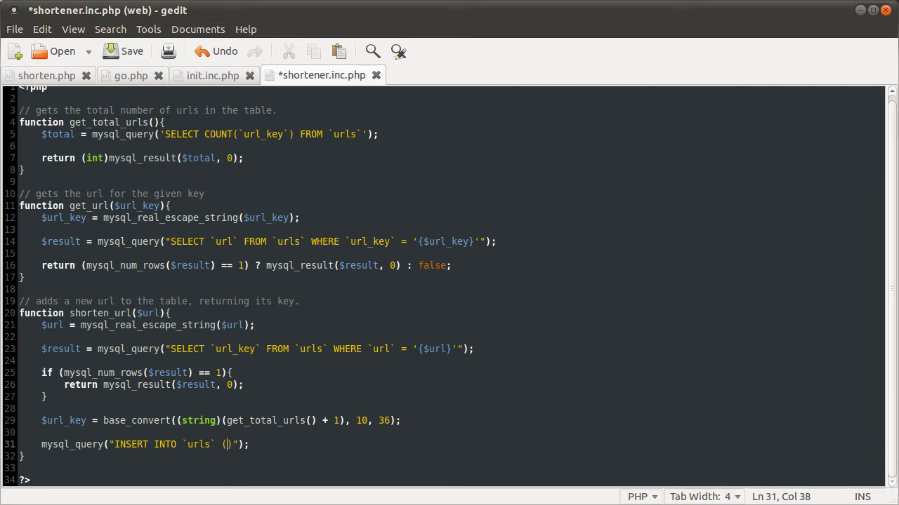
{"action": "type", "text": "`url_"}
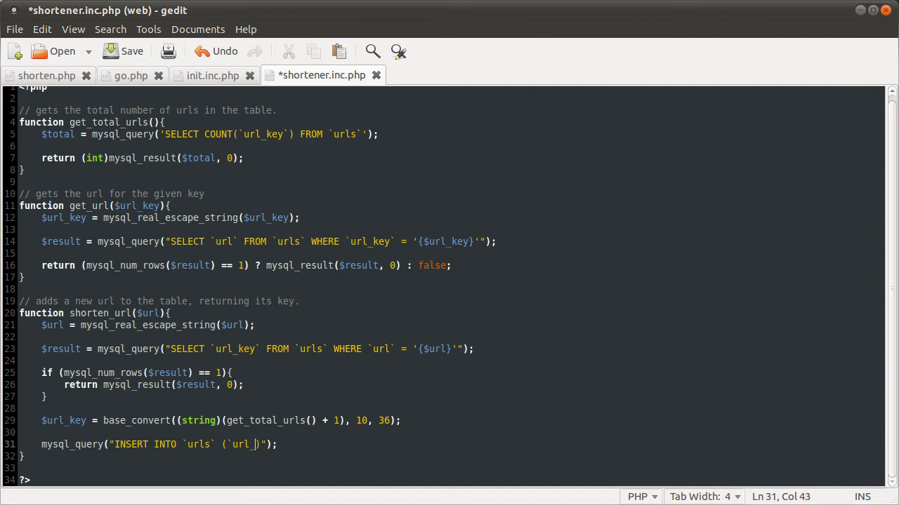
{"action": "type", "text": "key`m"}
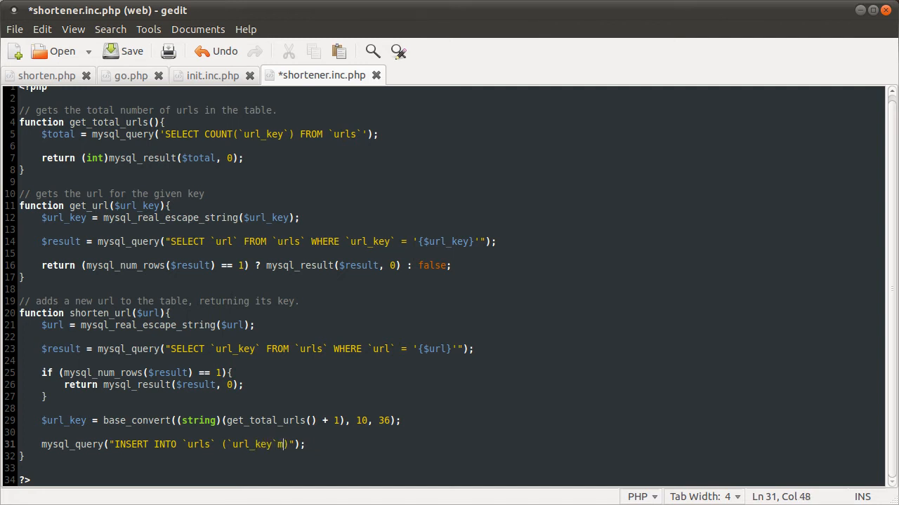
{"action": "type", "text": ", `url`"}
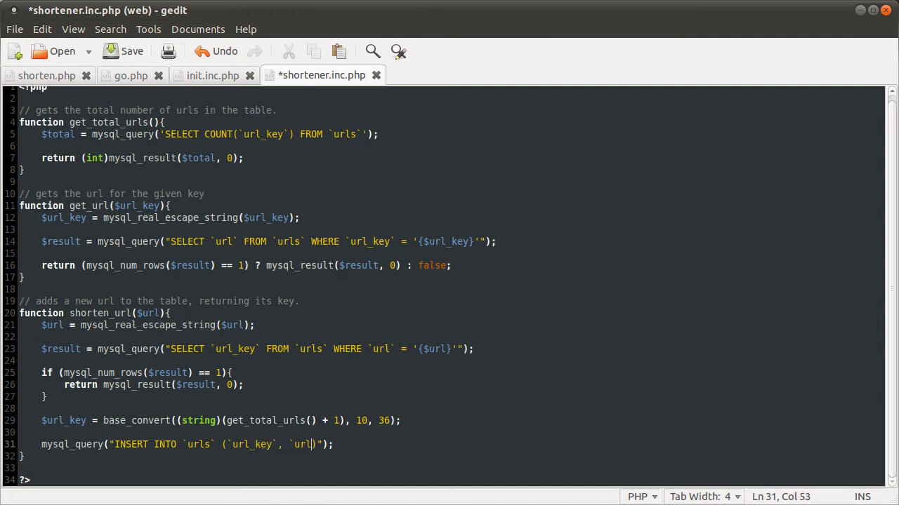
Add VALUES ('{$url_key}', '{$url}') and start the return $url_key line
{"action": "type", "text": "VAL"}
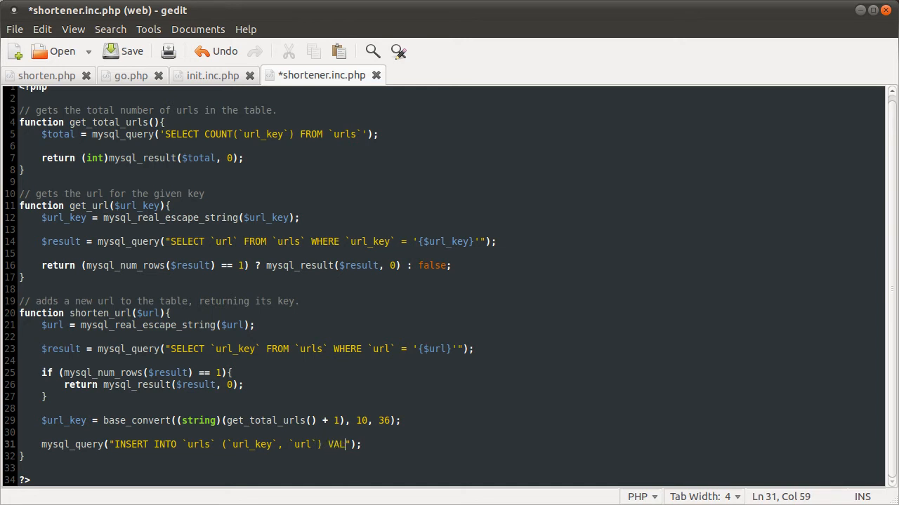
{"action": "type", "text": "UES ('')"}
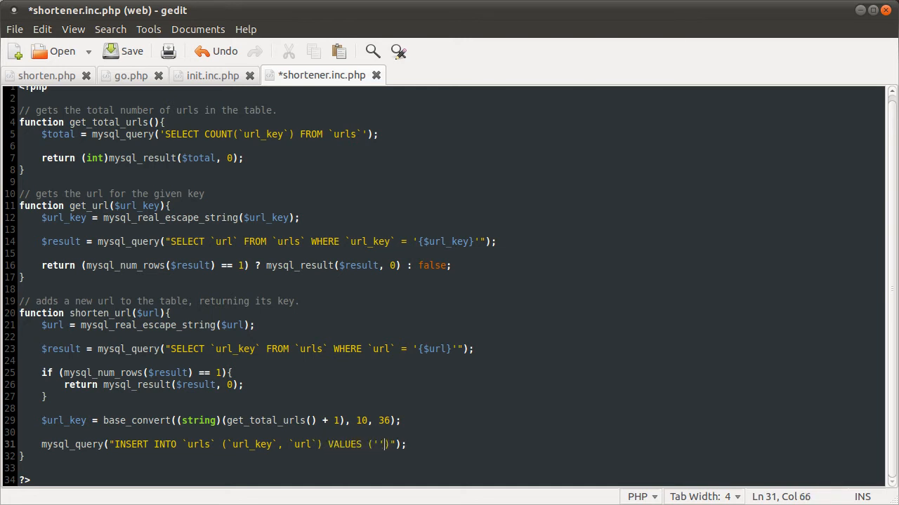
{"action": "type", "text": ", ''"}
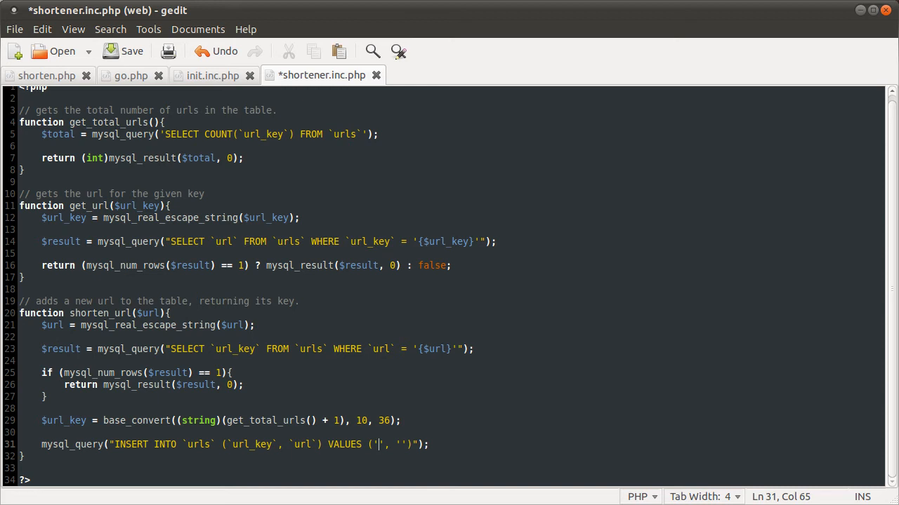
{"action": "type", "text": "{$url_key"}
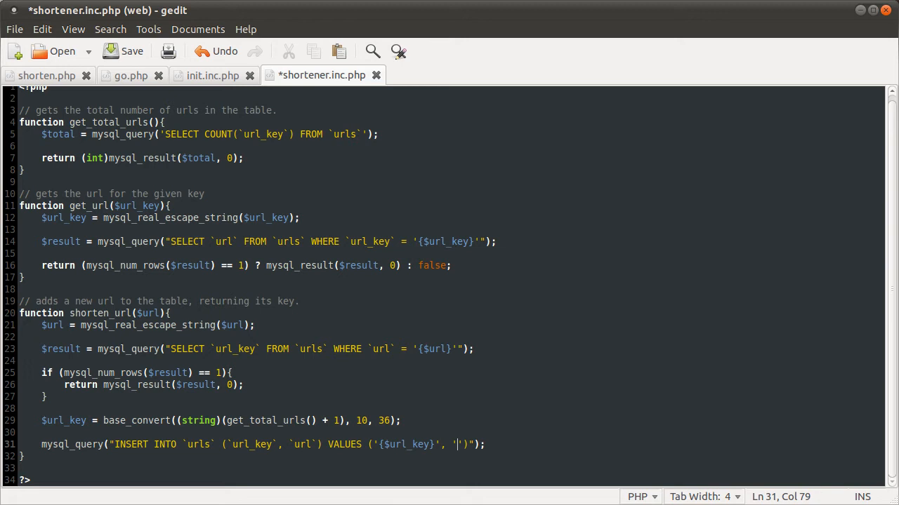
{"action": "type", "text": "{$url"}
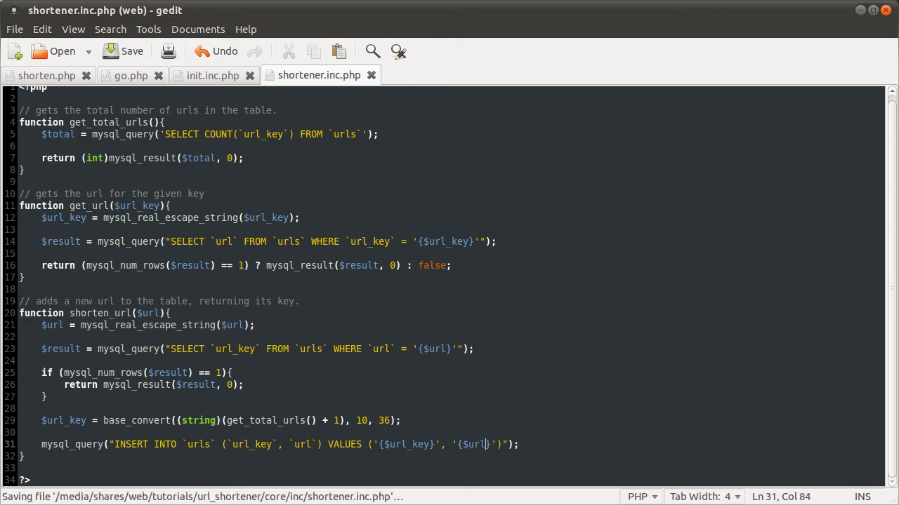
{"action": "type", "text": "return $url_key;"}
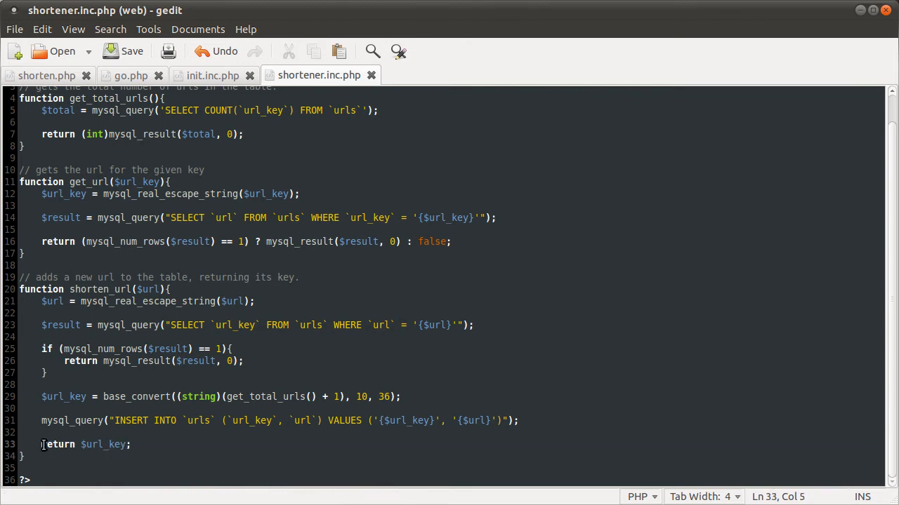
{"action": "left_click", "coordinate": [87, 360]}
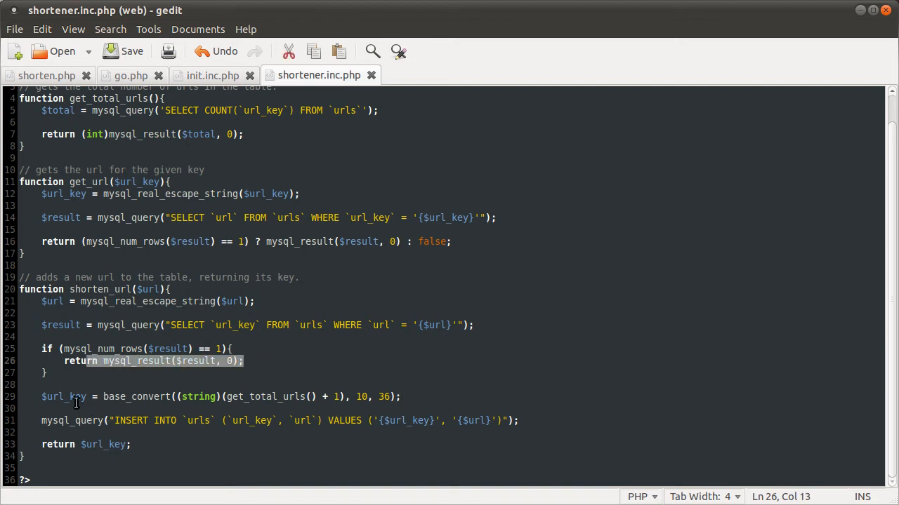
{"action": "double_click", "coordinate": [103, 444]}
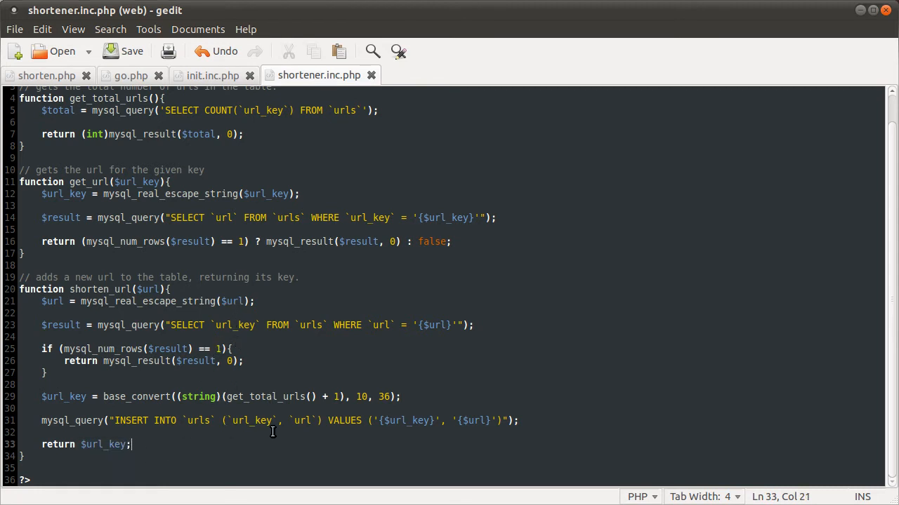
{"action": "mouse_move", "coordinate": [323, 473]}
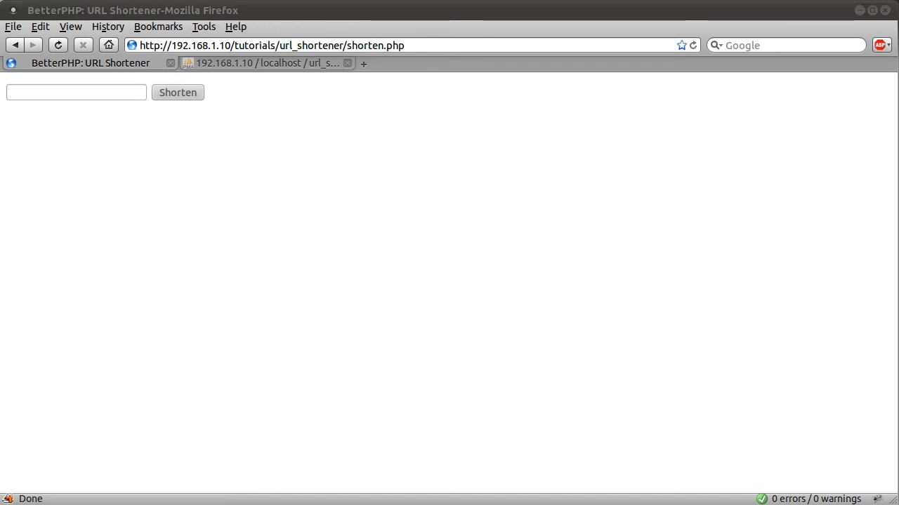
{"action": "mouse_move", "coordinate": [597, 373]}
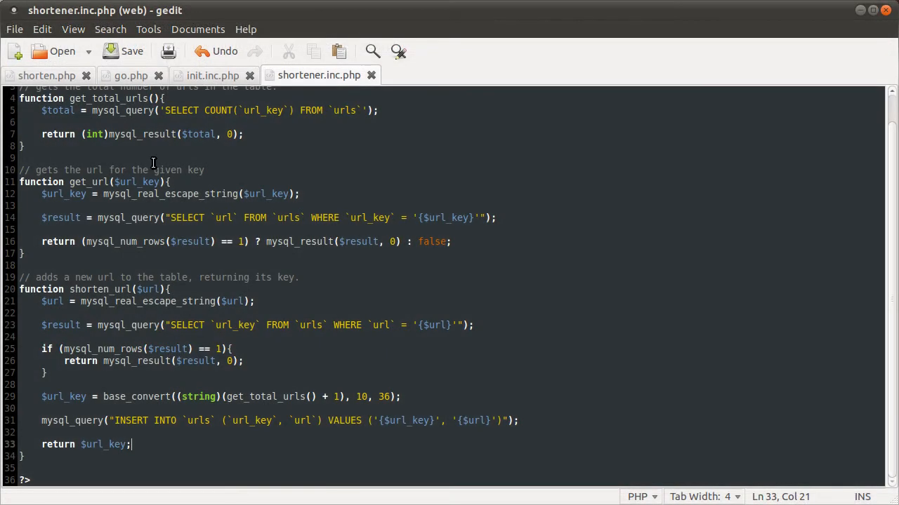
Bring shorten.php to the front in gedit for editing
{"action": "left_click", "coordinate": [47, 75]}
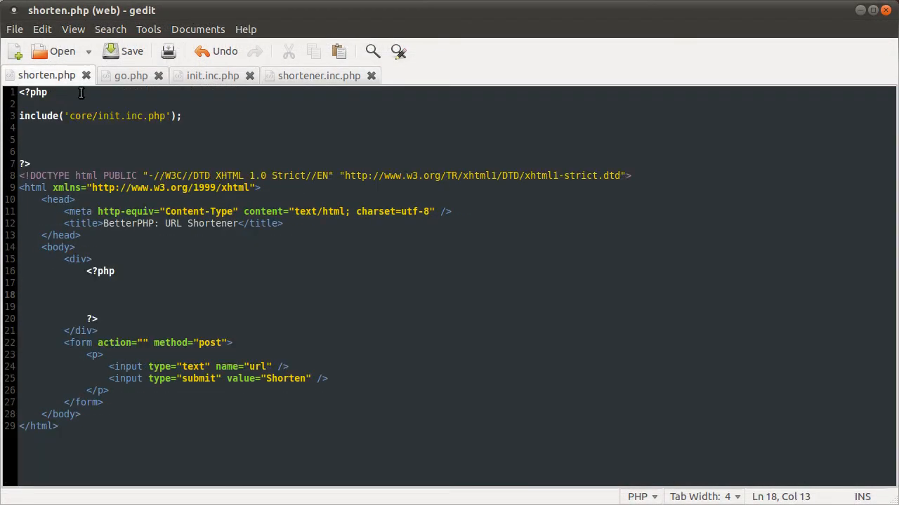
Add $errors = array(); below the include line, then mark the div's empty PHP line
{"action": "left_click", "coordinate": [71, 139]}
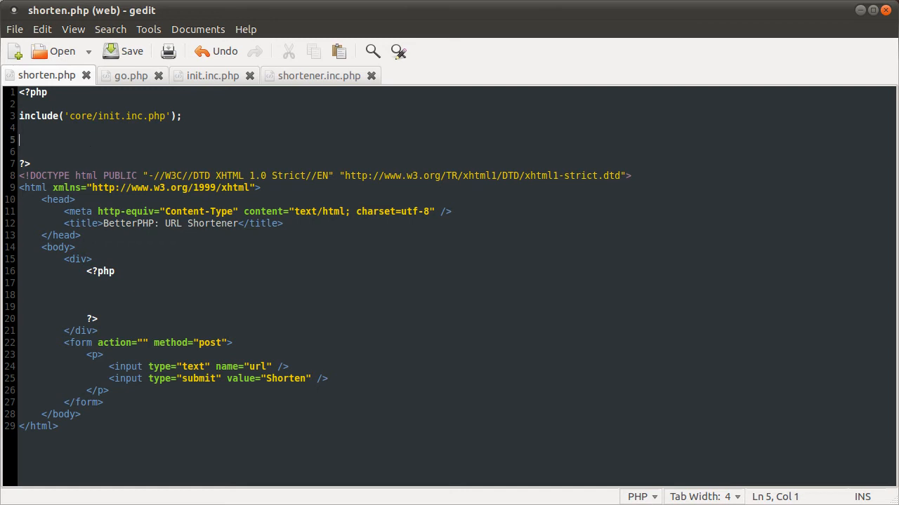
{"action": "mouse_move", "coordinate": [40, 140]}
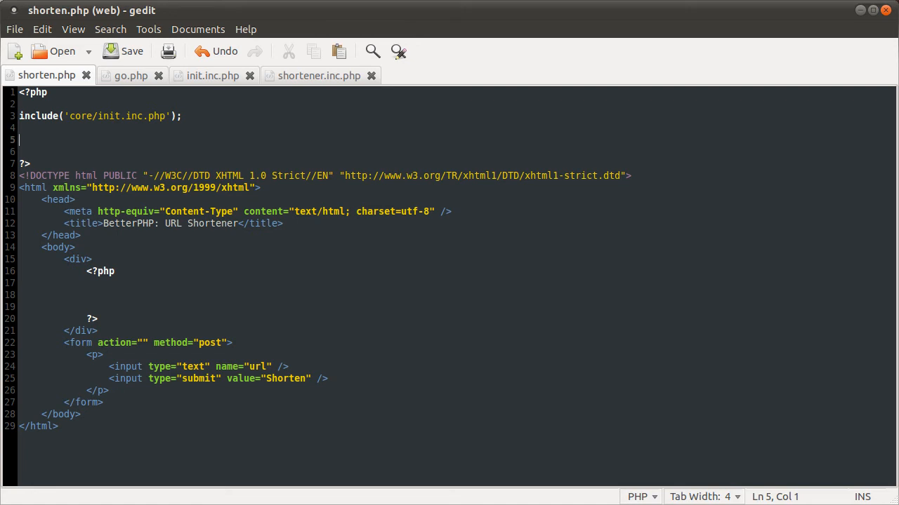
{"action": "type", "text": "$"}
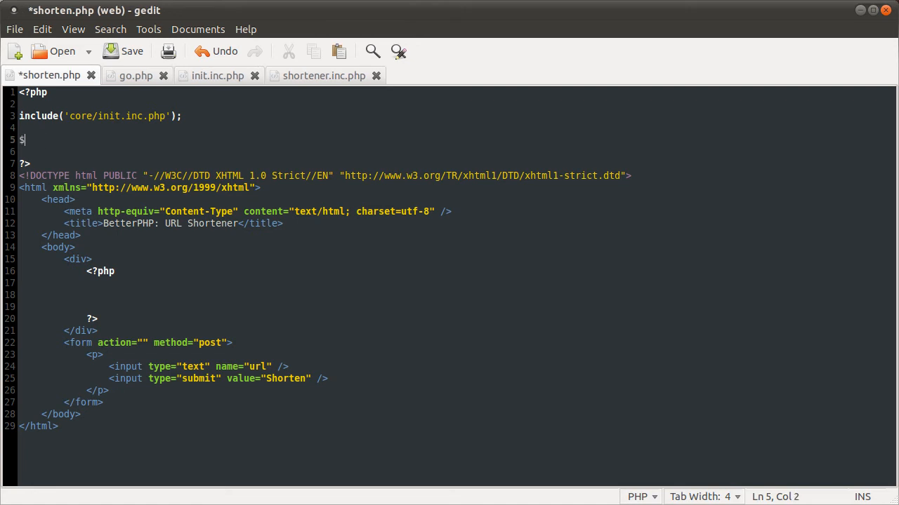
{"action": "type", "text": "error"}
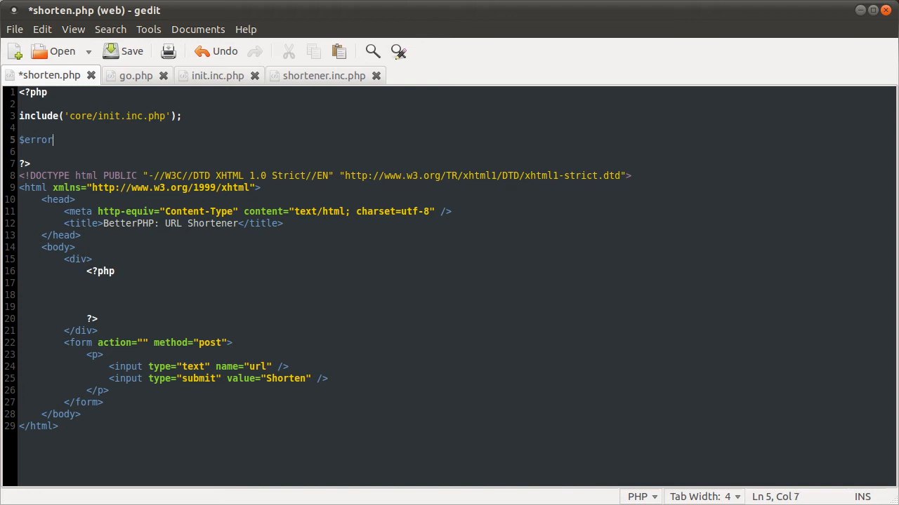
{"action": "type", "text": "s = array();"}
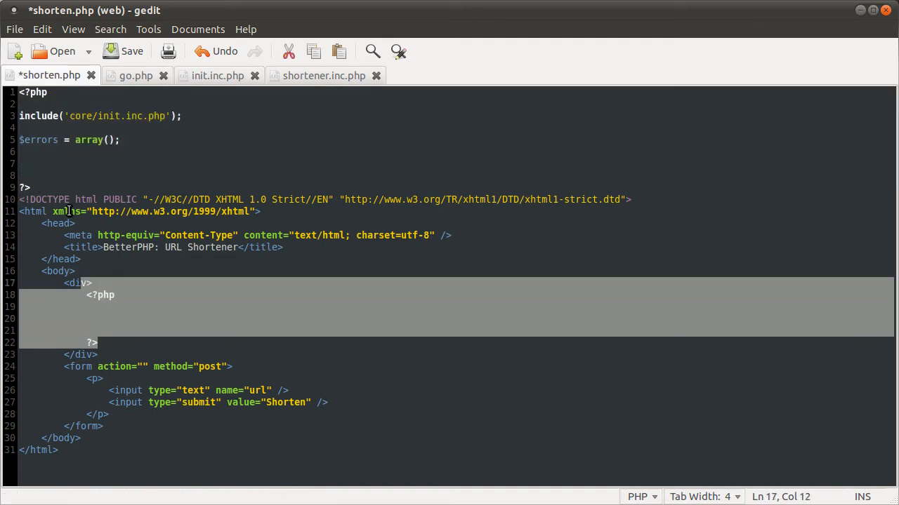
{"action": "left_click", "coordinate": [51, 161]}
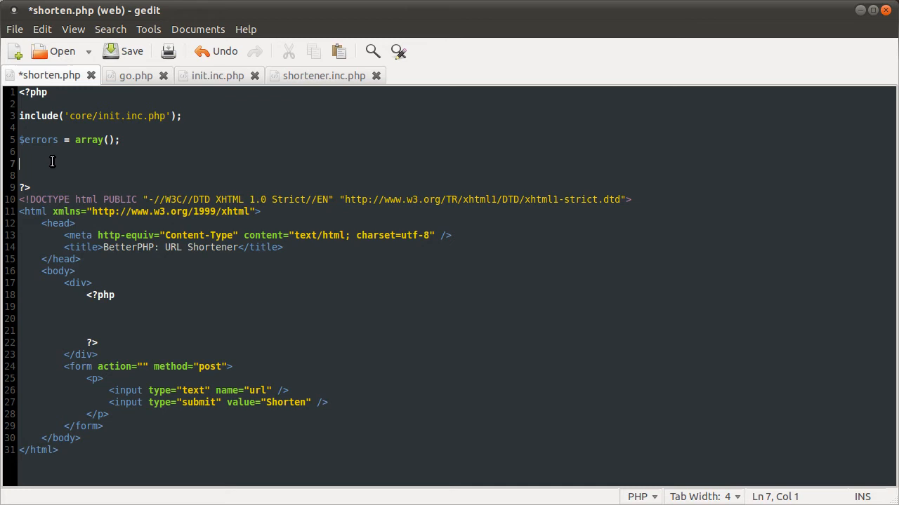
{"action": "mouse_move", "coordinate": [93, 235]}
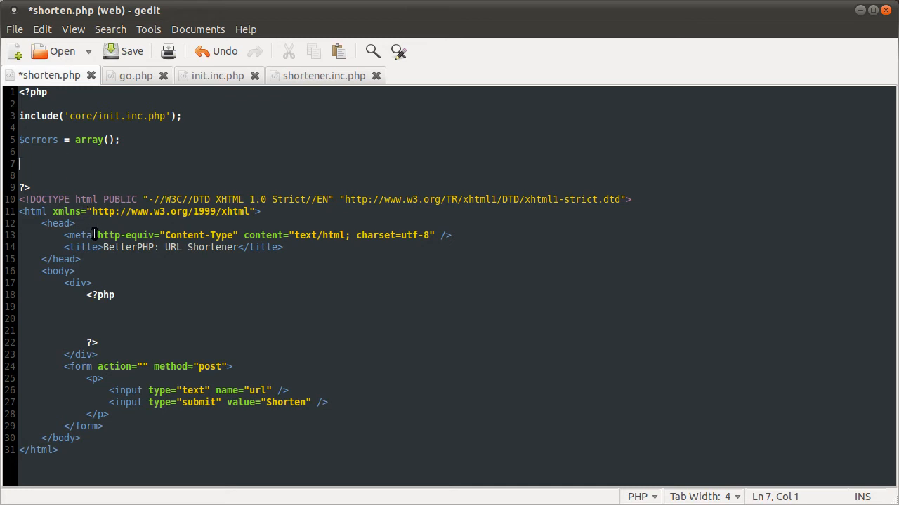
{"action": "left_click", "coordinate": [127, 324]}
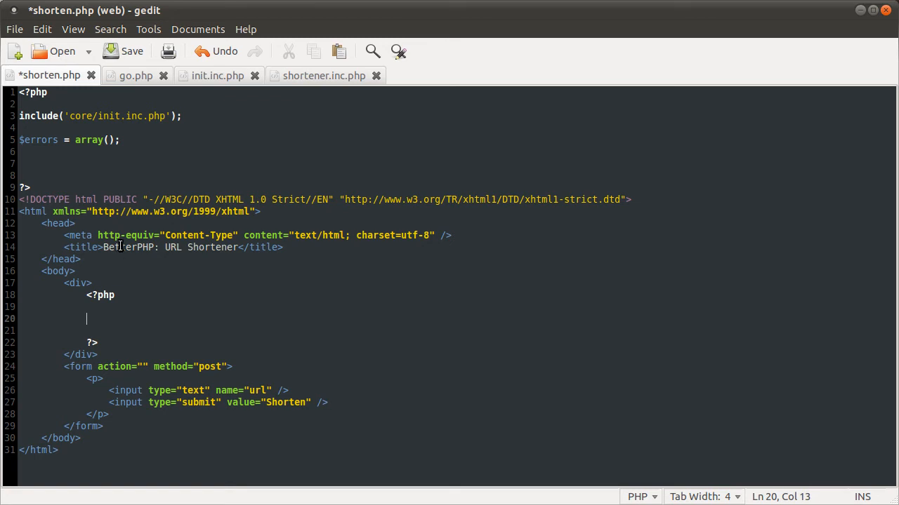
Begin the if (isset($_POST['url'])) block in shorten.php and save
{"action": "left_click", "coordinate": [61, 164]}
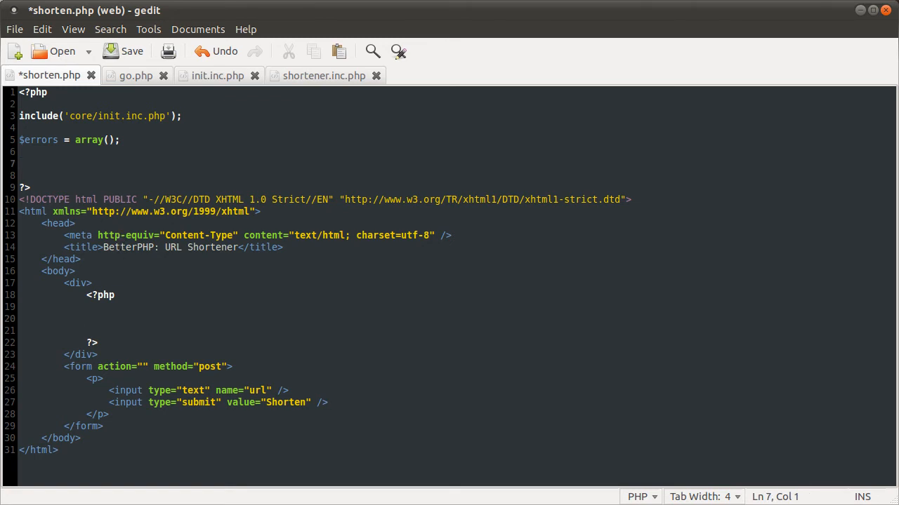
{"action": "type", "text": "if"}
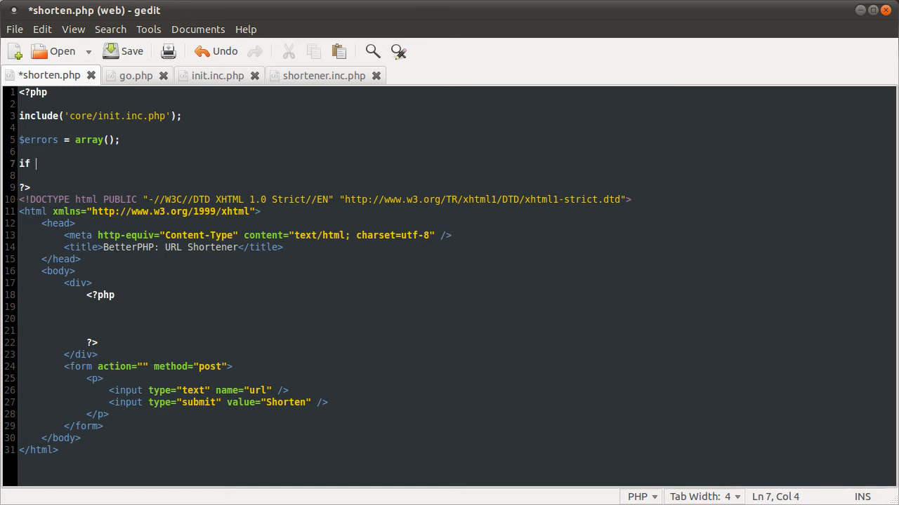
{"action": "type", "text": "(i"}
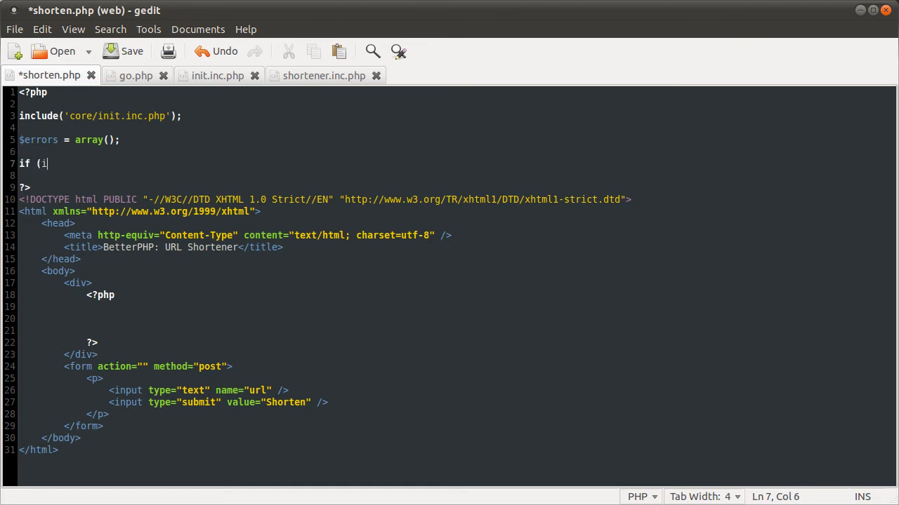
{"action": "type", "text": "sset("}
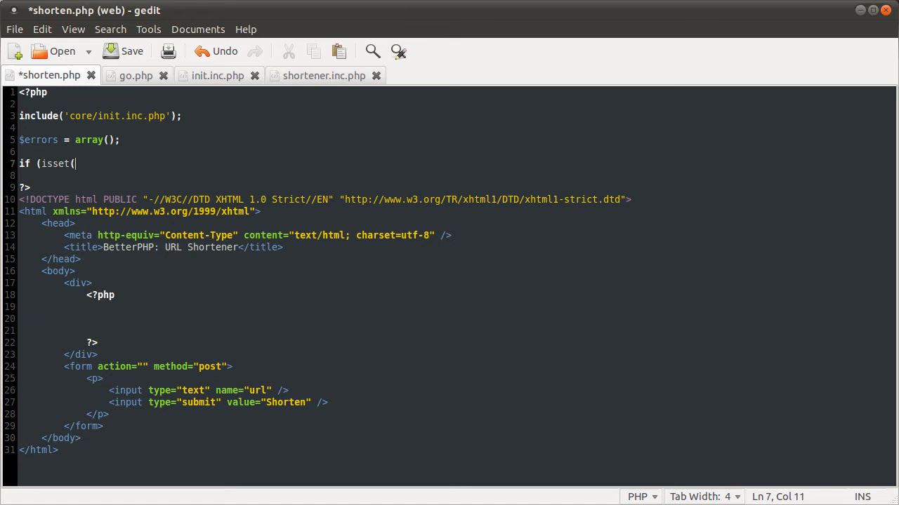
{"action": "type", "text": "$_POST["}
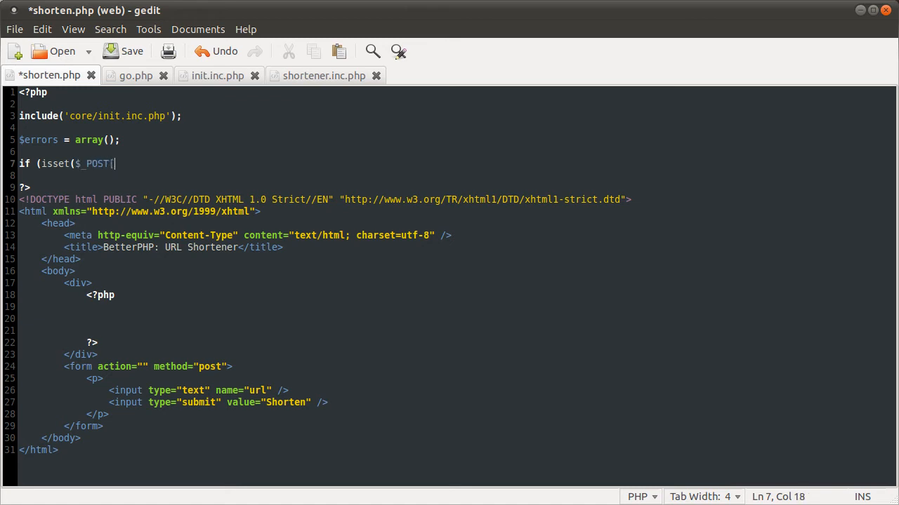
{"action": "type", "text": "'url'])){"}
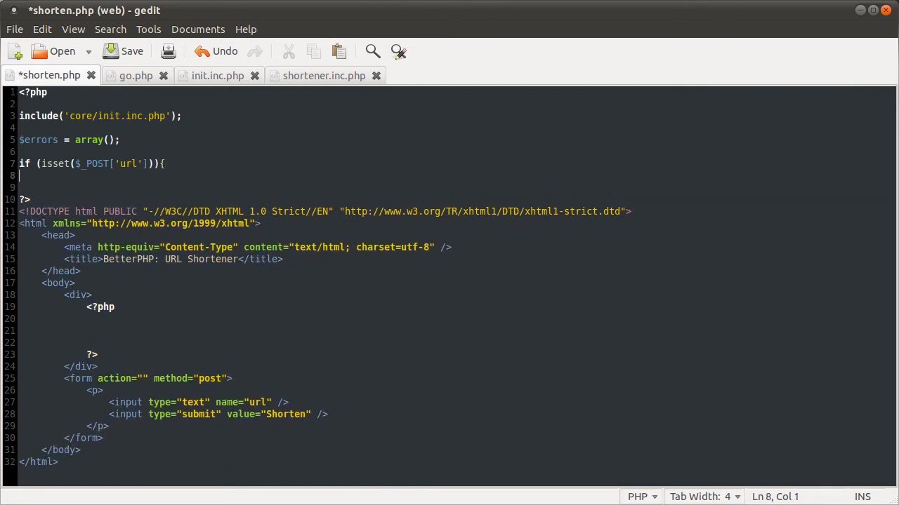
{"action": "key", "text": "ctrl+s"}
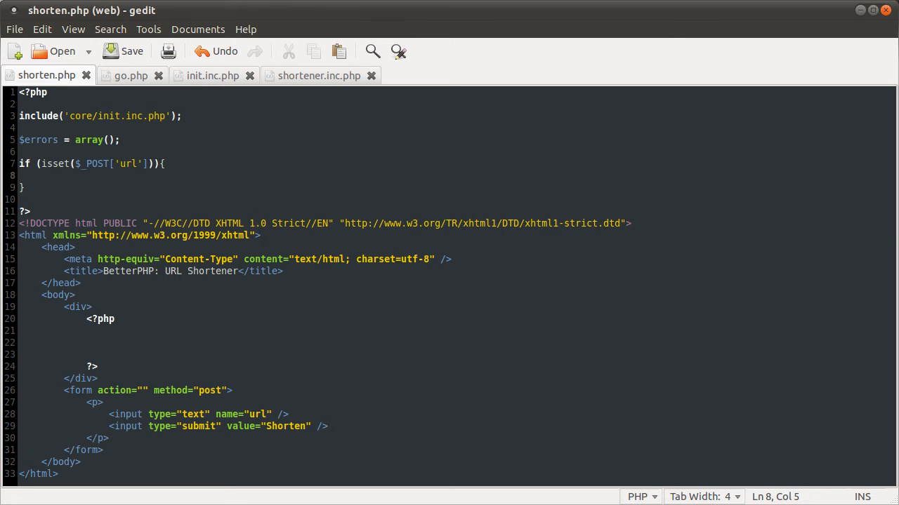
Inside that block, write the condition if (strlen($_POST['url']) > 1024)
{"action": "left_click", "coordinate": [40, 175]}
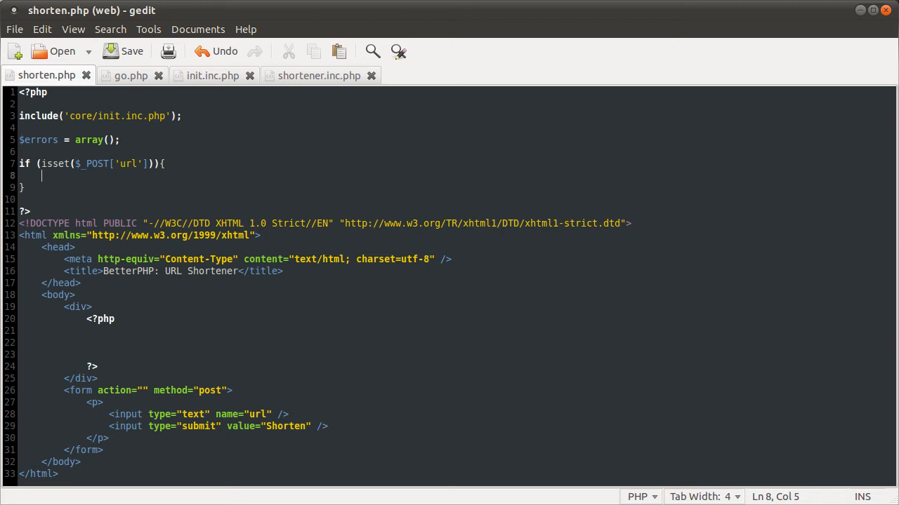
{"action": "type", "text": "if (s"}
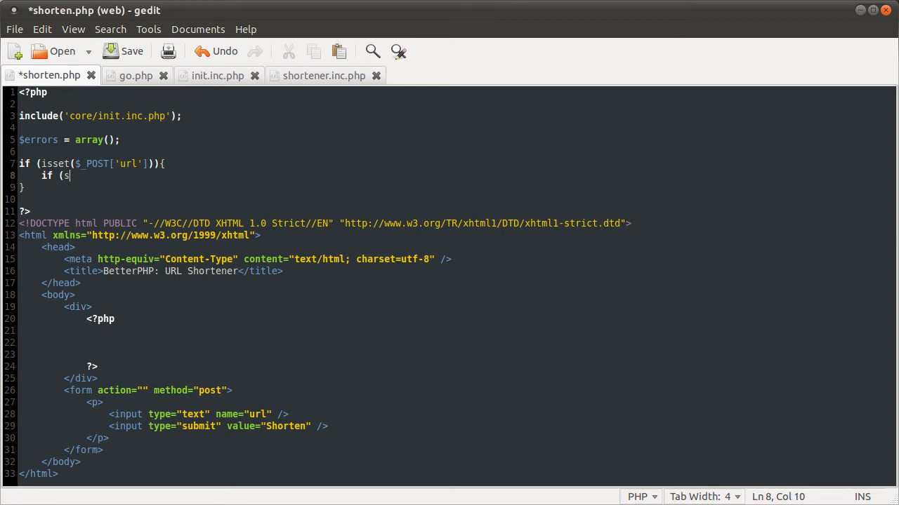
{"action": "type", "text": "trlne"}
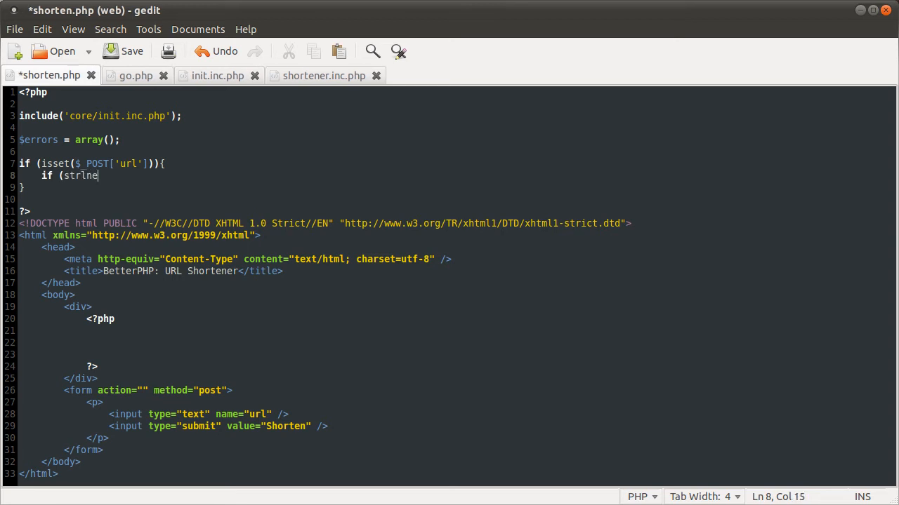
{"action": "key", "text": "BackSpace"}
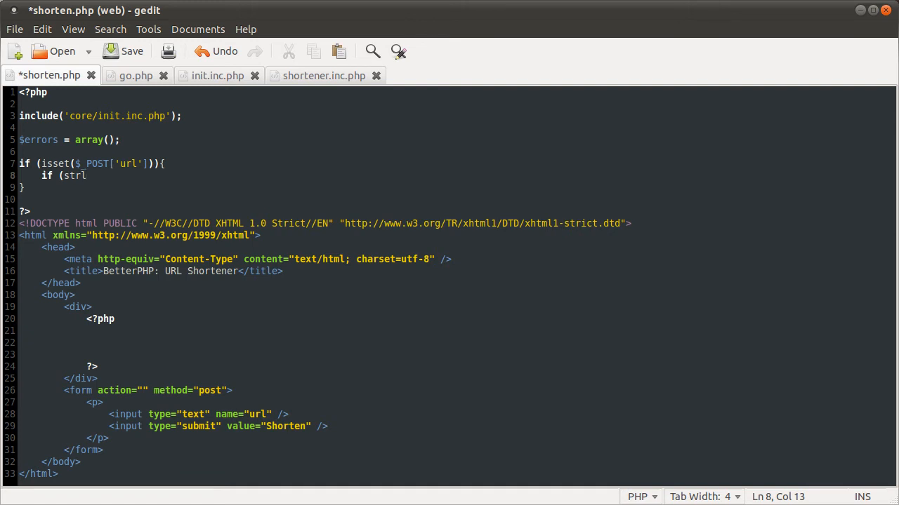
{"action": "type", "text": "en("}
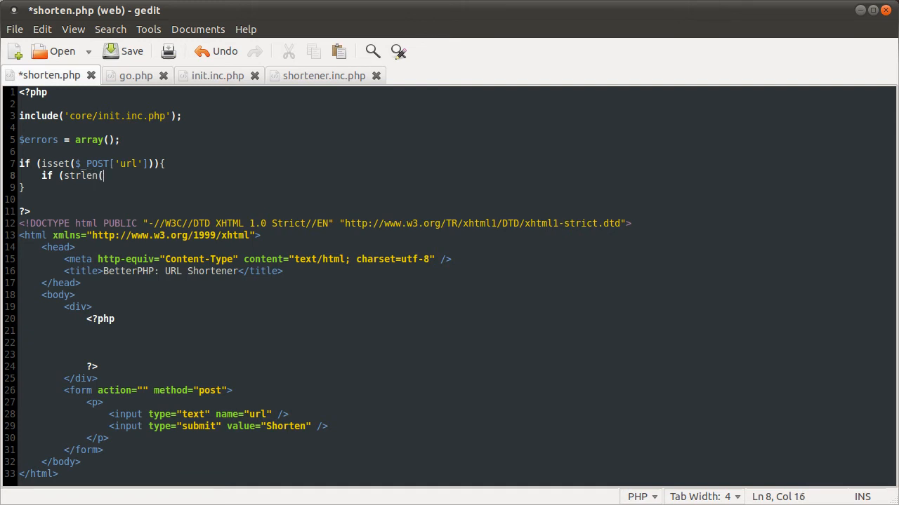
{"action": "type", "text": "$_POST["}
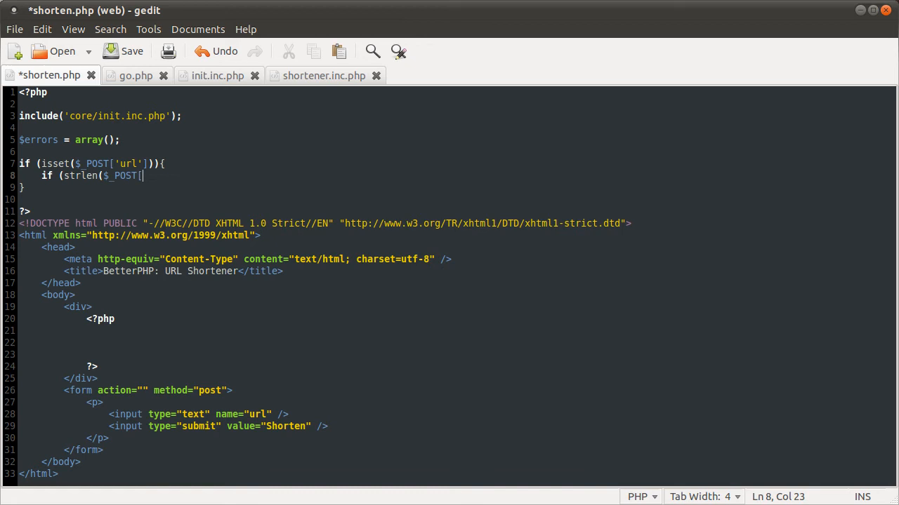
{"action": "type", "text": "'url"}
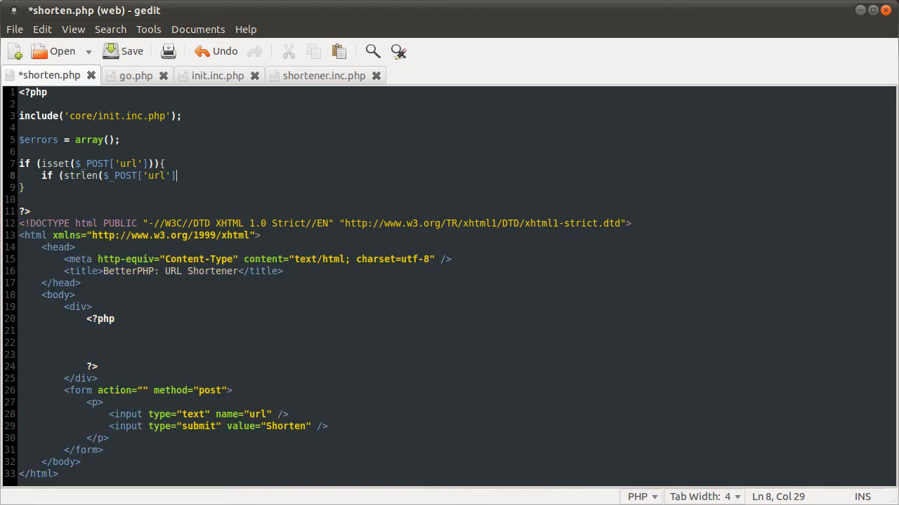
{"action": "type", "text": ")"}
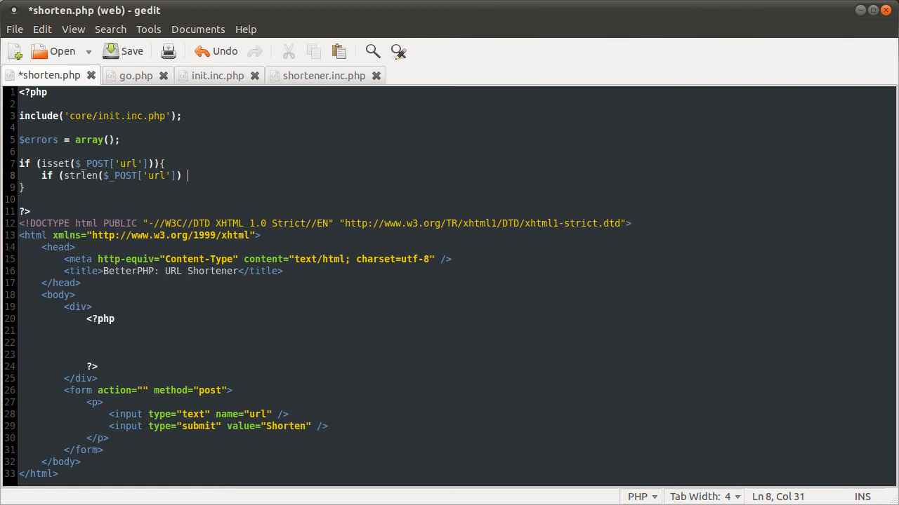
{"action": "type", "text": "> 1024){"}
{"action": "type", "text": "}"}
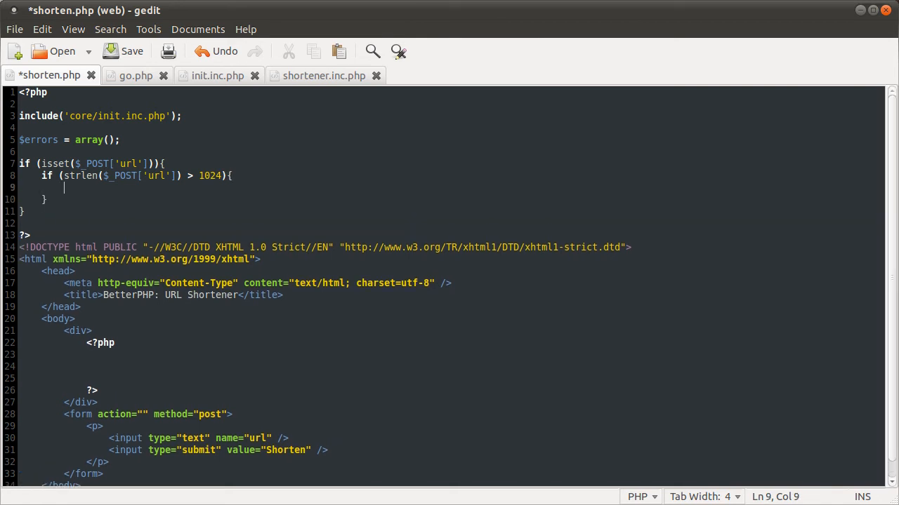
Make it add 'There is a limit of 1024 characters.' to $errors, then start a new line
{"action": "type", "text": "$errors[]"}
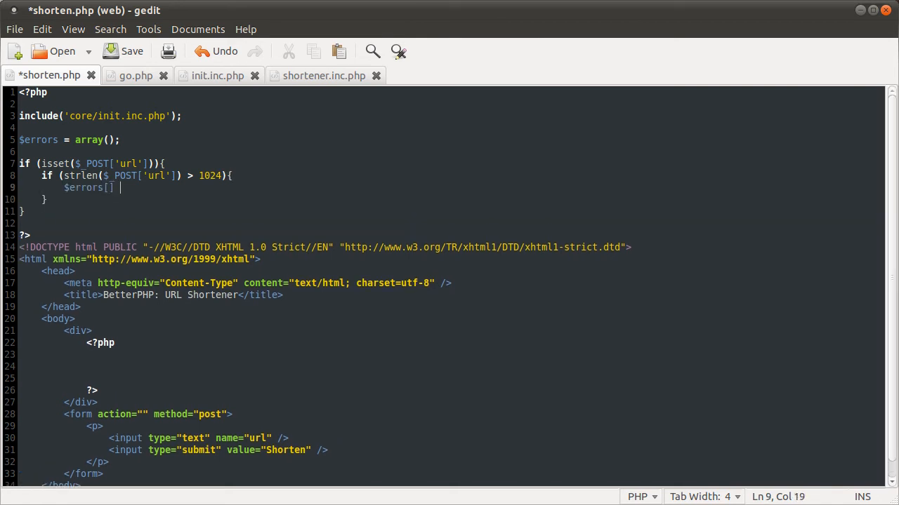
{"action": "type", "text": "= '';"}
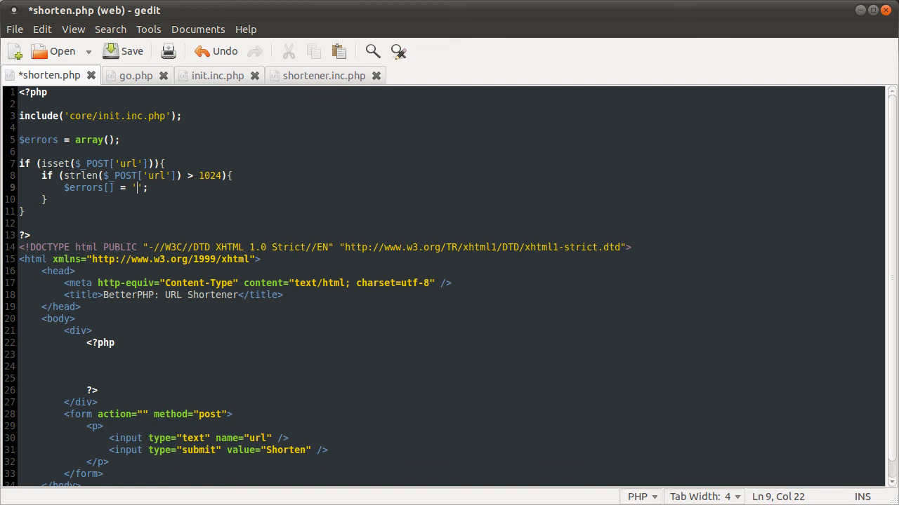
{"action": "type", "text": "There is a limit of 1024 charachters."}
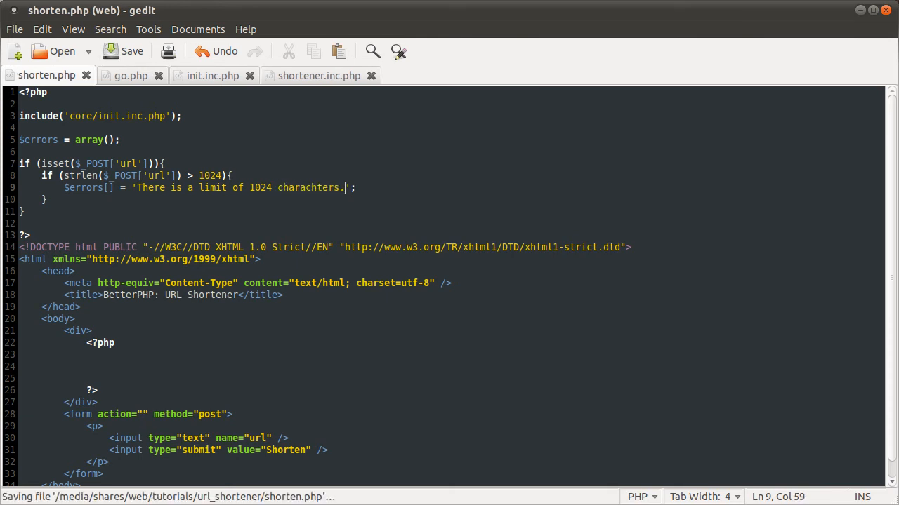
{"action": "key", "text": "BackSpace"}
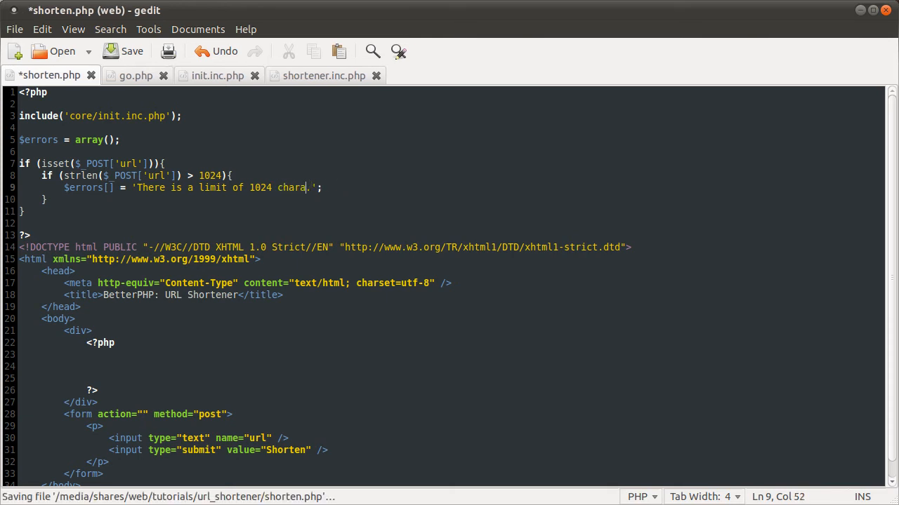
{"action": "type", "text": "cters"}
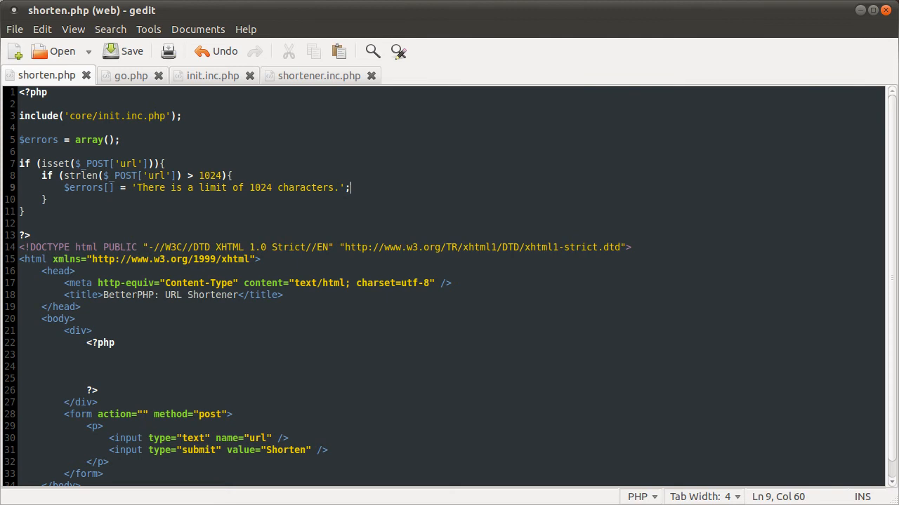
{"action": "key", "text": "Return"}
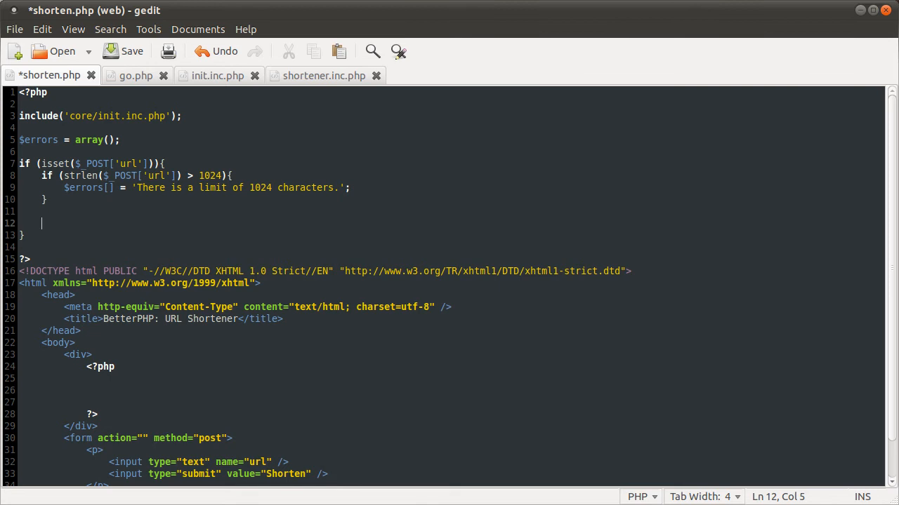
Write a condition checking $_POST['url'] against FILTER_VALIDATE_URL being false
{"action": "type", "text": "if (fi"}
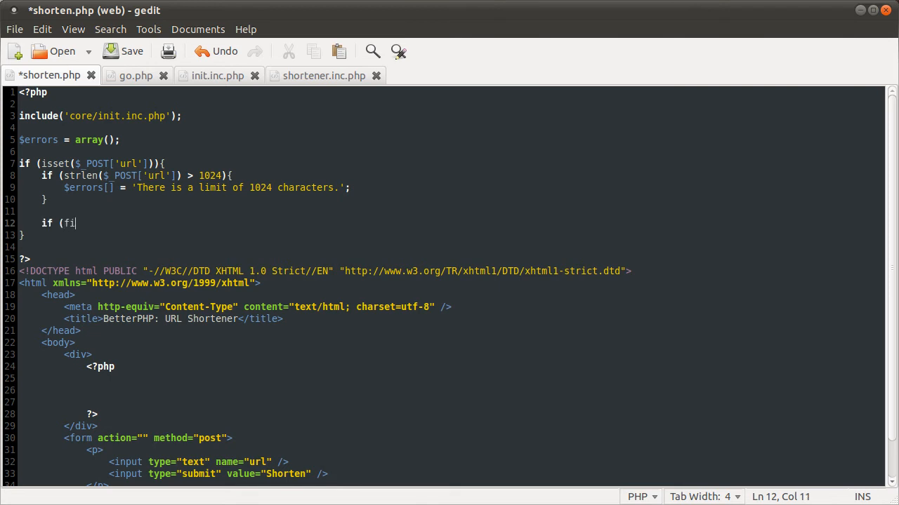
{"action": "type", "text": "le_ver("}
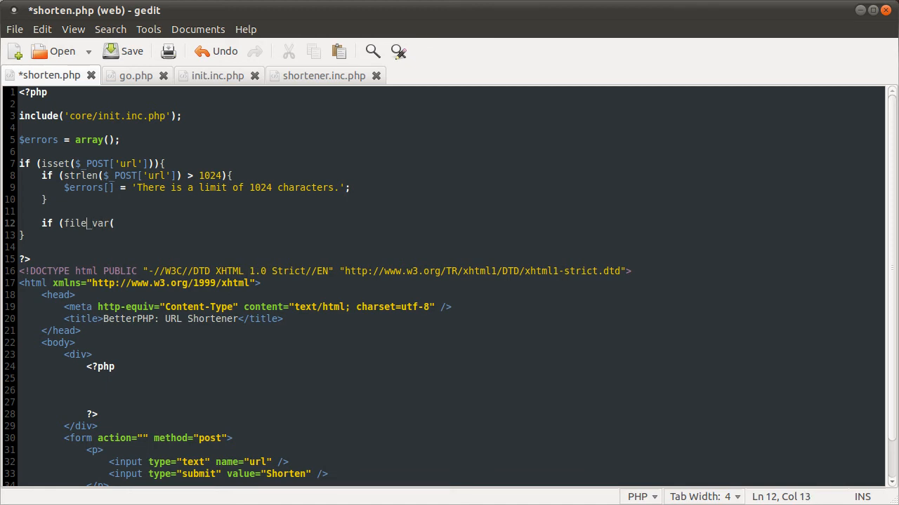
{"action": "type", "text": "er"}
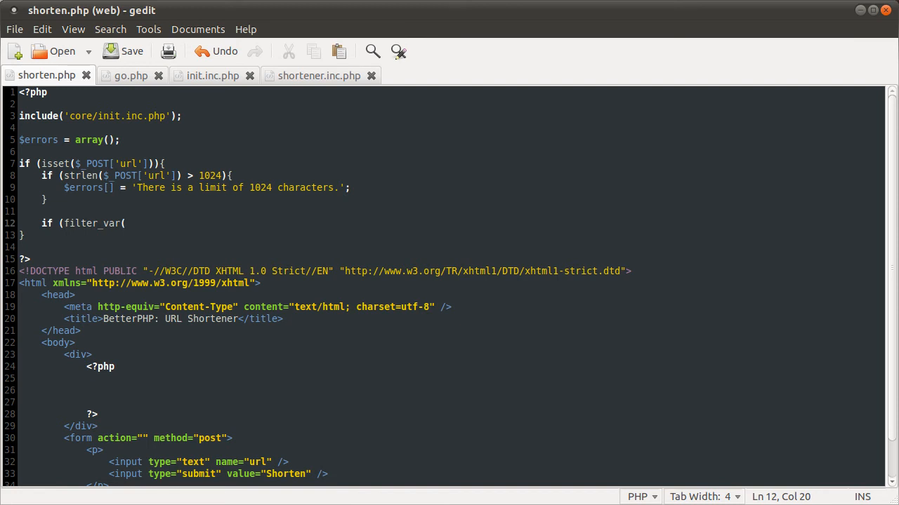
{"action": "type", "text": "$_"}
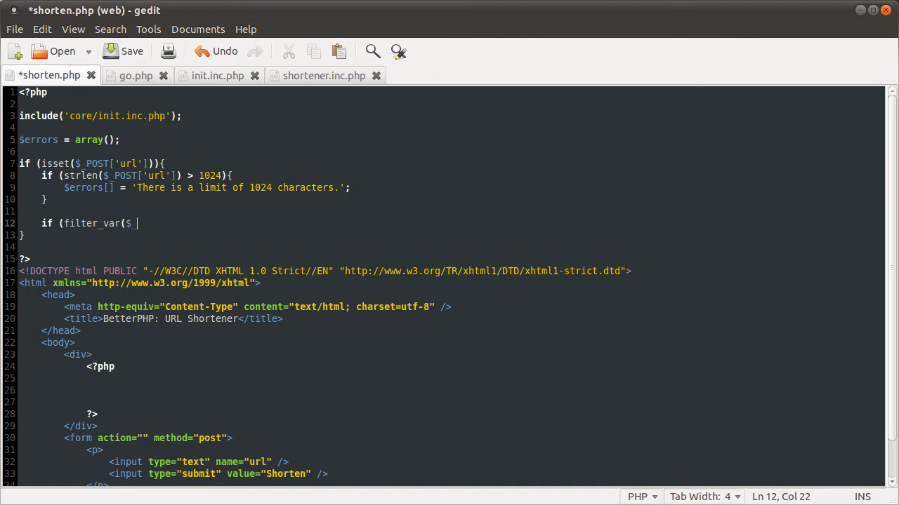
{"action": "type", "text": "POST['url'],"}
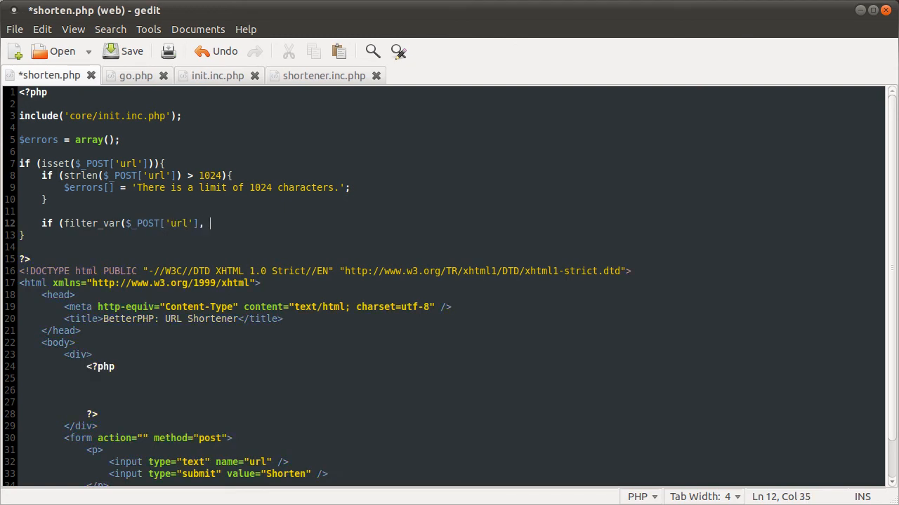
{"action": "type", "text": "FILTER_VALIDA"}
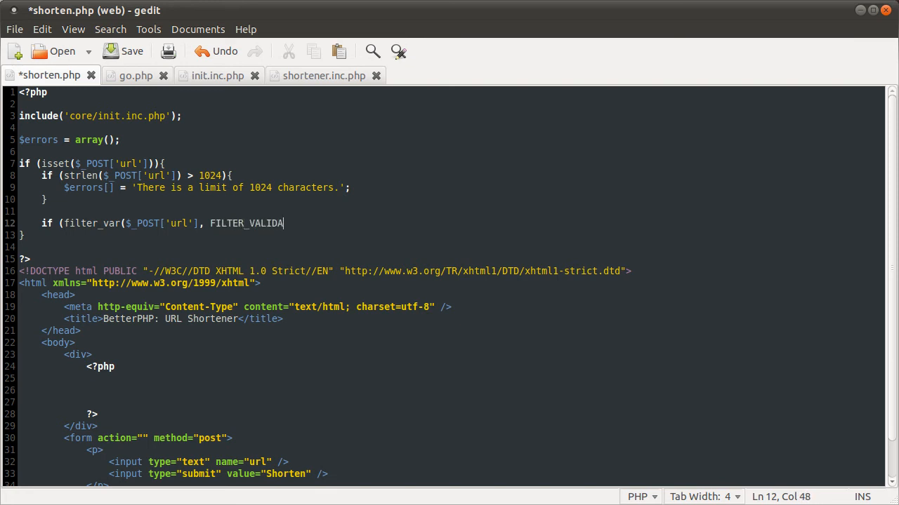
{"action": "type", "text": "TE_URL"}
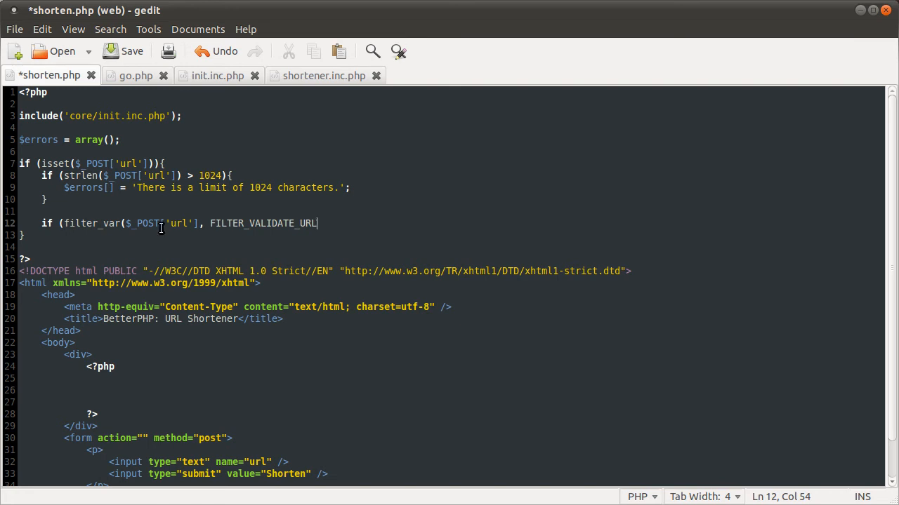
{"action": "type", "text": ")"}
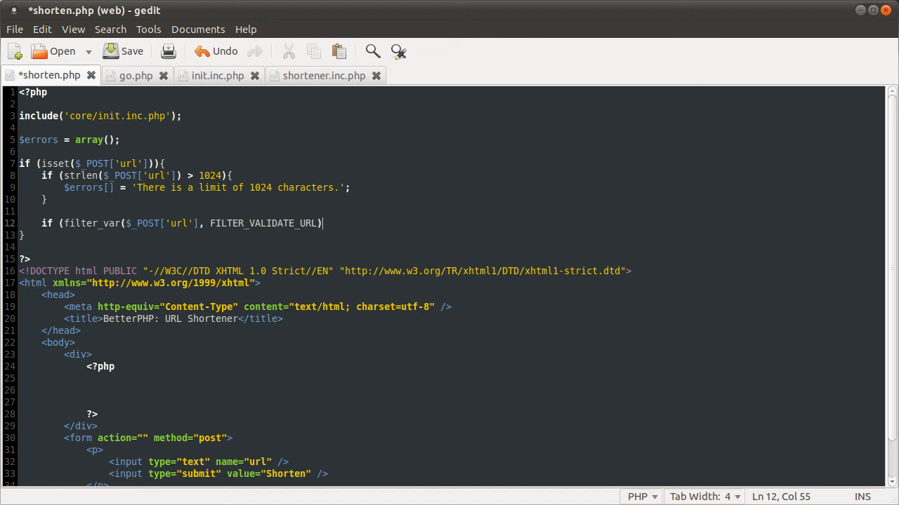
{"action": "type", "text": "=== false){"}
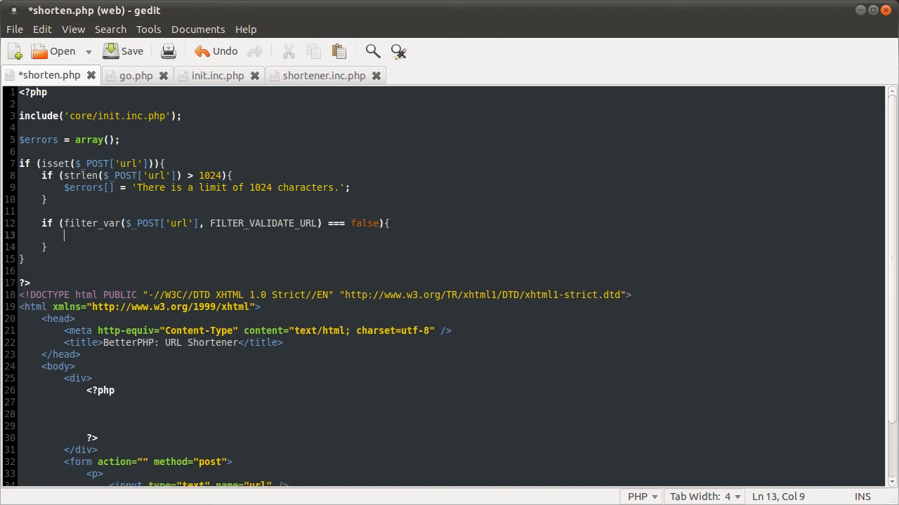
Add the error 'Your URL does not appear to be valid.' and open a line below
{"action": "type", "text": "$errors[] = '';"}
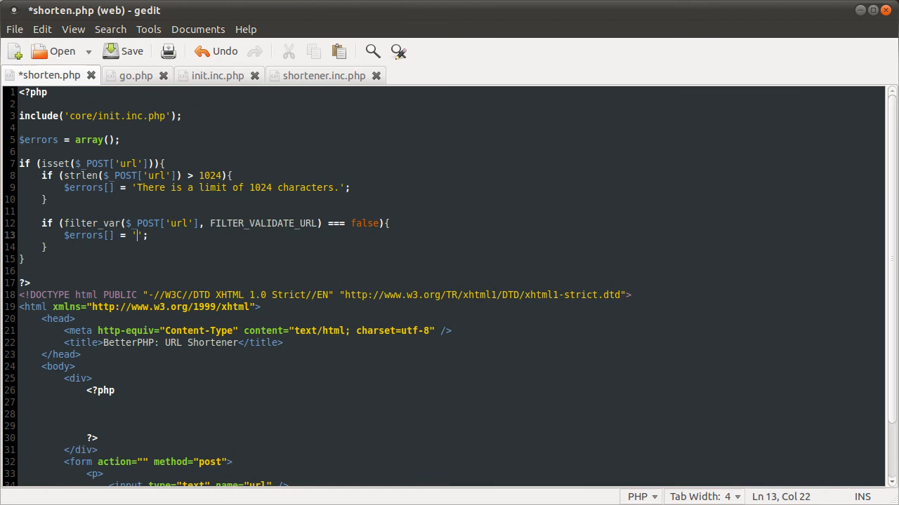
{"action": "type", "text": "Your URL f"}
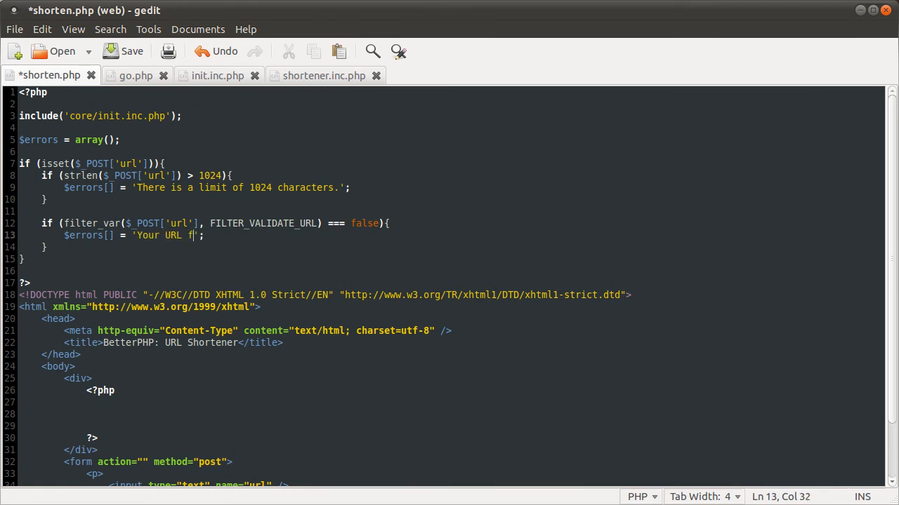
{"action": "type", "text": "does nto appear to be valid."}
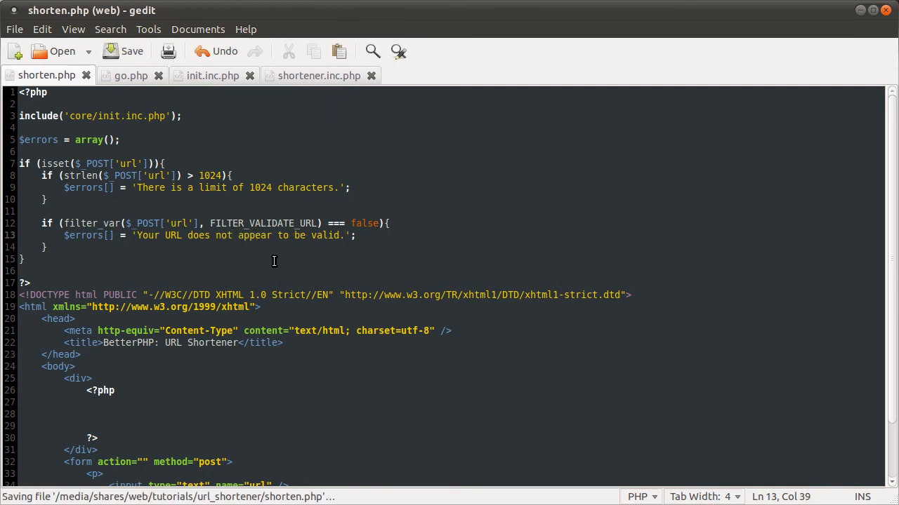
{"action": "scroll", "scroll_direction": "down", "scroll_amount": 3}
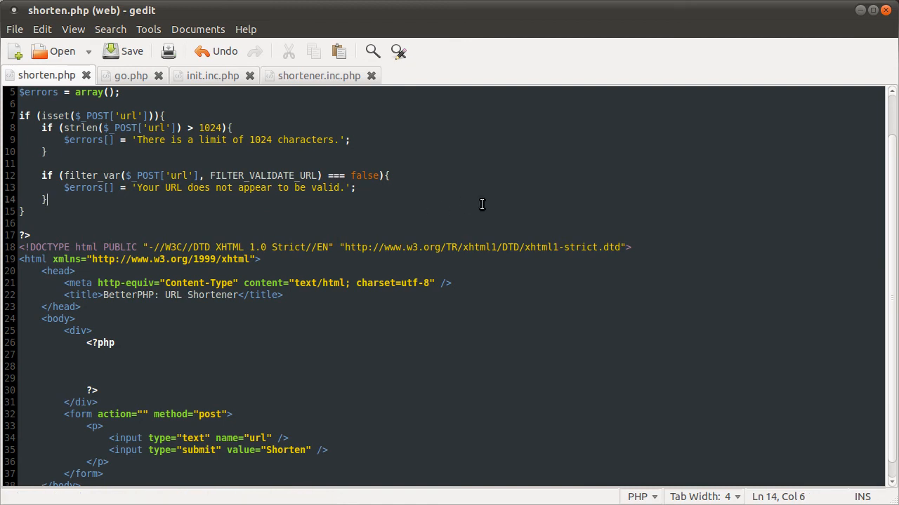
{"action": "key", "text": "Return"}
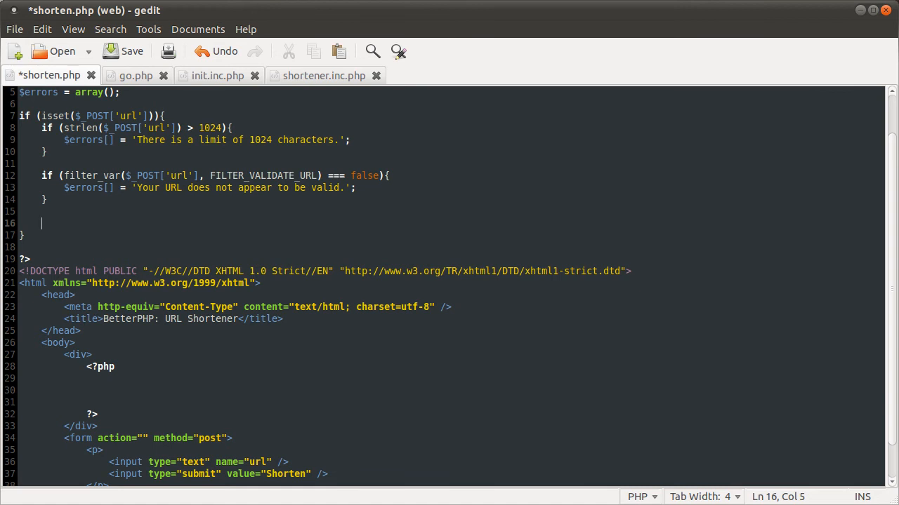
Add an if (empty($errors)) block and save shorten.php
{"action": "type", "text": "if ("}
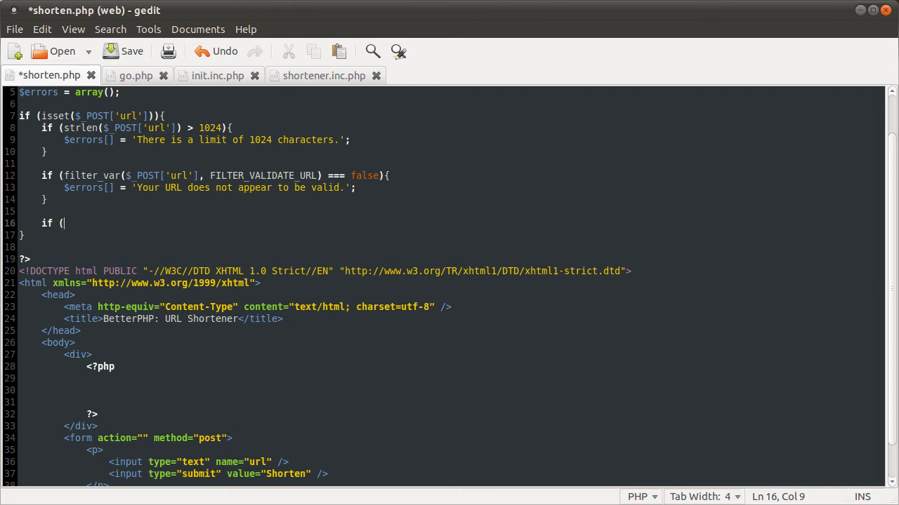
{"action": "type", "text": "empty($w"}
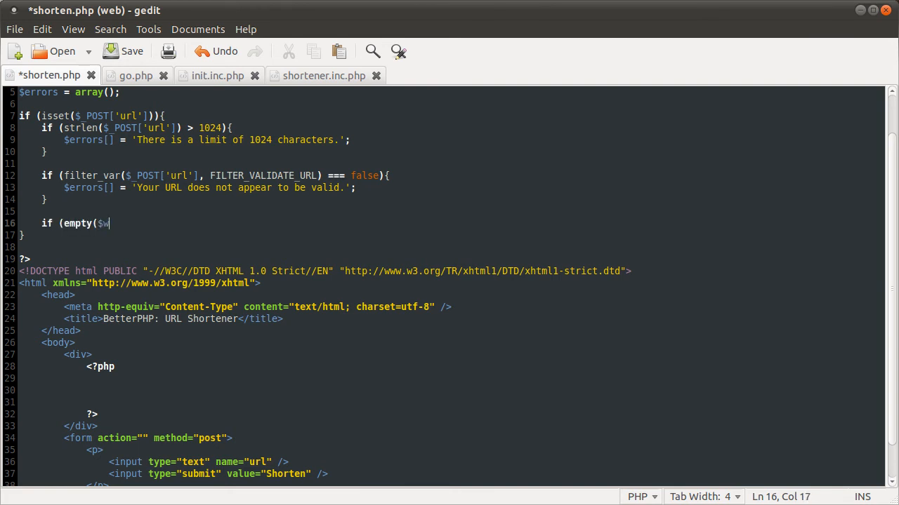
{"action": "type", "text": "errors)"}
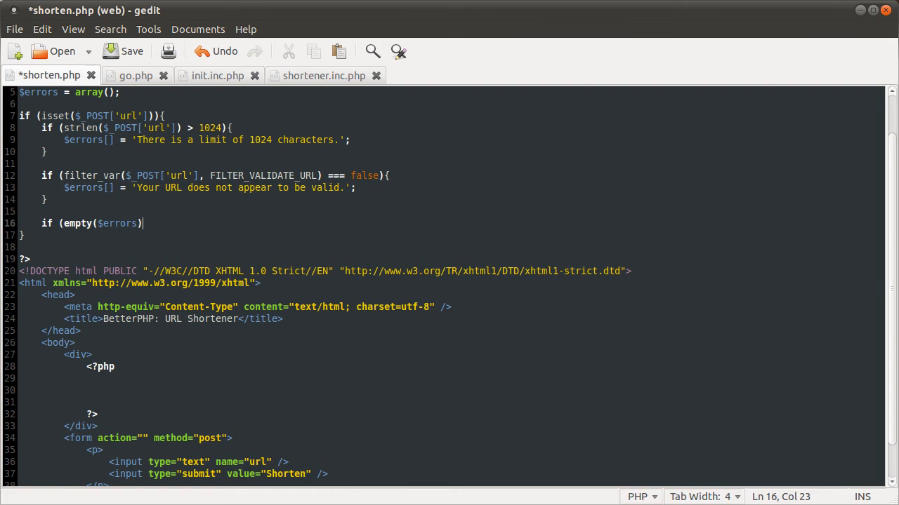
{"action": "type", "text": "==="}
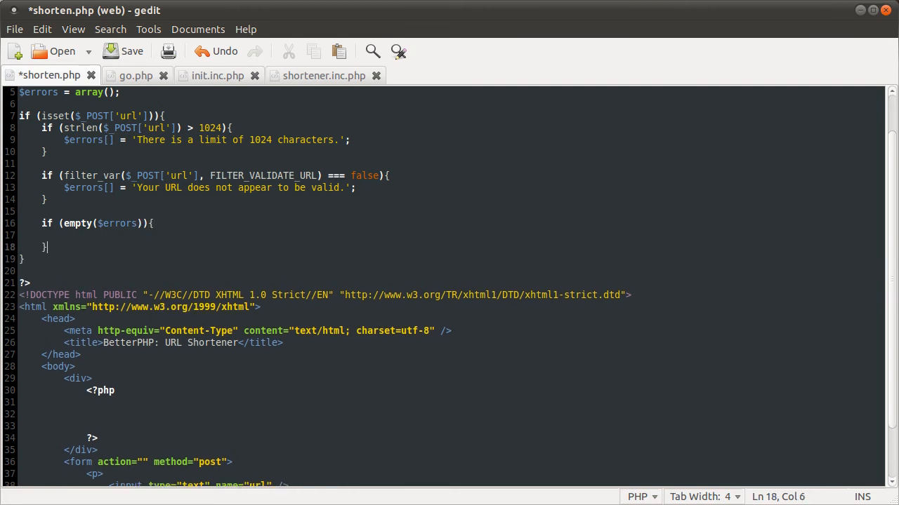
{"action": "key", "text": "ctrl+s"}
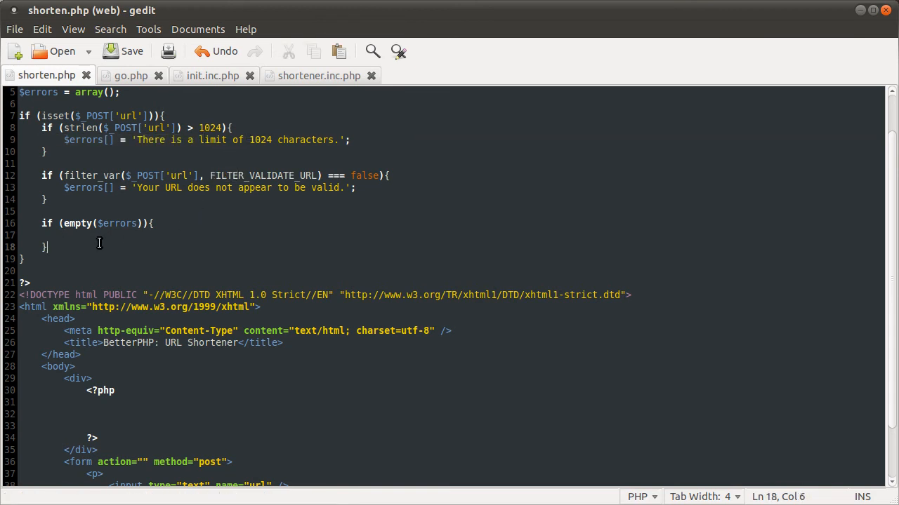
Inside it, write $url_key = shorten_url($_POST['url']); correcting typos
{"action": "left_click", "coordinate": [64, 235]}
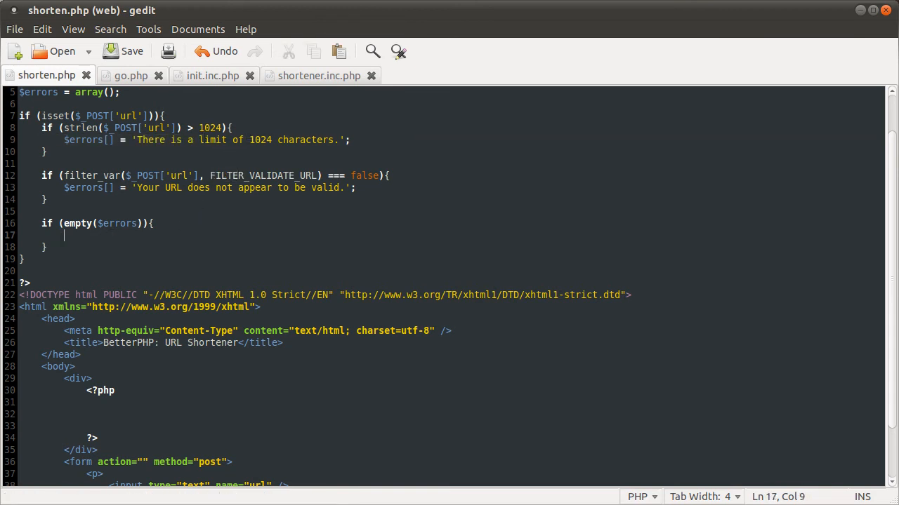
{"action": "type", "text": "$urlk_key"}
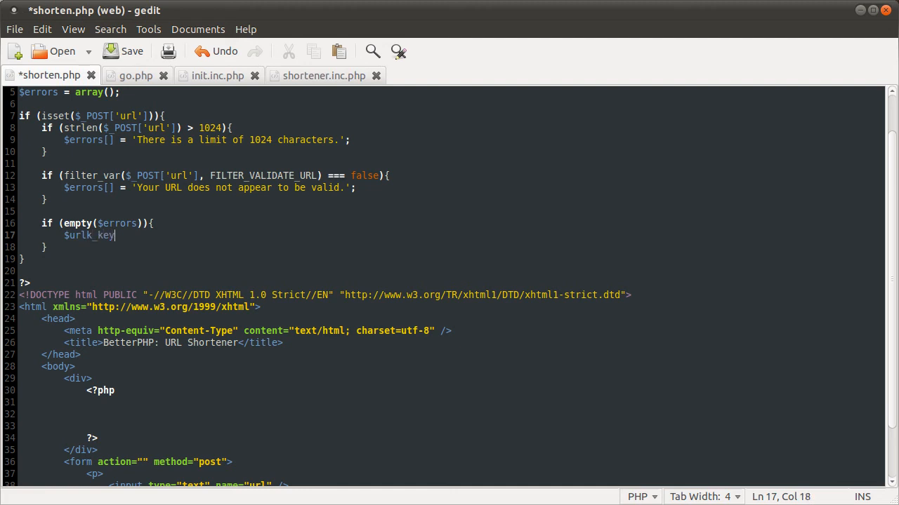
{"action": "key", "text": "BackSpace"}
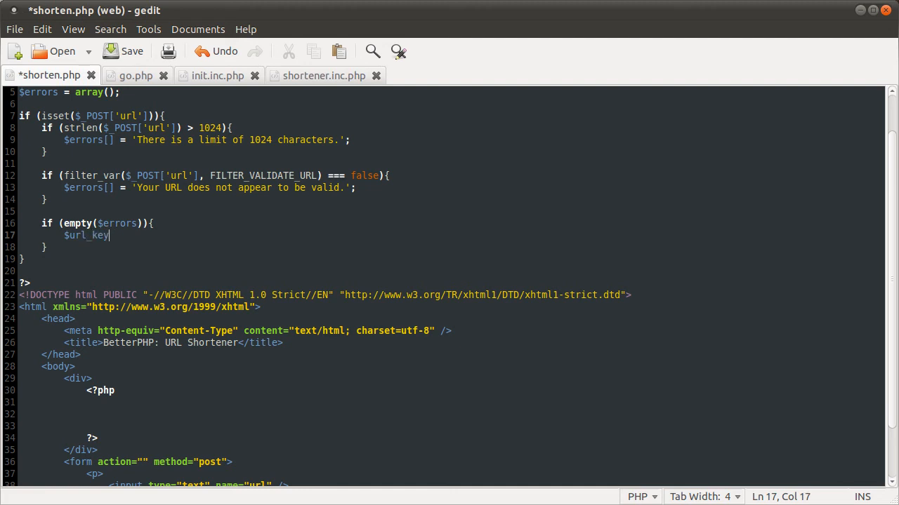
{"action": "type", "text": "= ();"}
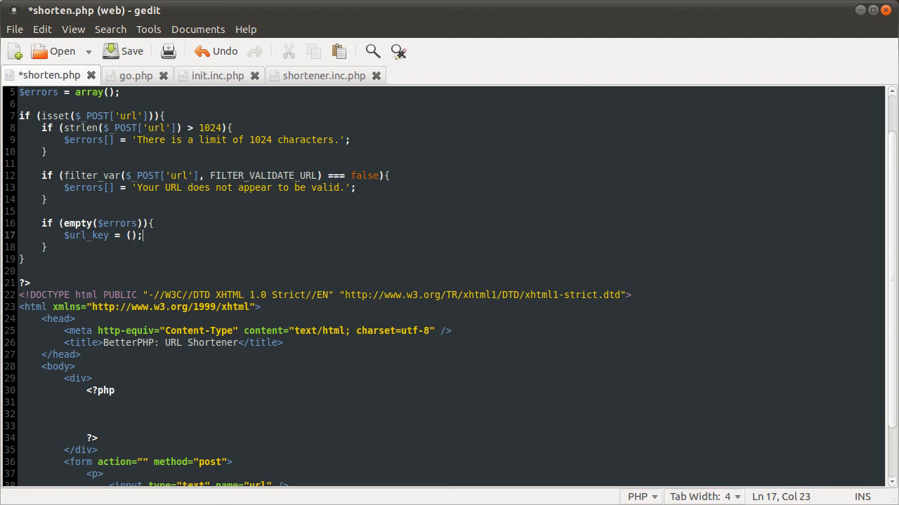
{"action": "key", "text": "BackSpace"}
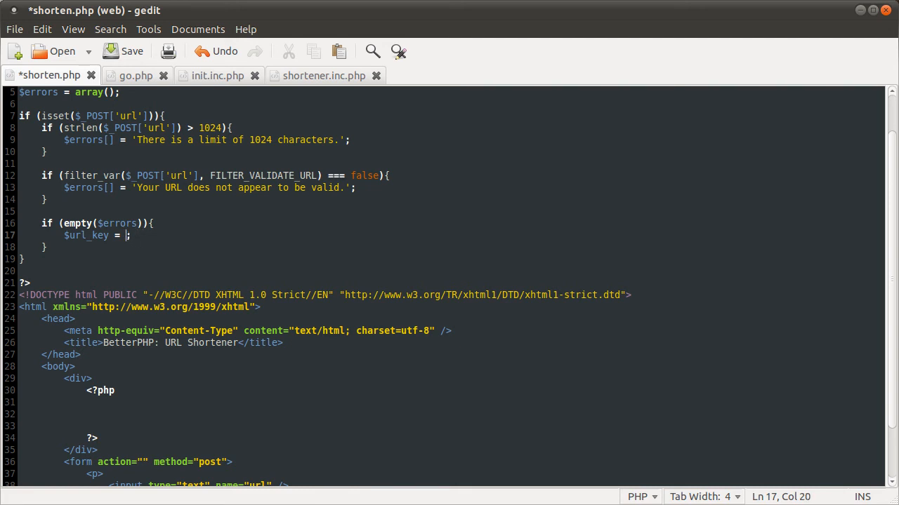
{"action": "type", "text": "shorten_"}
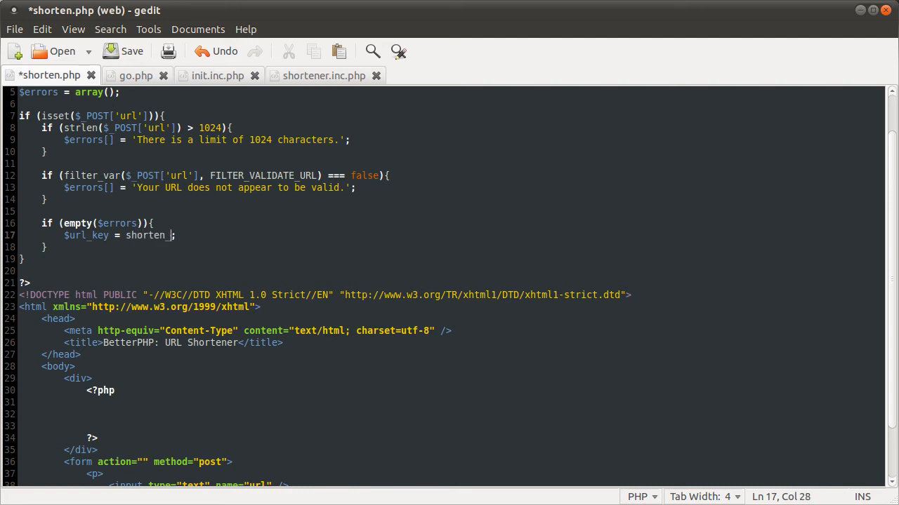
{"action": "type", "text": "url($_POST['url"}
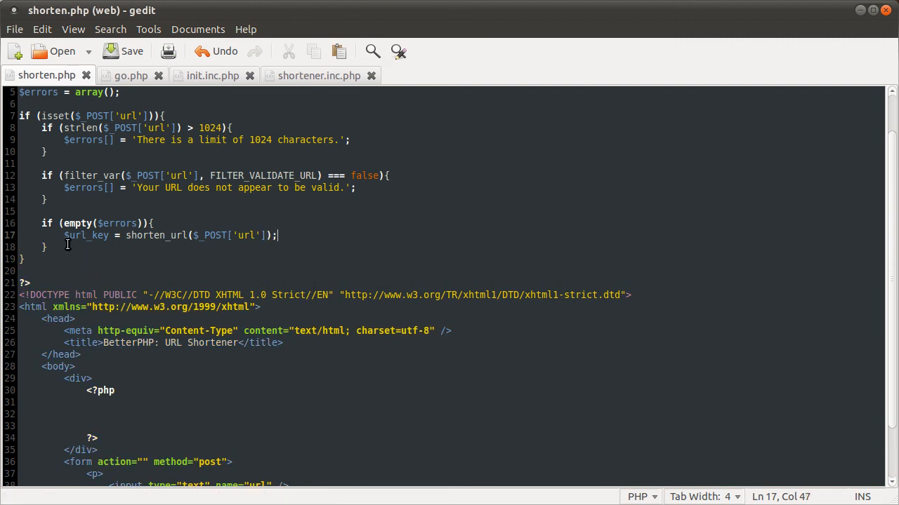
{"action": "scroll", "scroll_direction": "up", "scroll_amount": 3}
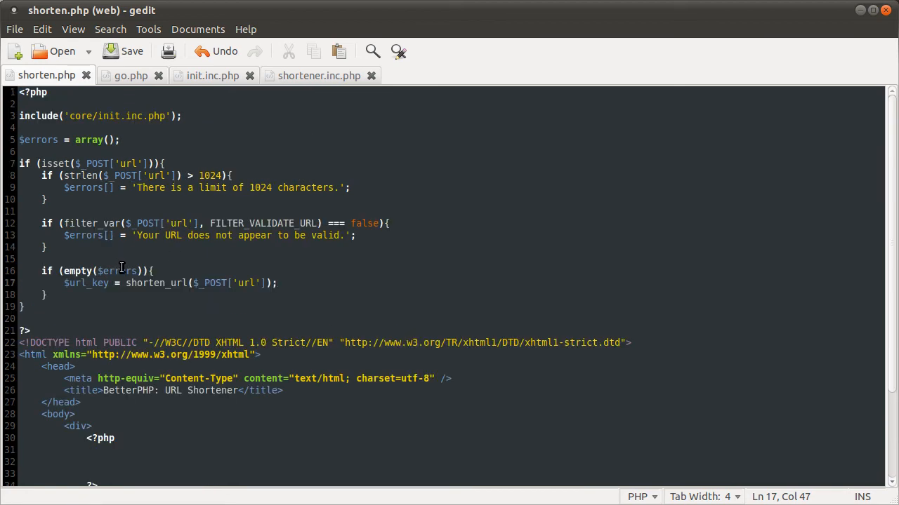
{"action": "scroll", "scroll_direction": "down", "scroll_amount": 3}
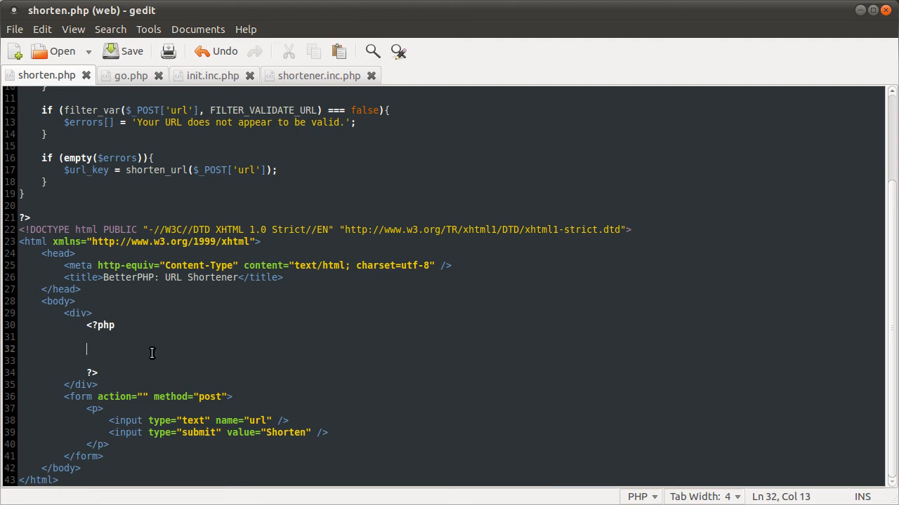
{"action": "mouse_move", "coordinate": [129, 349]}
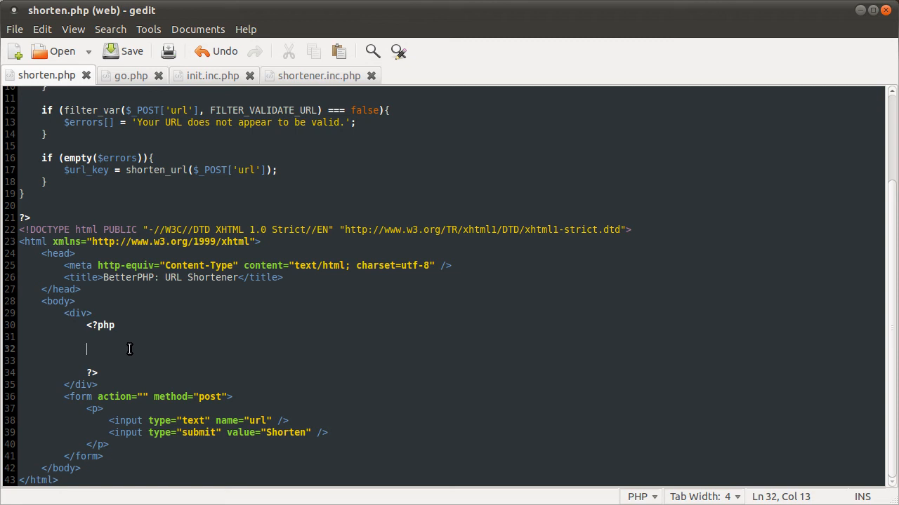
{"action": "type", "text": "if"}
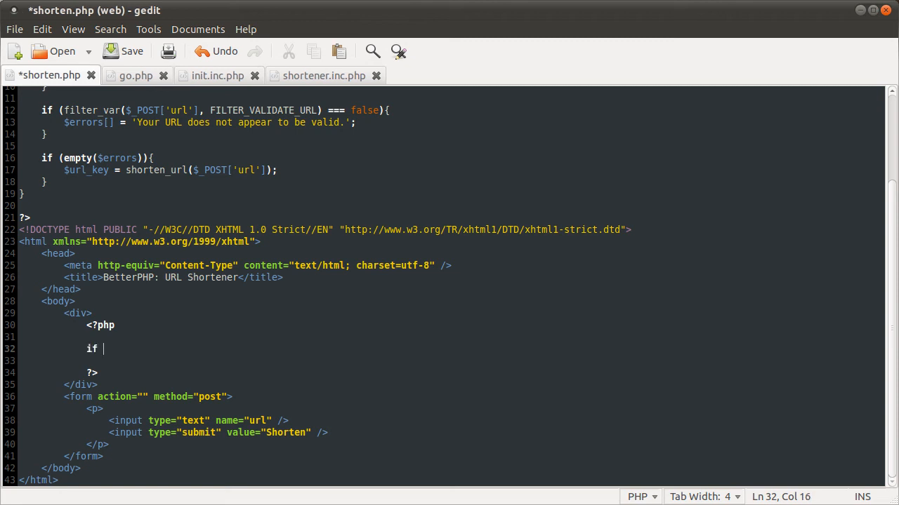
{"action": "type", "text": "(empty($e"}
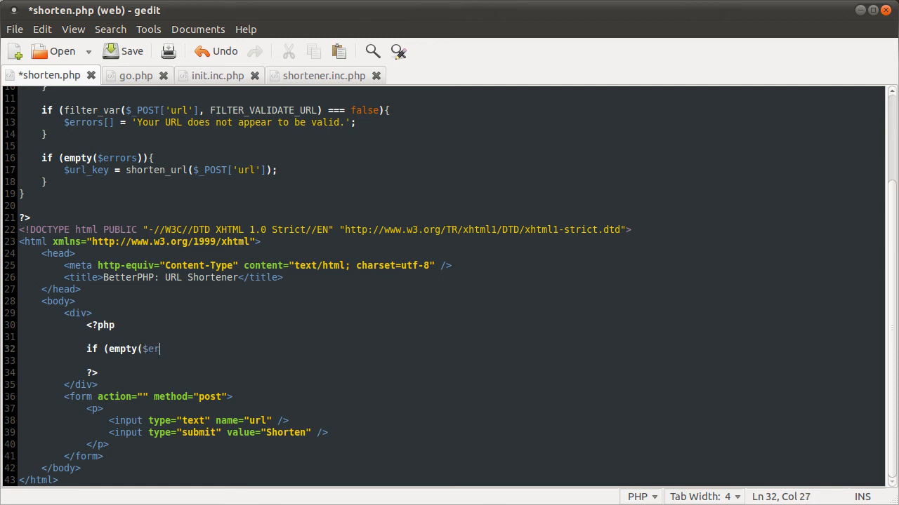
{"action": "type", "text": "rors) === false)"}
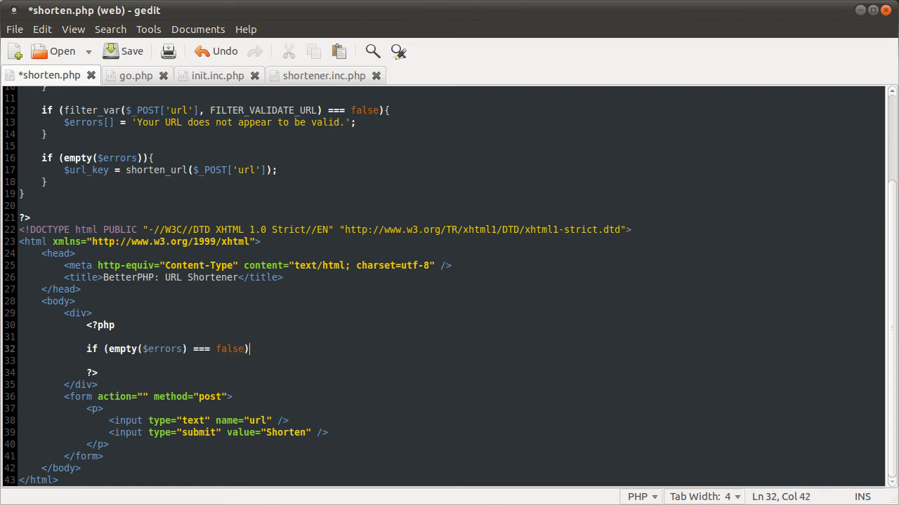
{"action": "left_click", "coordinate": [123, 50]}
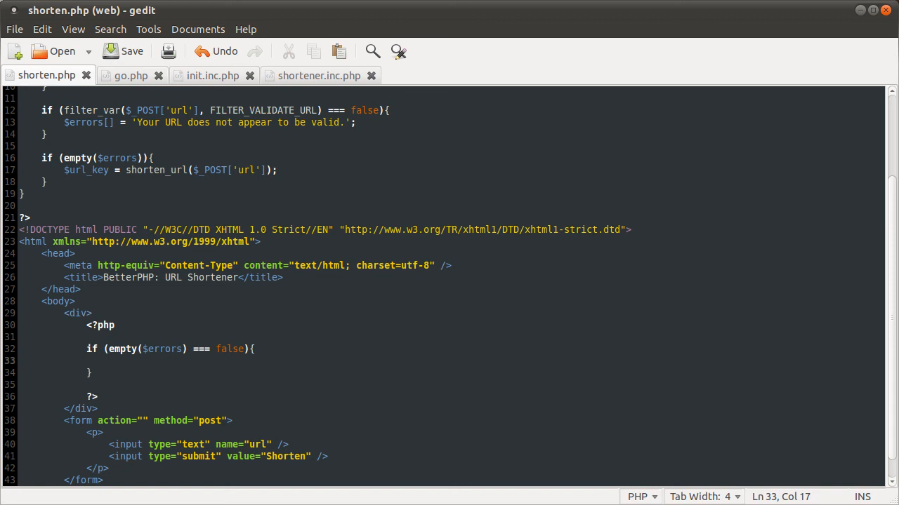
{"action": "type", "text": "echo ''"}
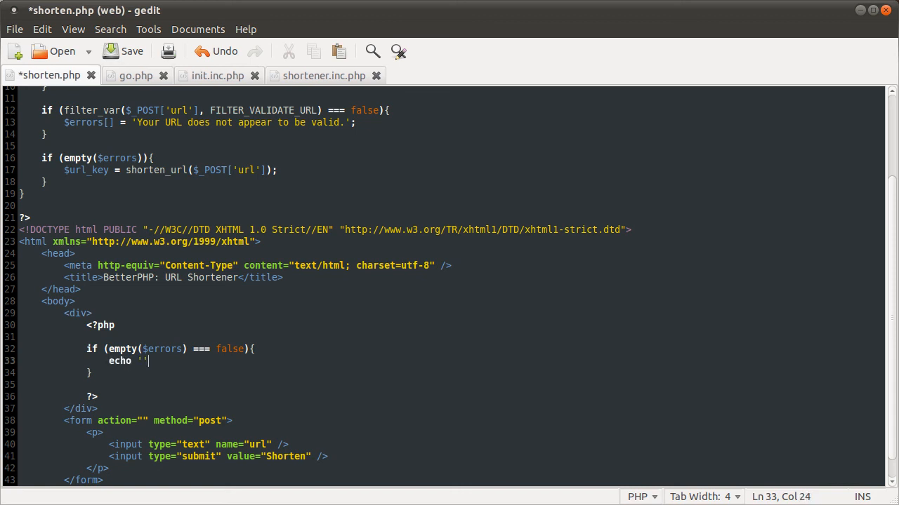
{"action": "type", "text": "<ul>"}
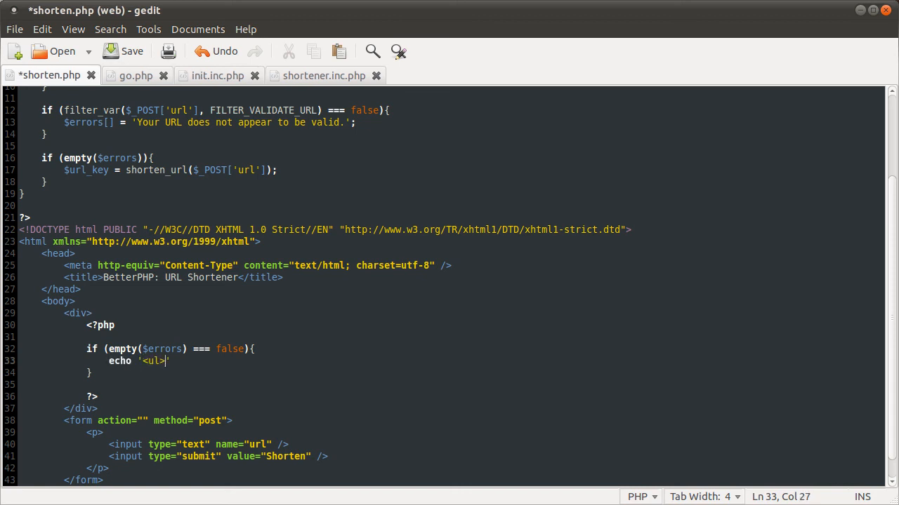
{"action": "key", "text": "Return"}
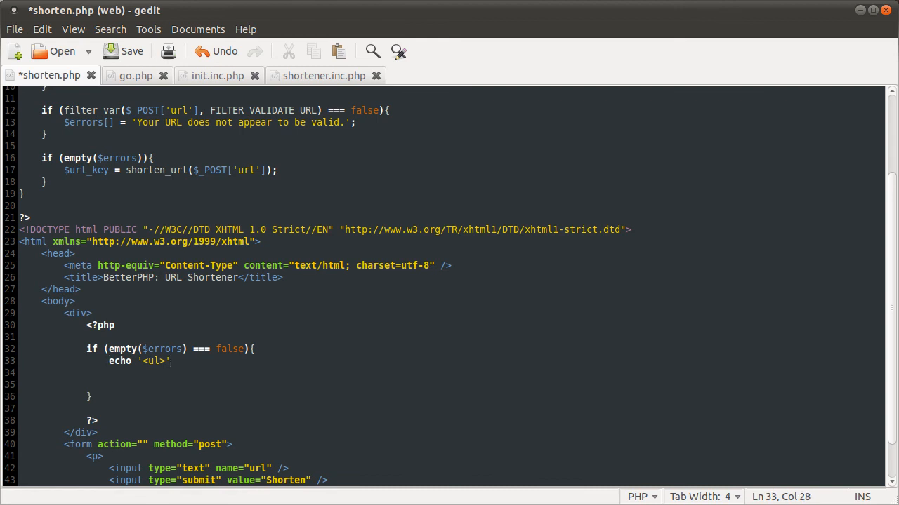
{"action": "type", "text": ";"}
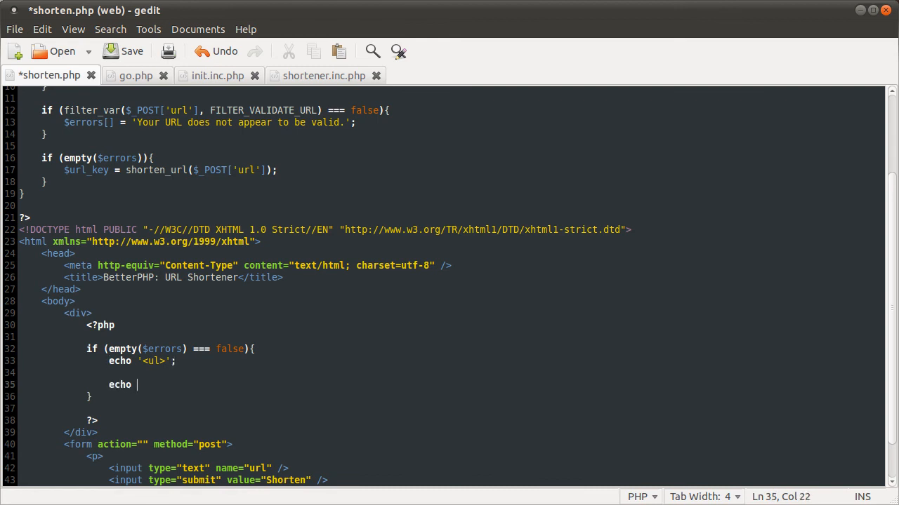
{"action": "type", "text": "'</ul>';"}
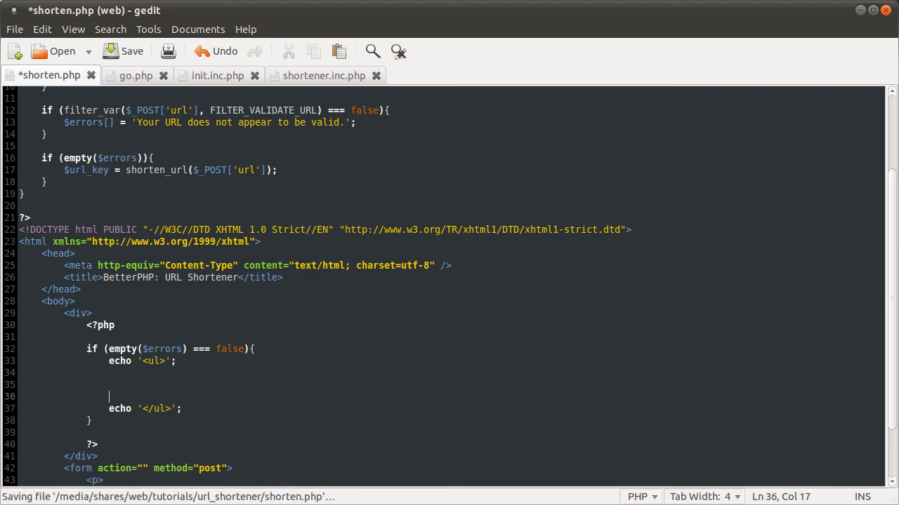
{"action": "type", "text": "foreach"}
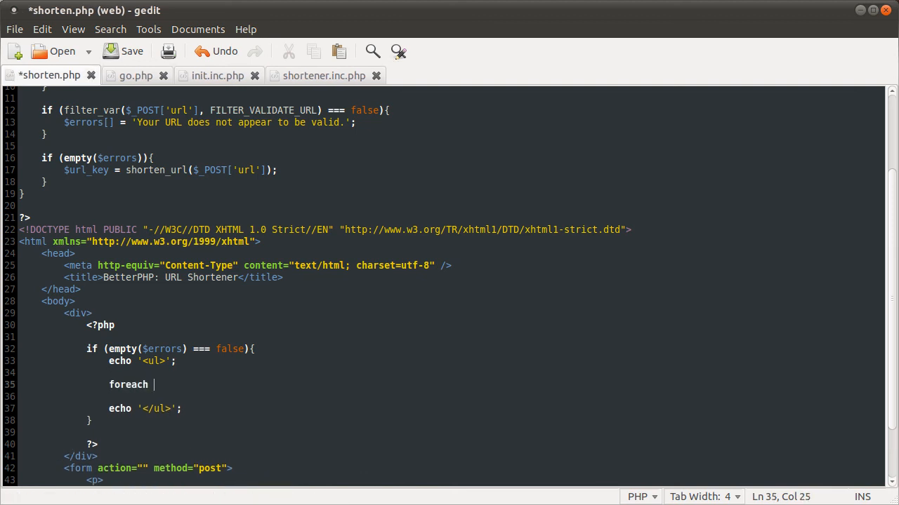
{"action": "type", "text": "($errors"}
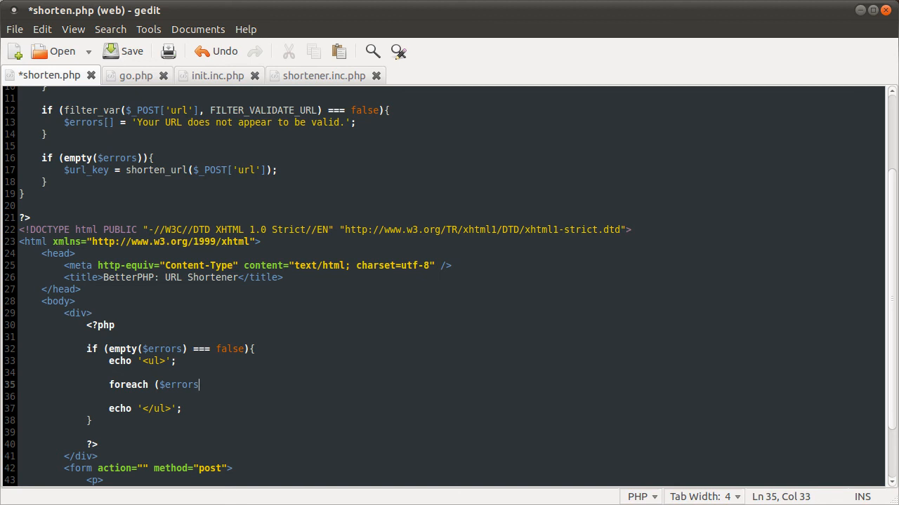
{"action": "type", "text": "as $erro"}
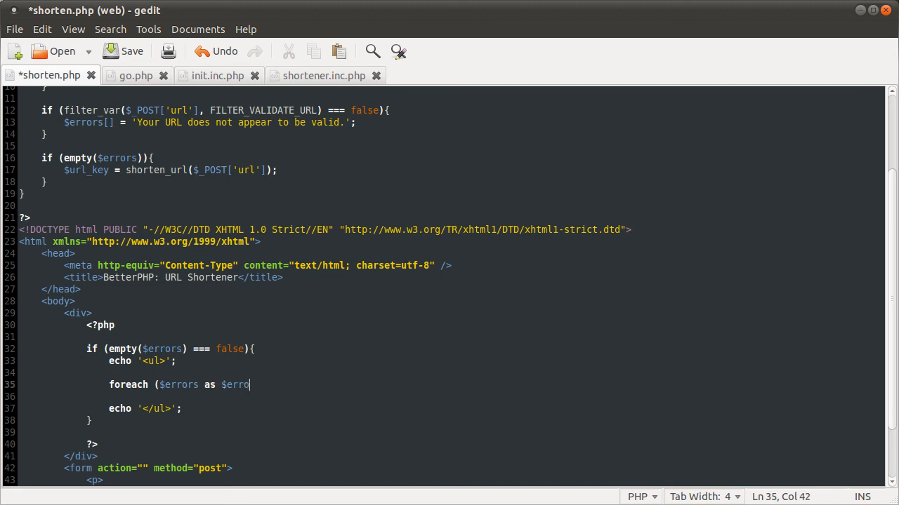
{"action": "type", "text": "r){"}
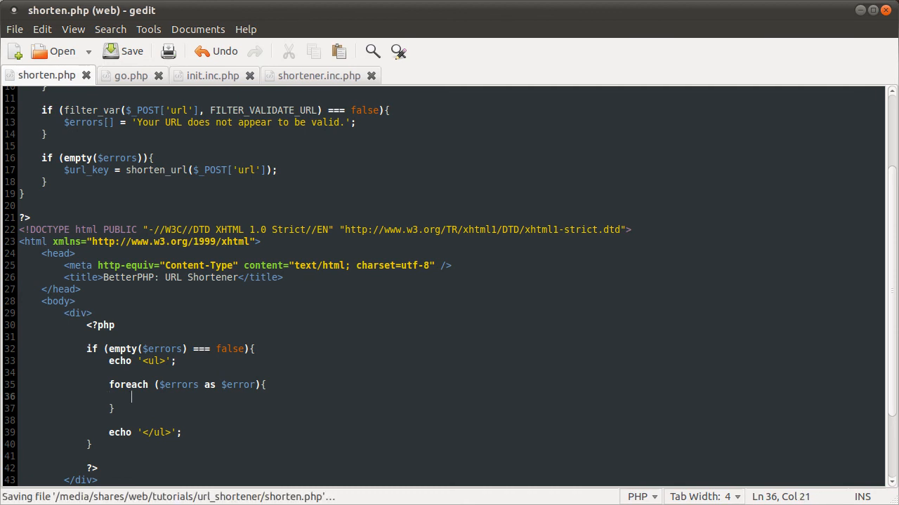
{"action": "scroll", "scroll_direction": "down", "scroll_amount": 3}
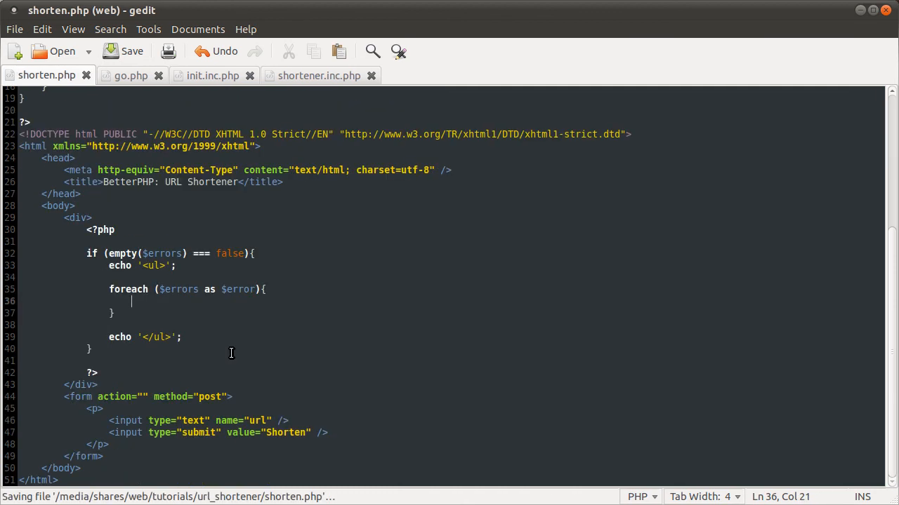
{"action": "type", "text": "echo \"\";"}
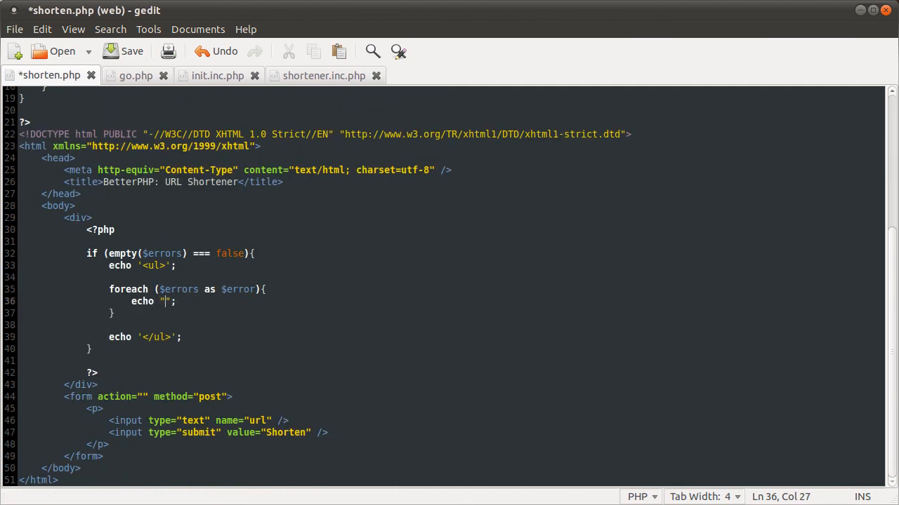
{"action": "type", "text": "<li></li>"}
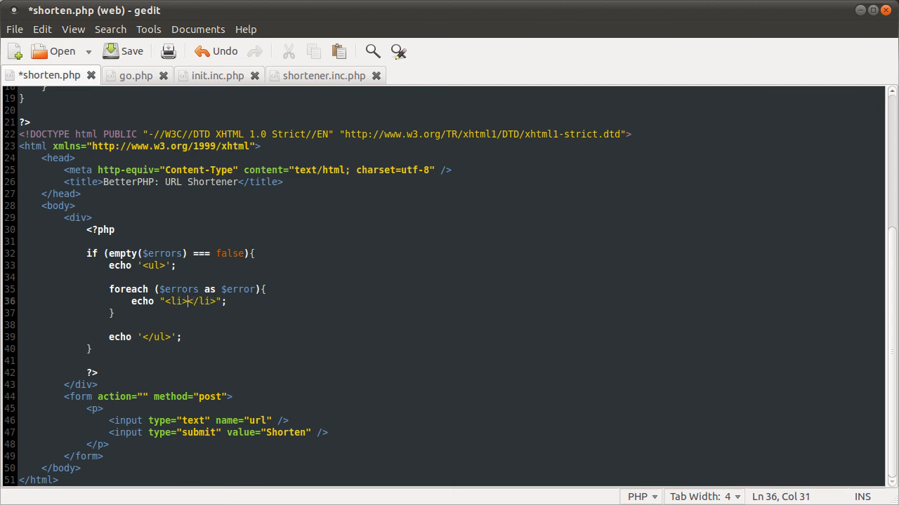
{"action": "type", "text": "{}"}
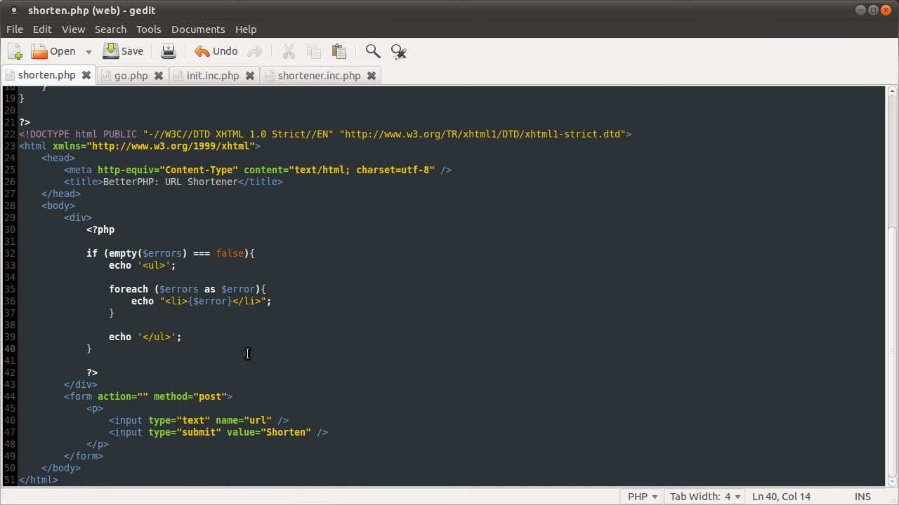
{"action": "type", "text": "else i"}
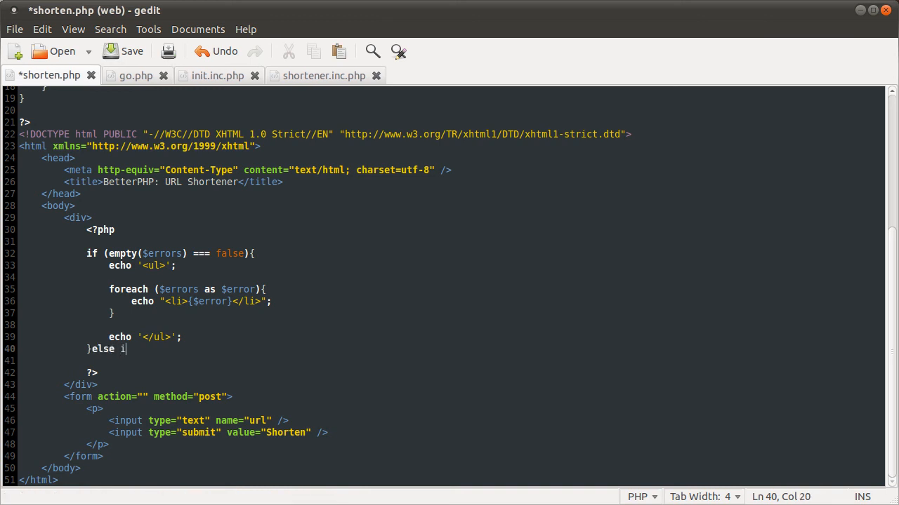
{"action": "type", "text": "f ("}
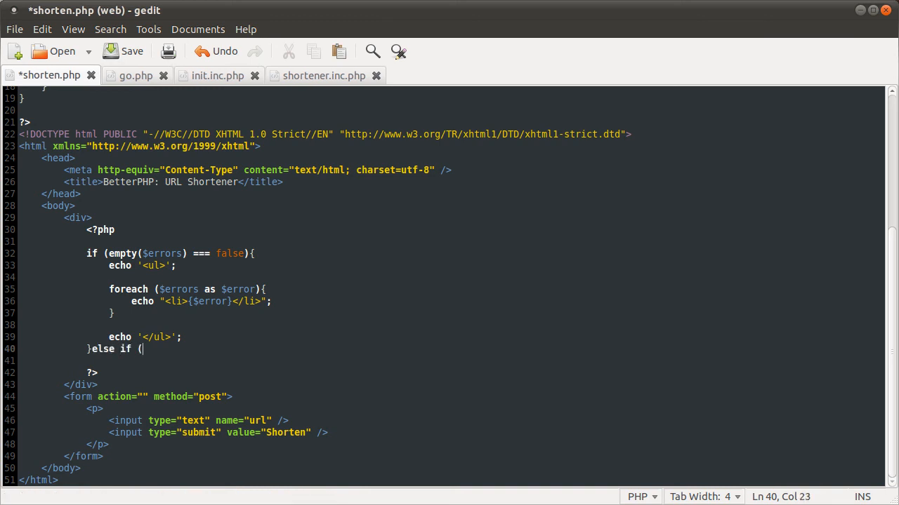
{"action": "type", "text": "isset($url"}
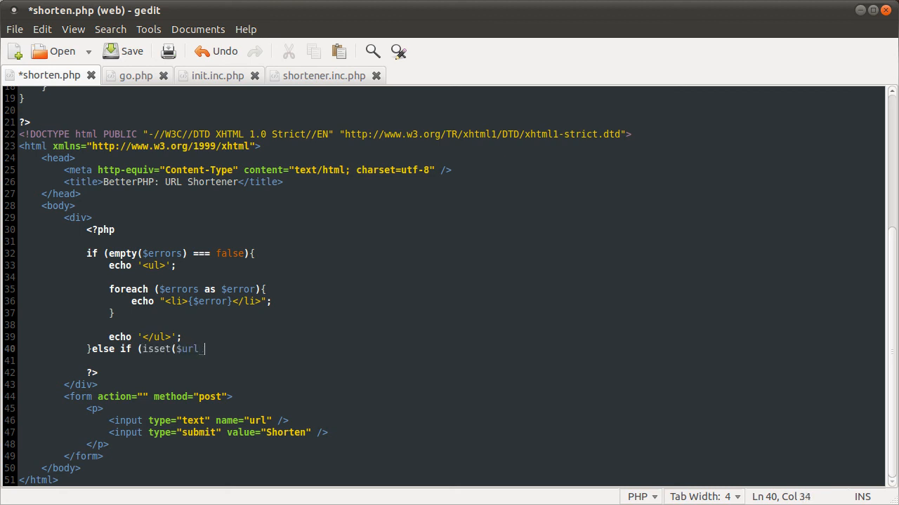
{"action": "type", "text": "_key))"}
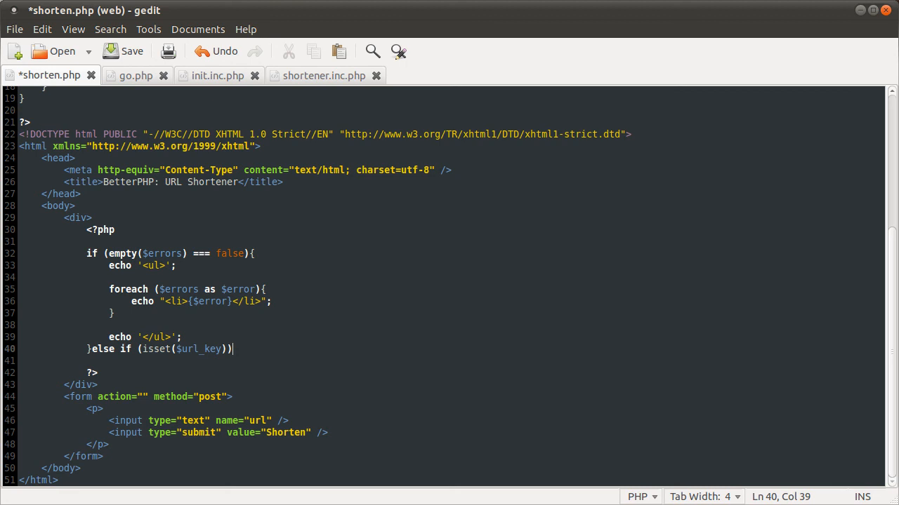
{"action": "key", "text": "Return"}
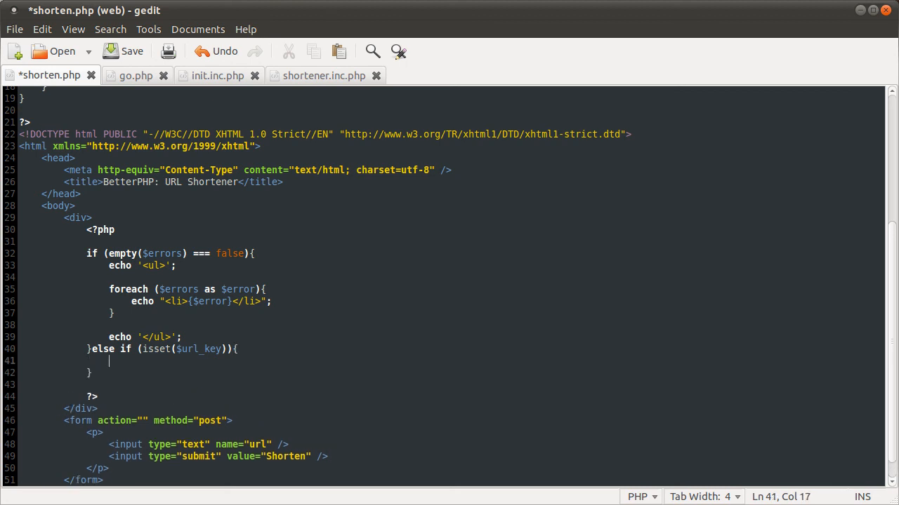
{"action": "type", "text": "echo"}
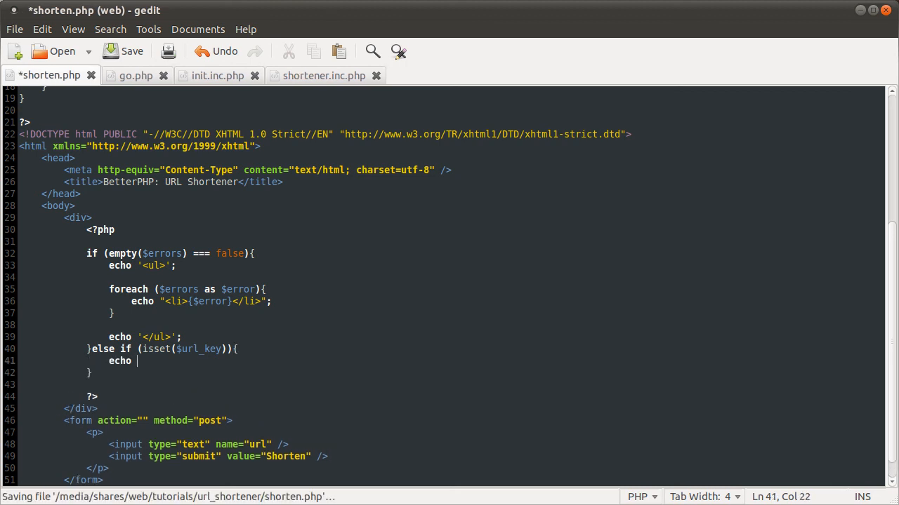
{"action": "type", "text": "\"\";"}
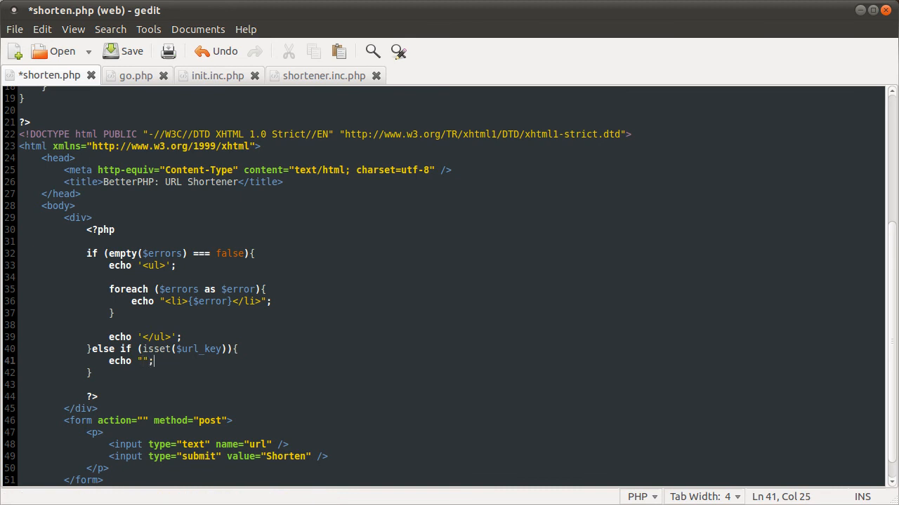
{"action": "type", "text": "Your"}
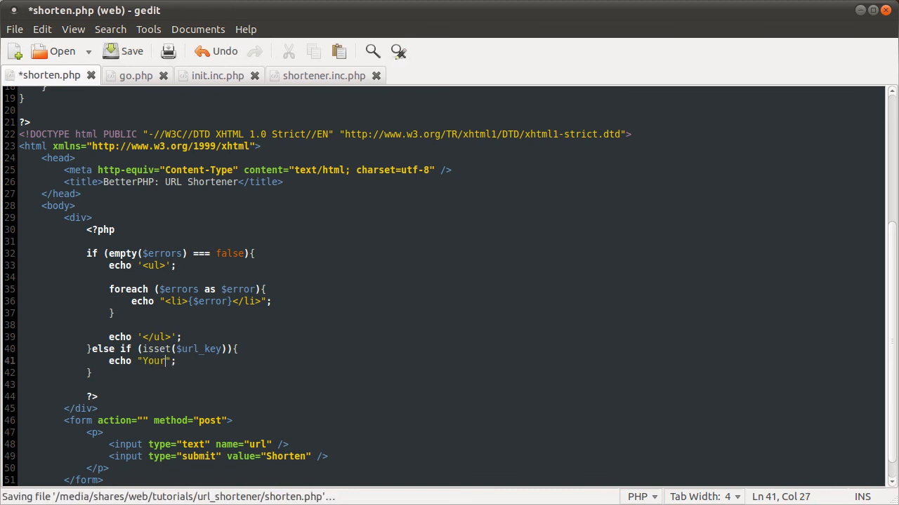
{"action": "type", "text": "URL"}
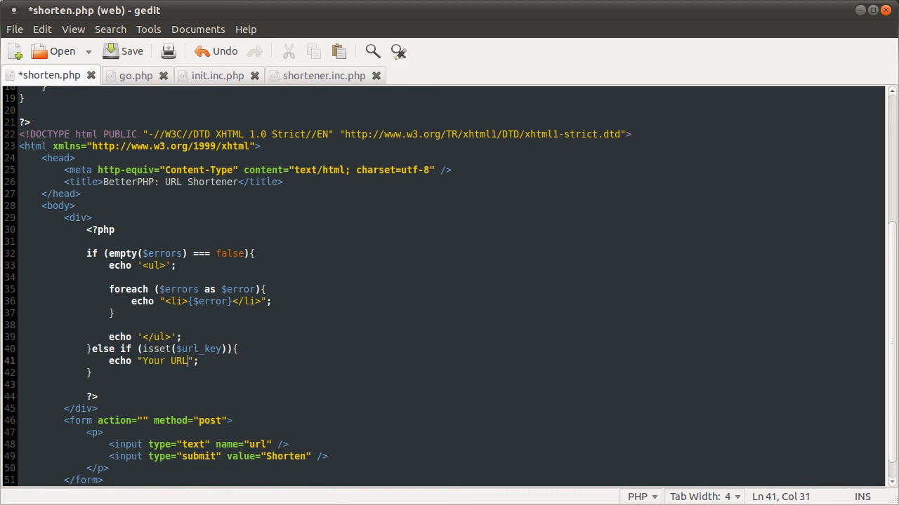
{"action": "type", "text": ":"}
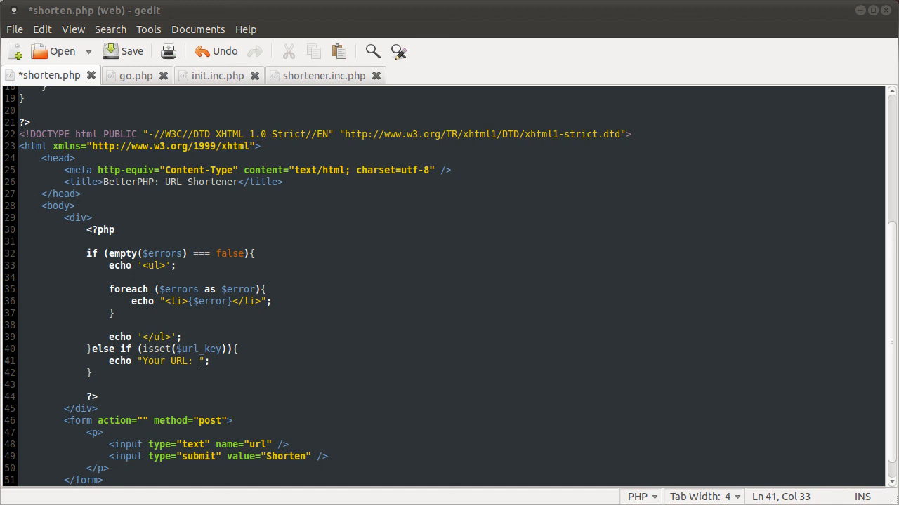
{"action": "mouse_move", "coordinate": [199, 361]}
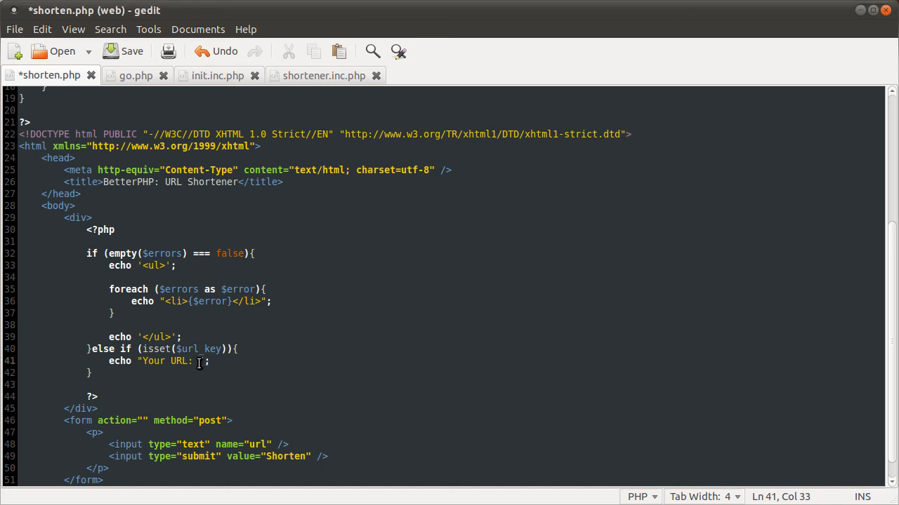
{"action": "type", "text": "http://192.168.1.10/tutorials/url_shortener/go.php?key={}"}
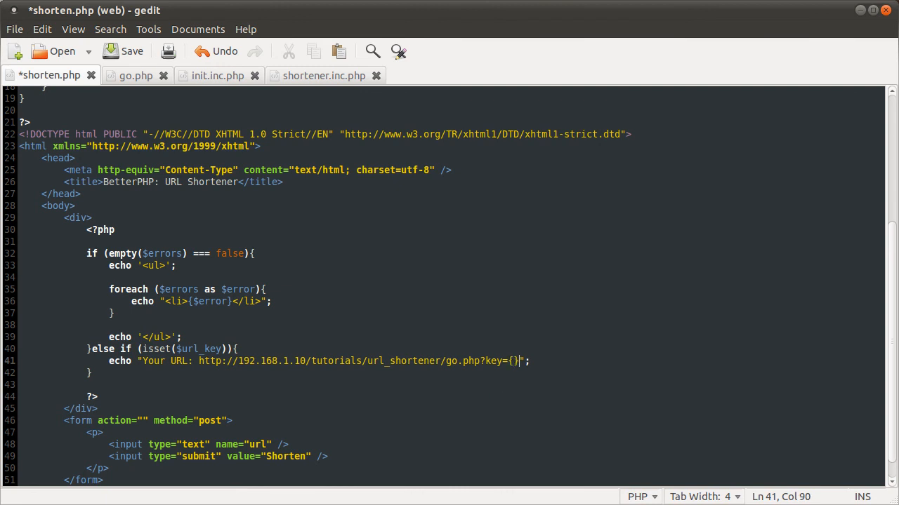
{"action": "type", "text": "$url_"}
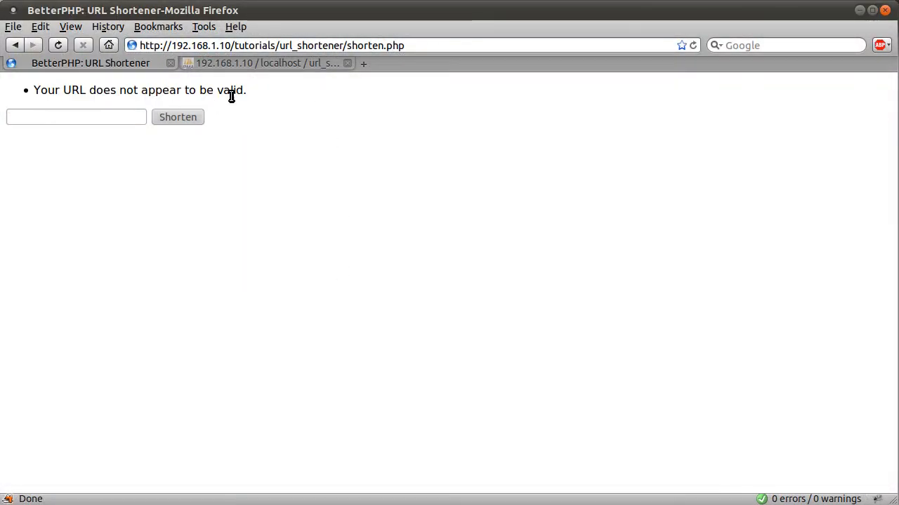
{"action": "left_click", "coordinate": [76, 117]}
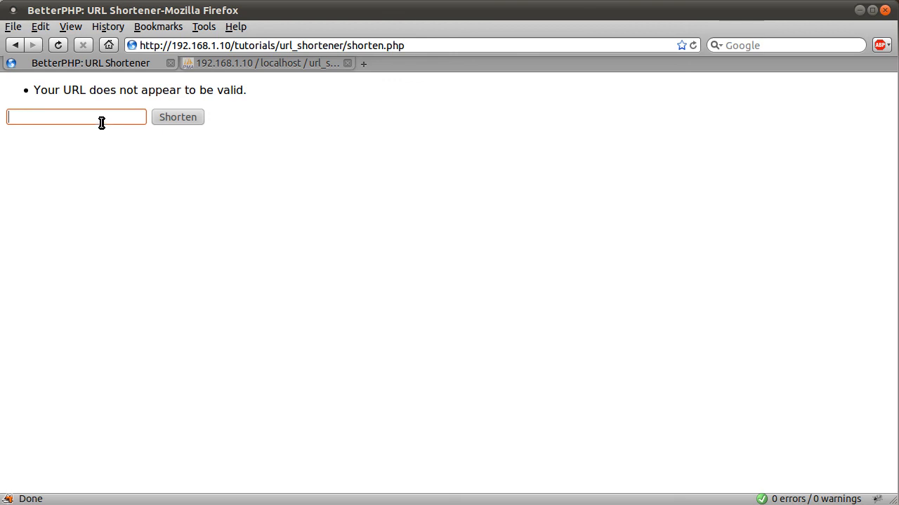
{"action": "type", "text": "http:"}
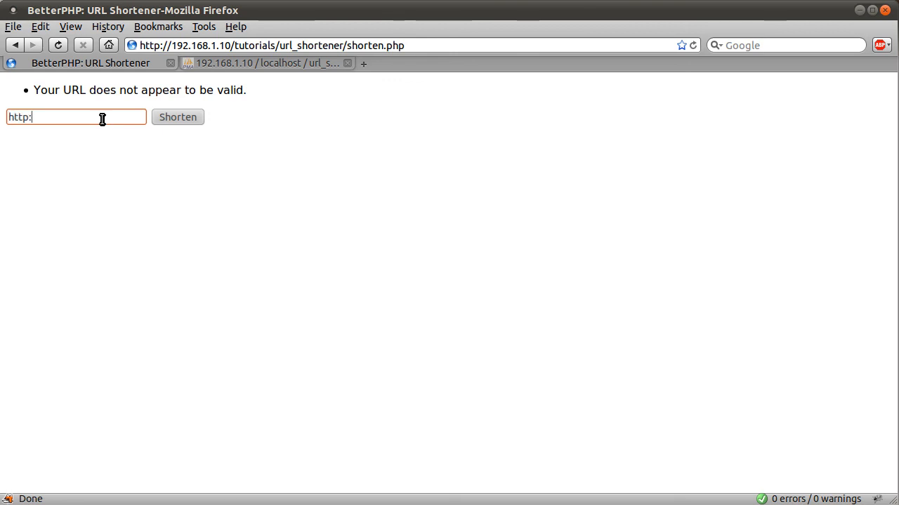
{"action": "type", "text": "//goog.e"}
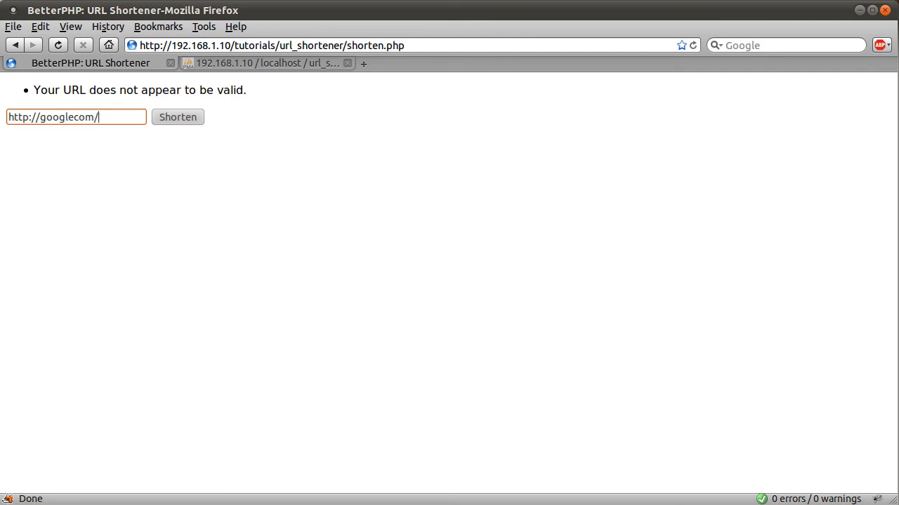
{"action": "left_click", "coordinate": [177, 117]}
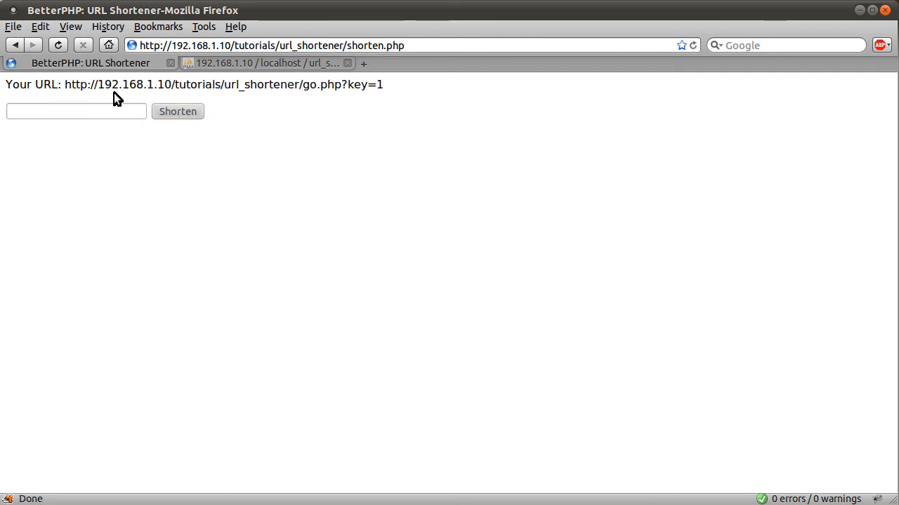
{"action": "left_click", "coordinate": [266, 63]}
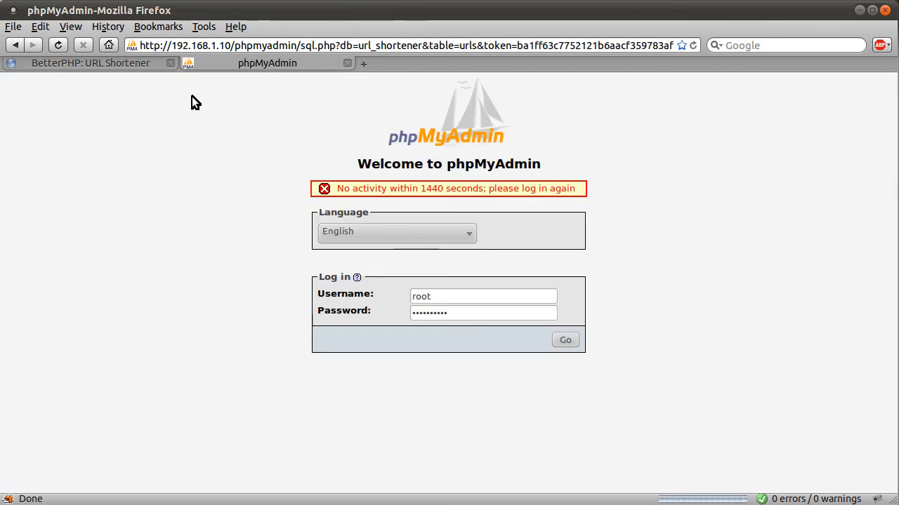
{"action": "left_click", "coordinate": [565, 339]}
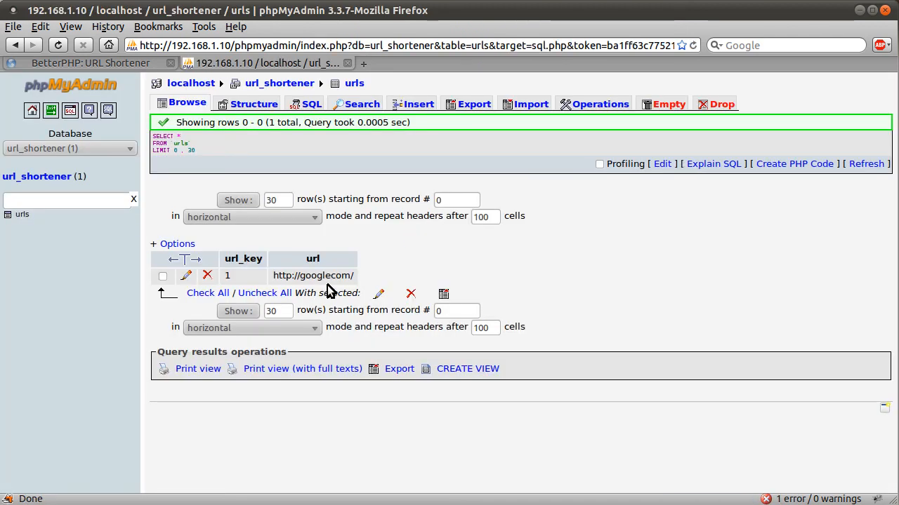
{"action": "left_click", "coordinate": [162, 275]}
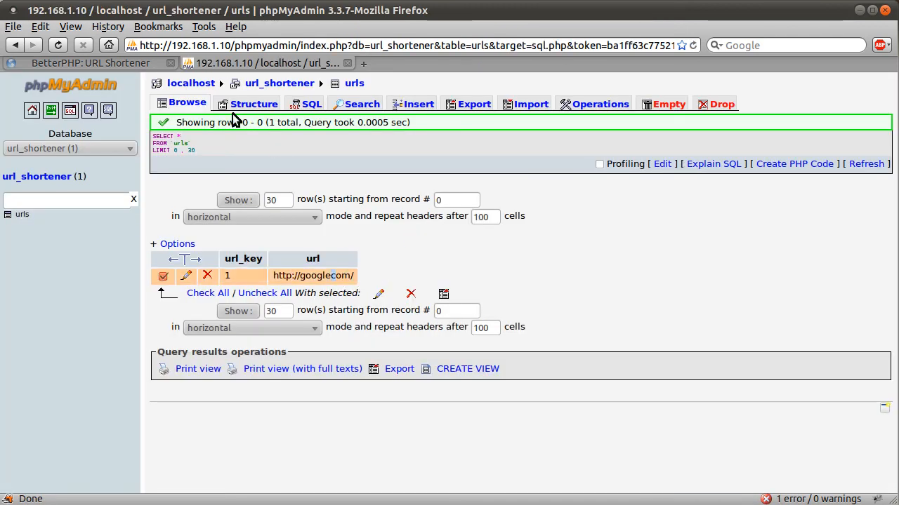
{"action": "left_click", "coordinate": [89, 63]}
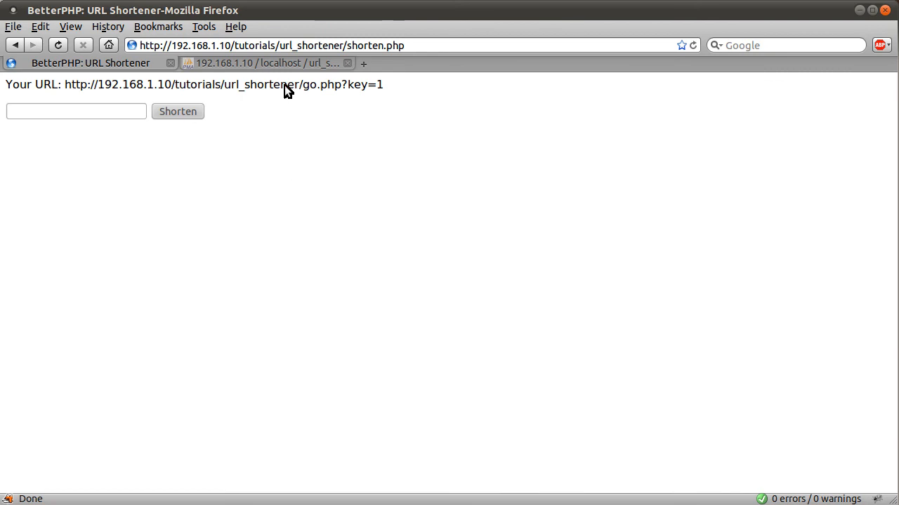
{"action": "left_click", "coordinate": [267, 63]}
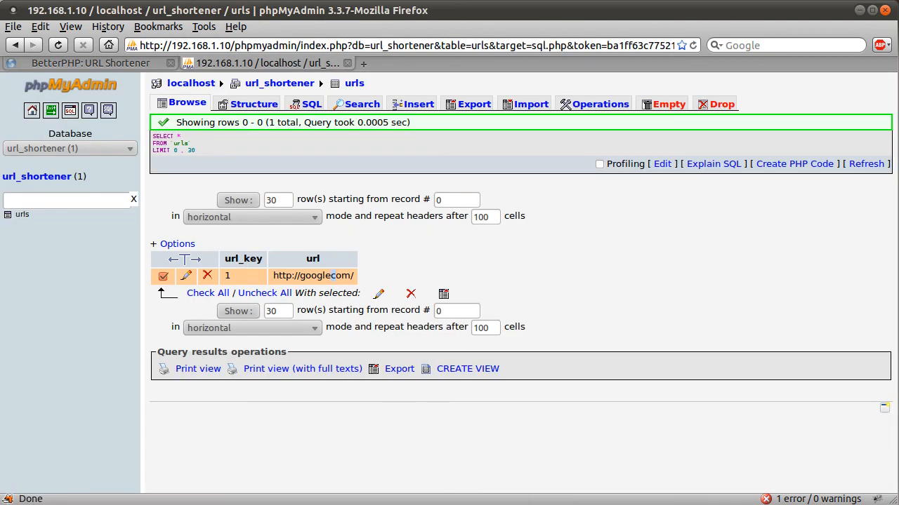